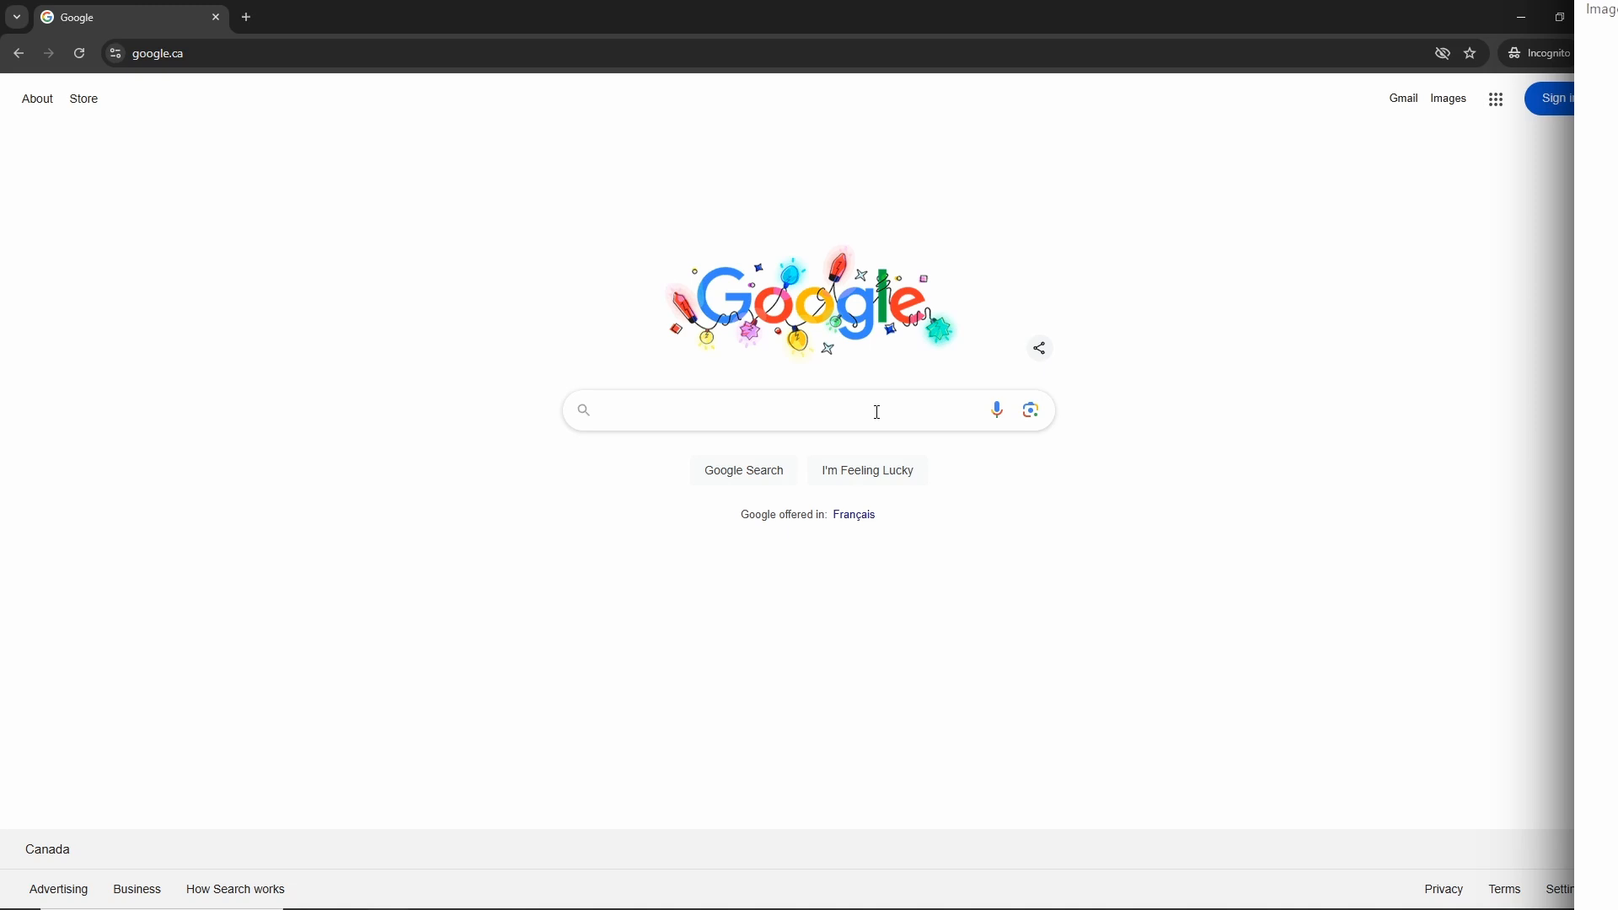
Step: Type 'How is it already almost 2025?', then replace it with 'Why do I still not know how to code?'
type("How is")
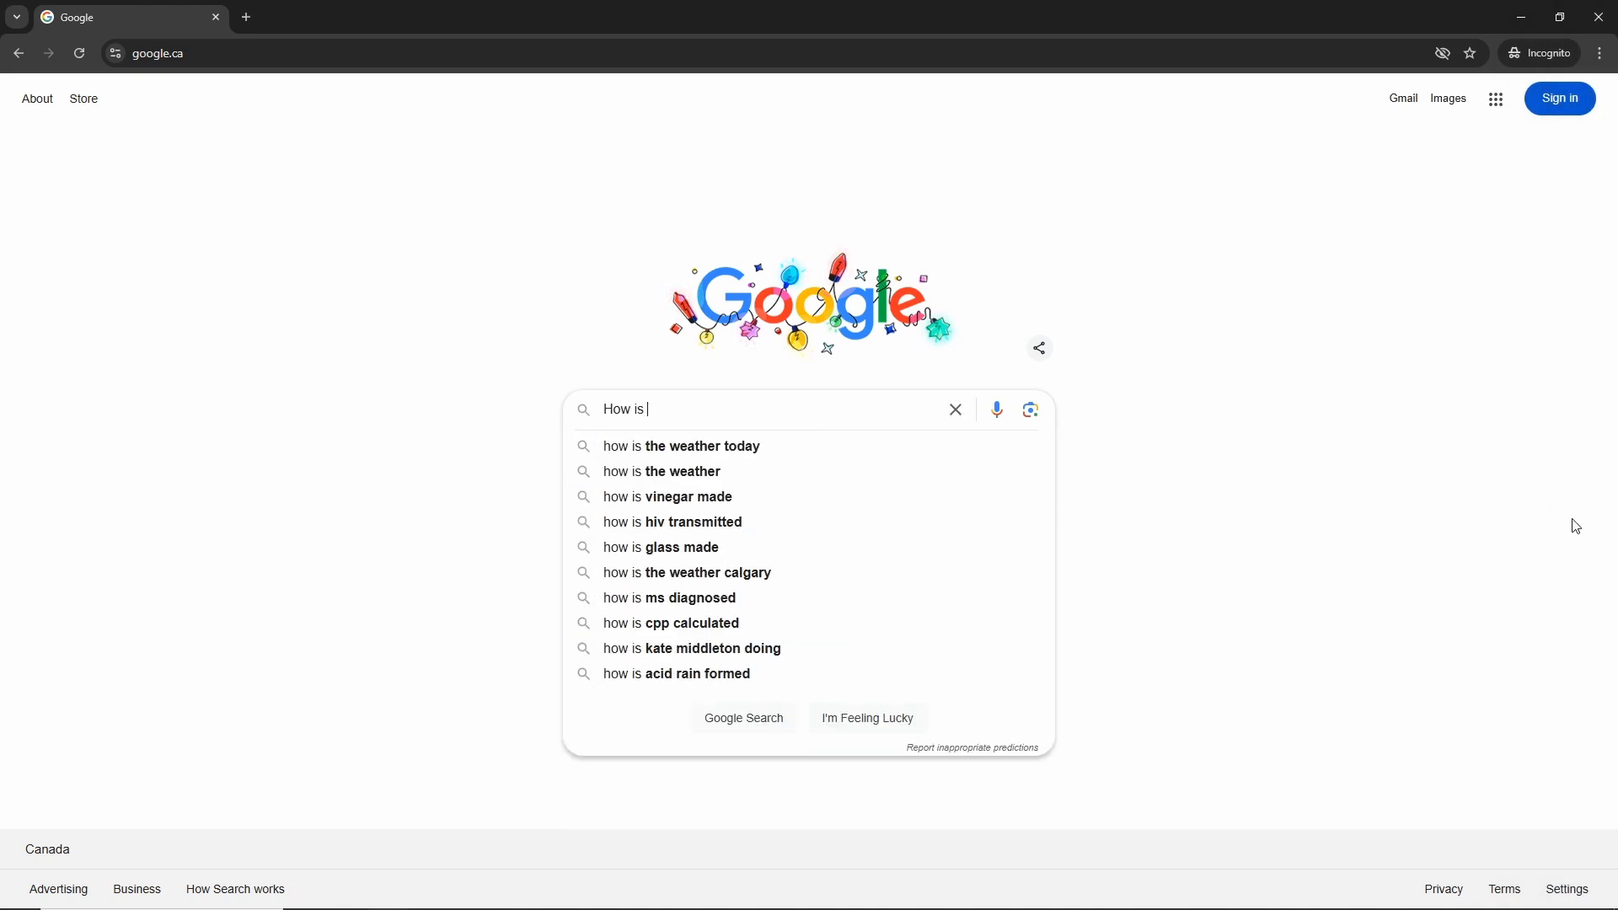
type("it already")
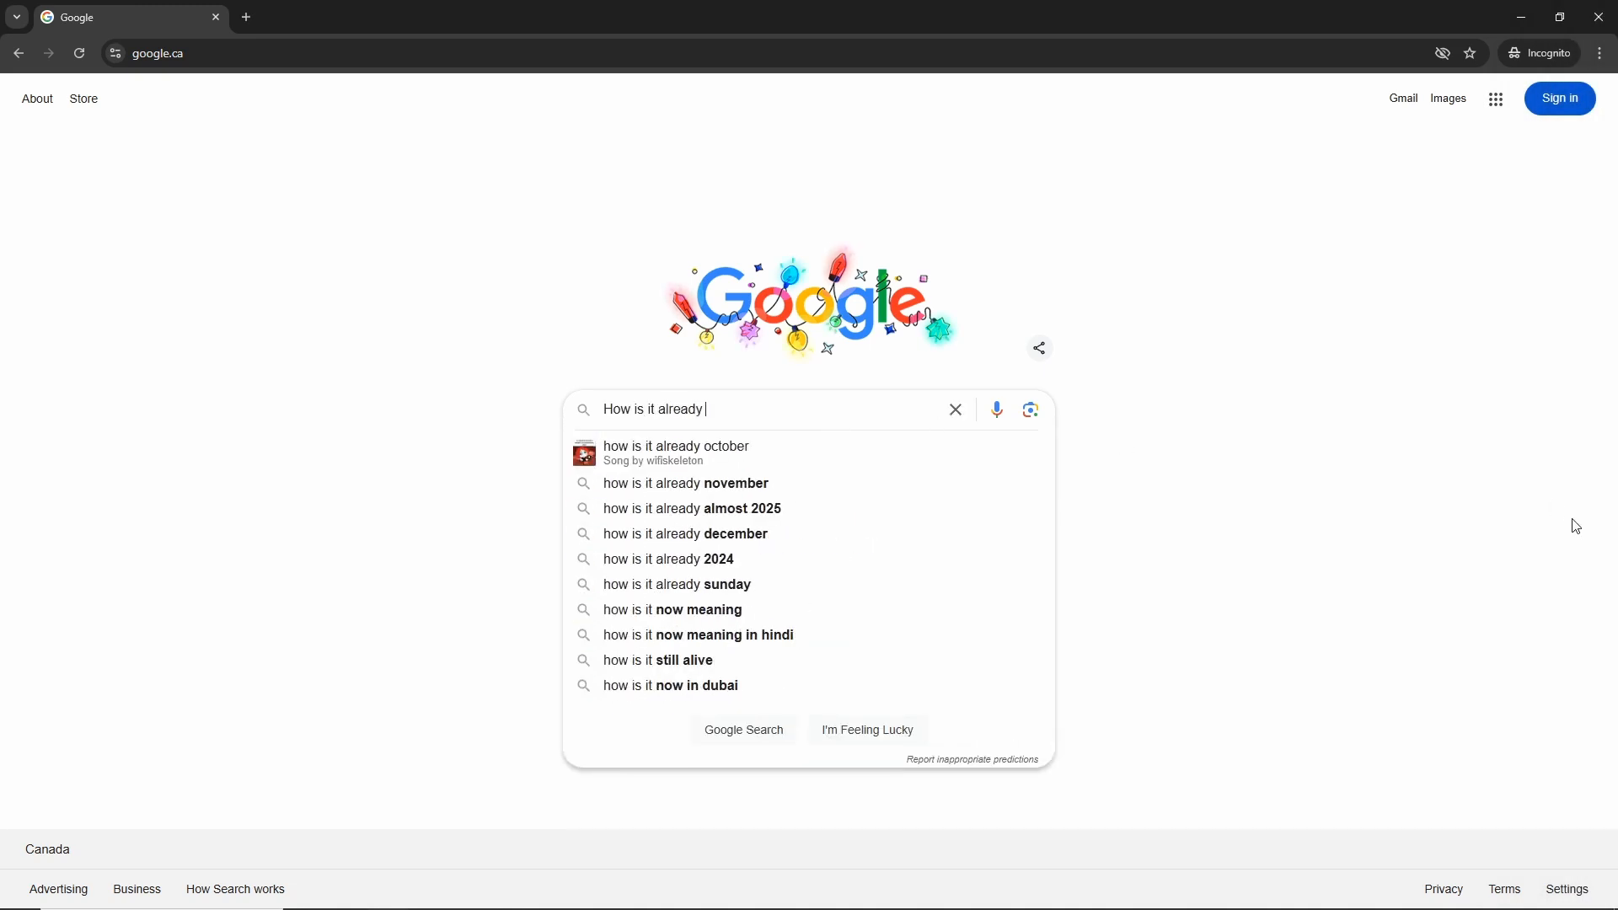
type("almost 202")
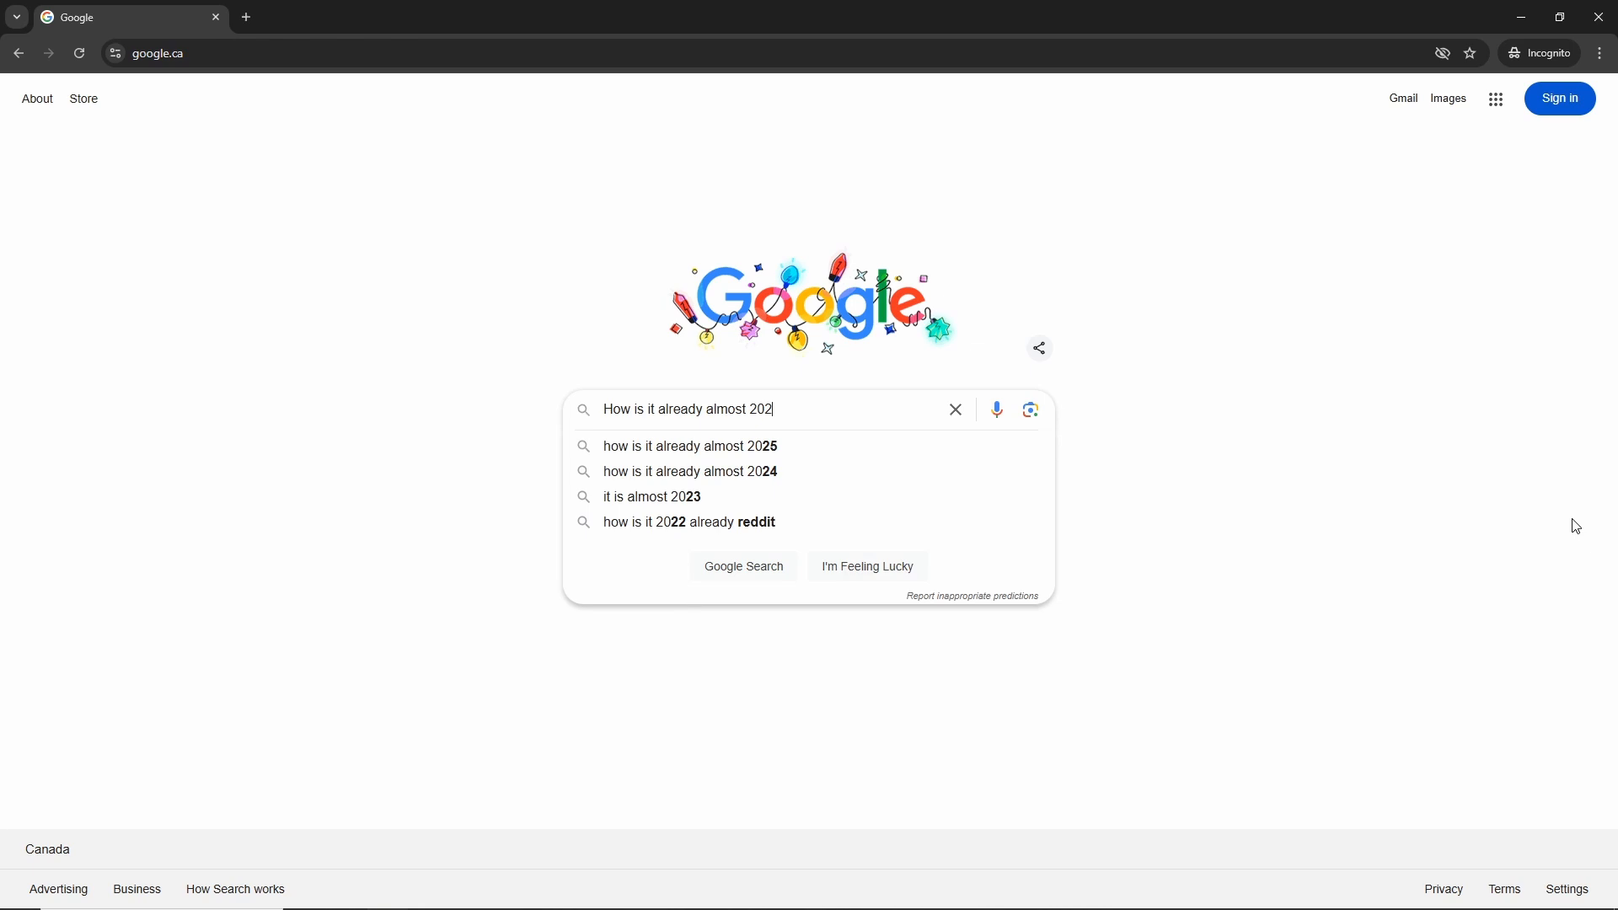
type("5?")
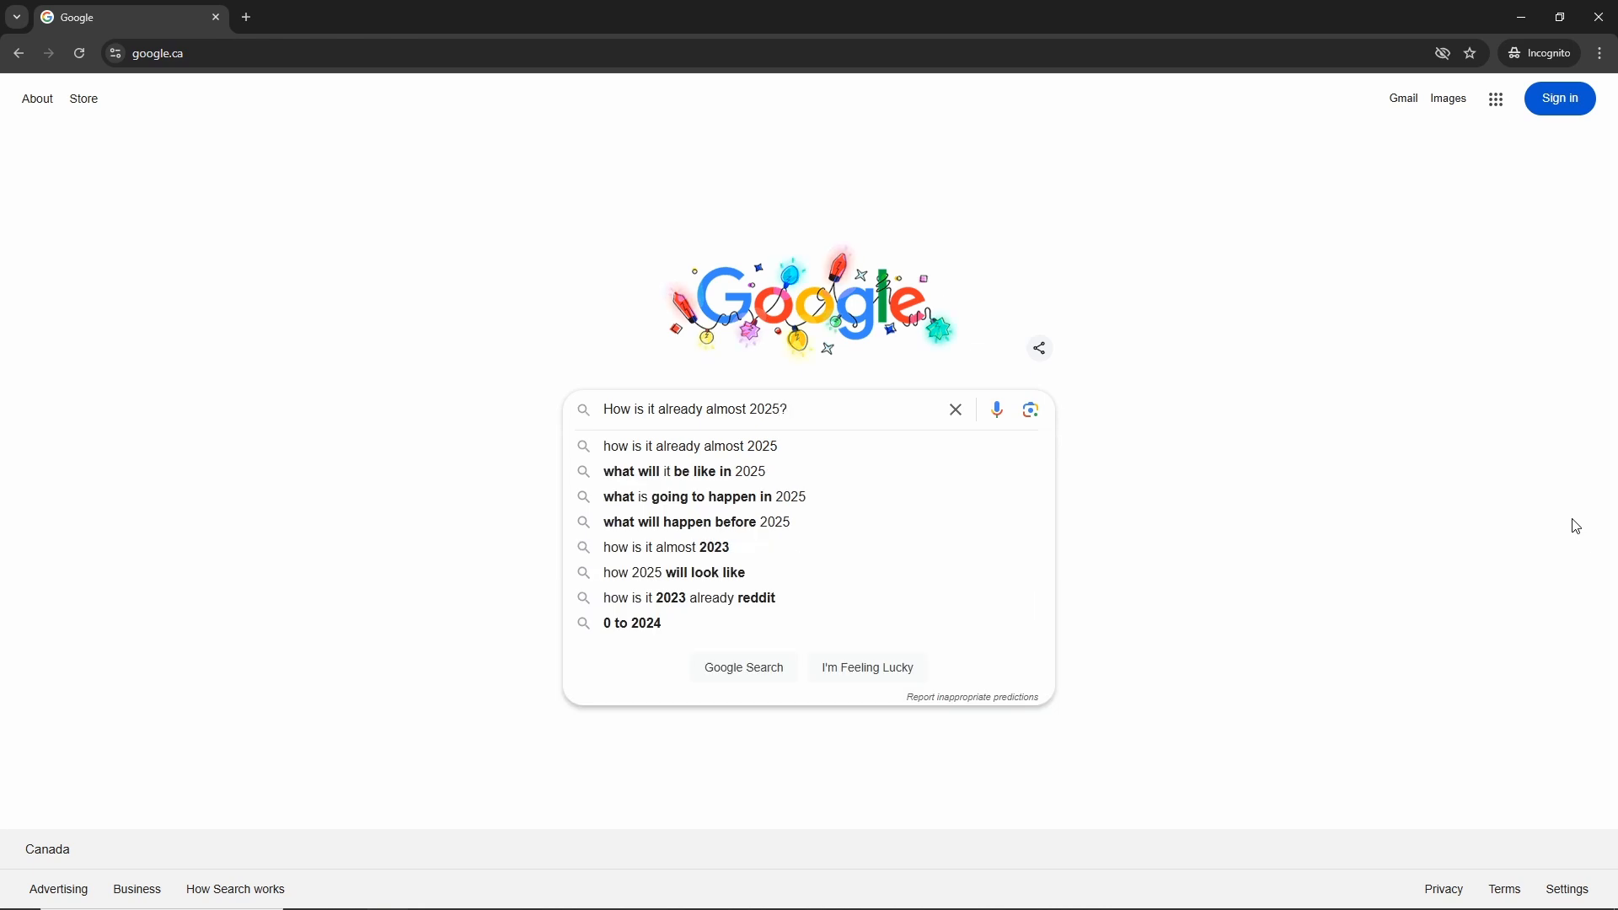
type("????")
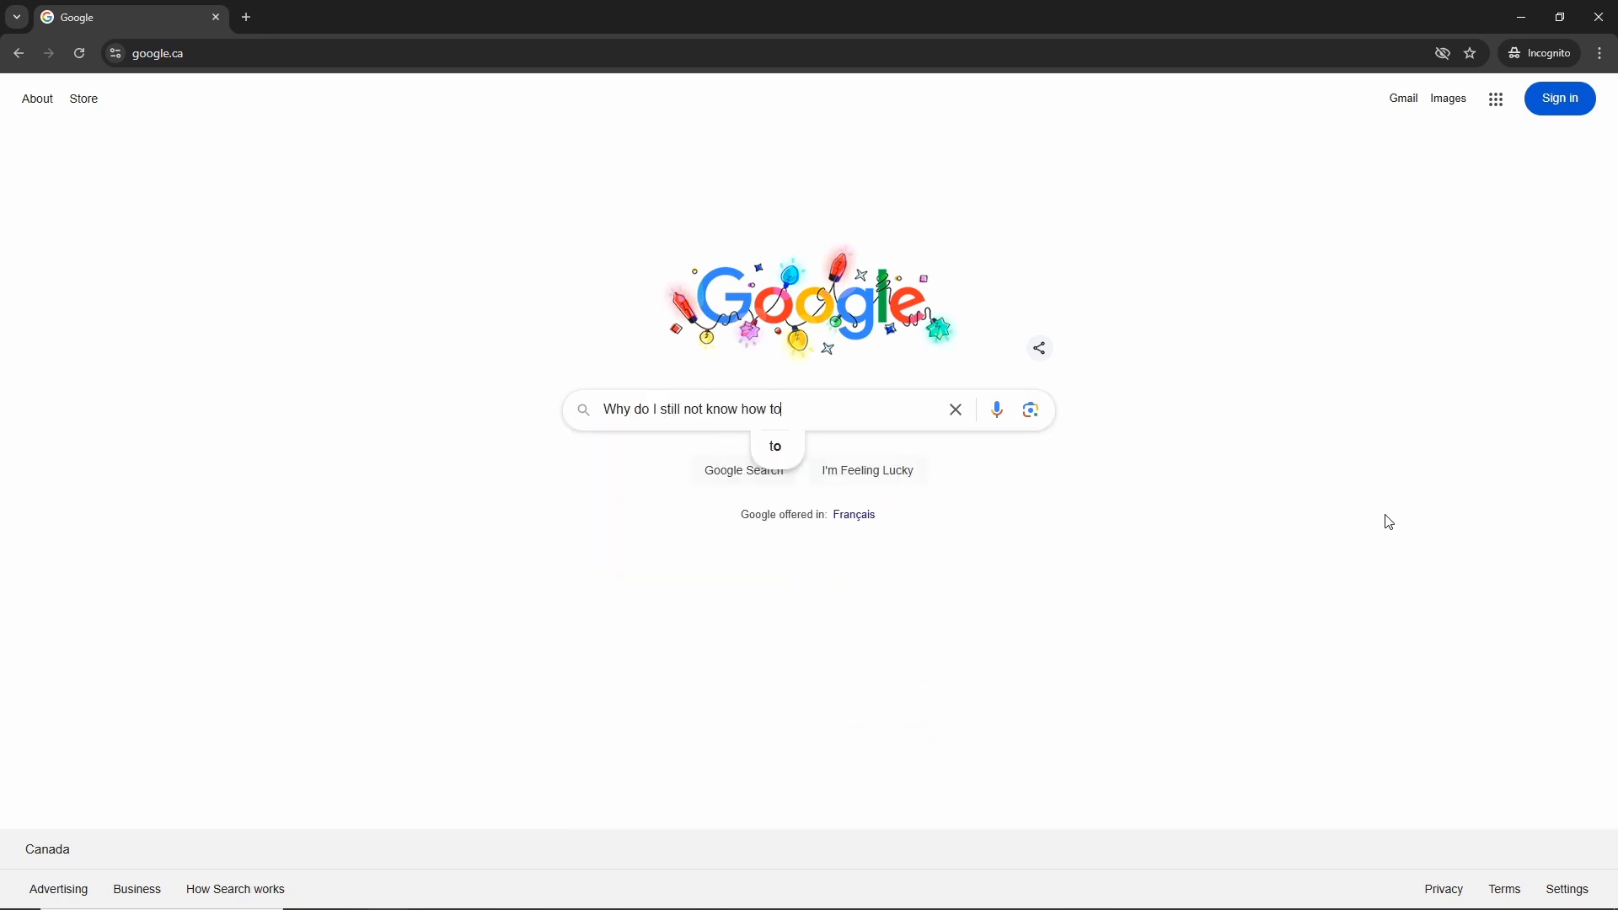
type("code?")
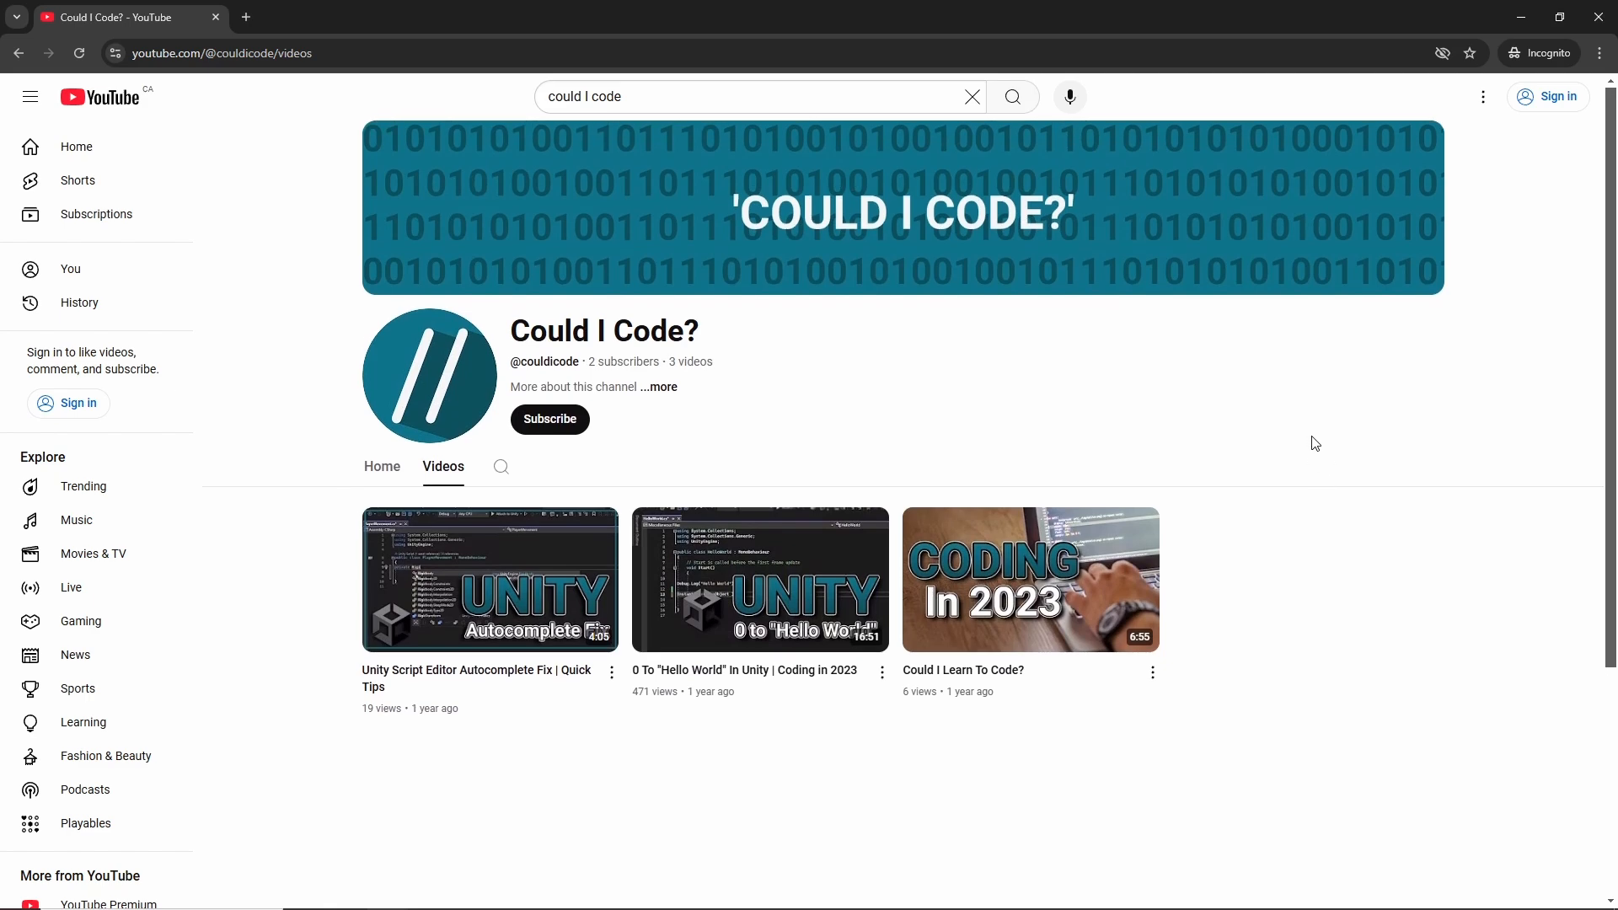
mouse_move(1028, 579)
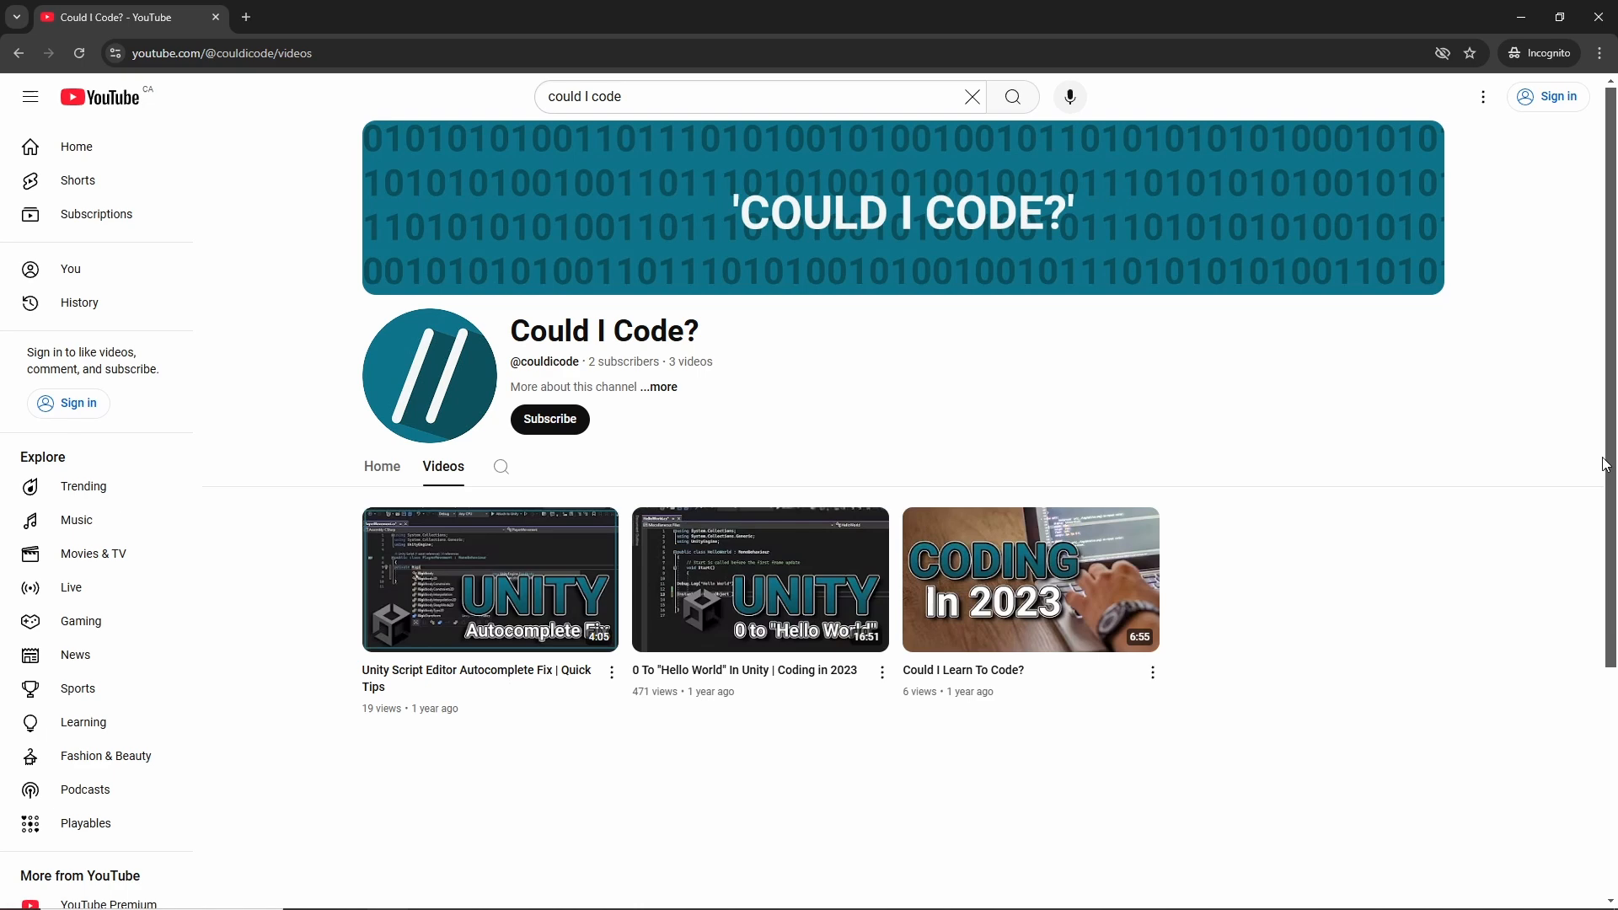
left_click(657, 386)
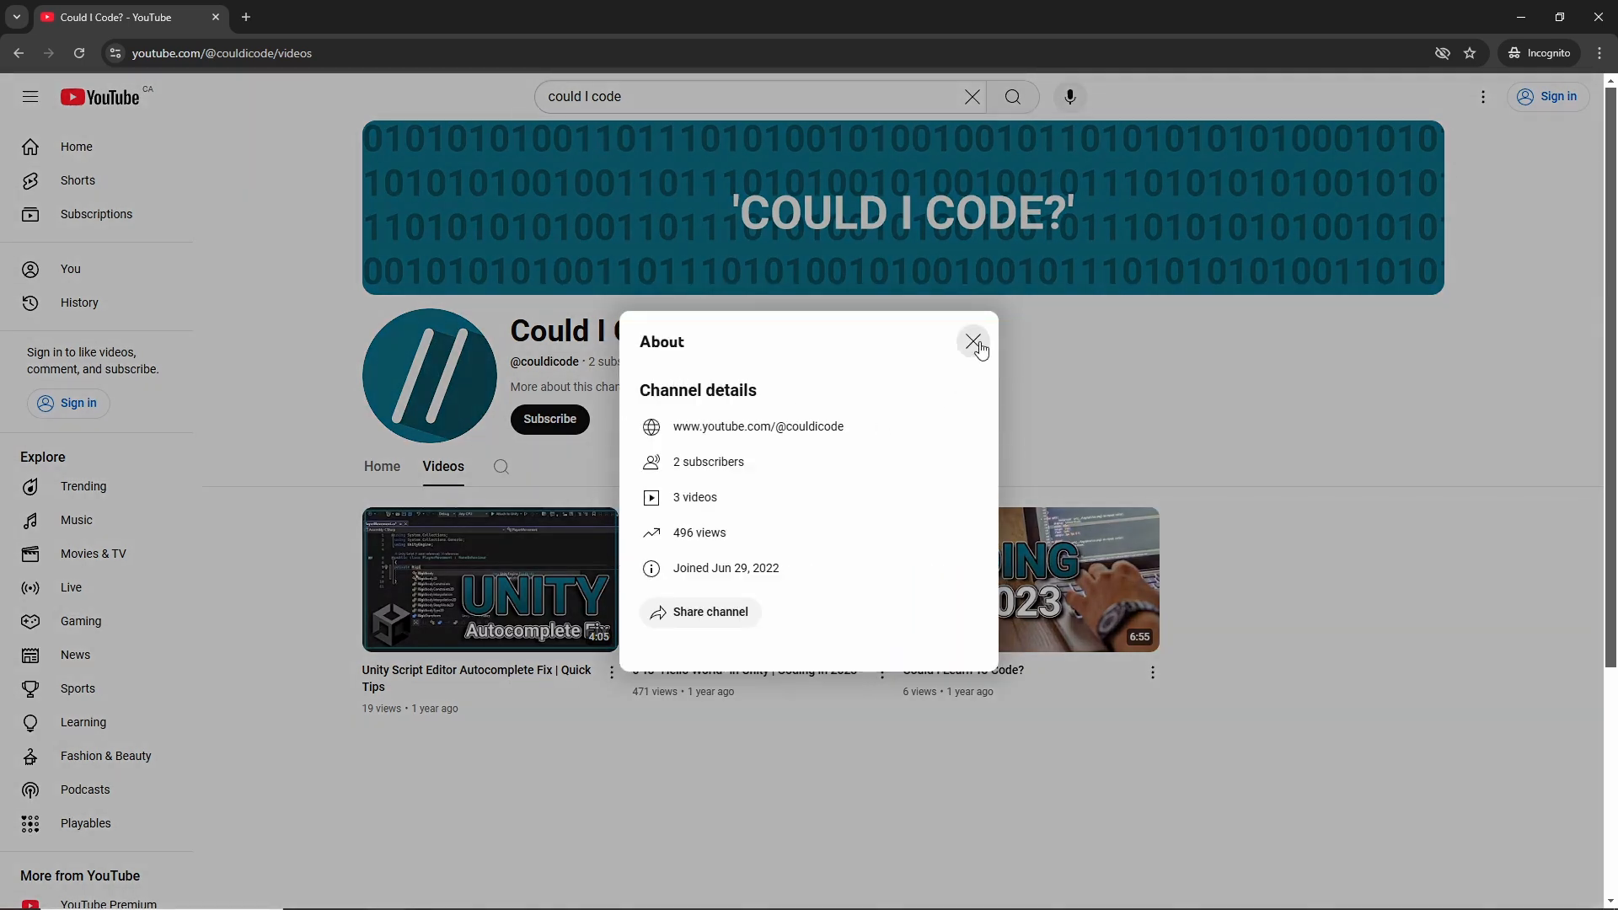
mouse_move(730, 530)
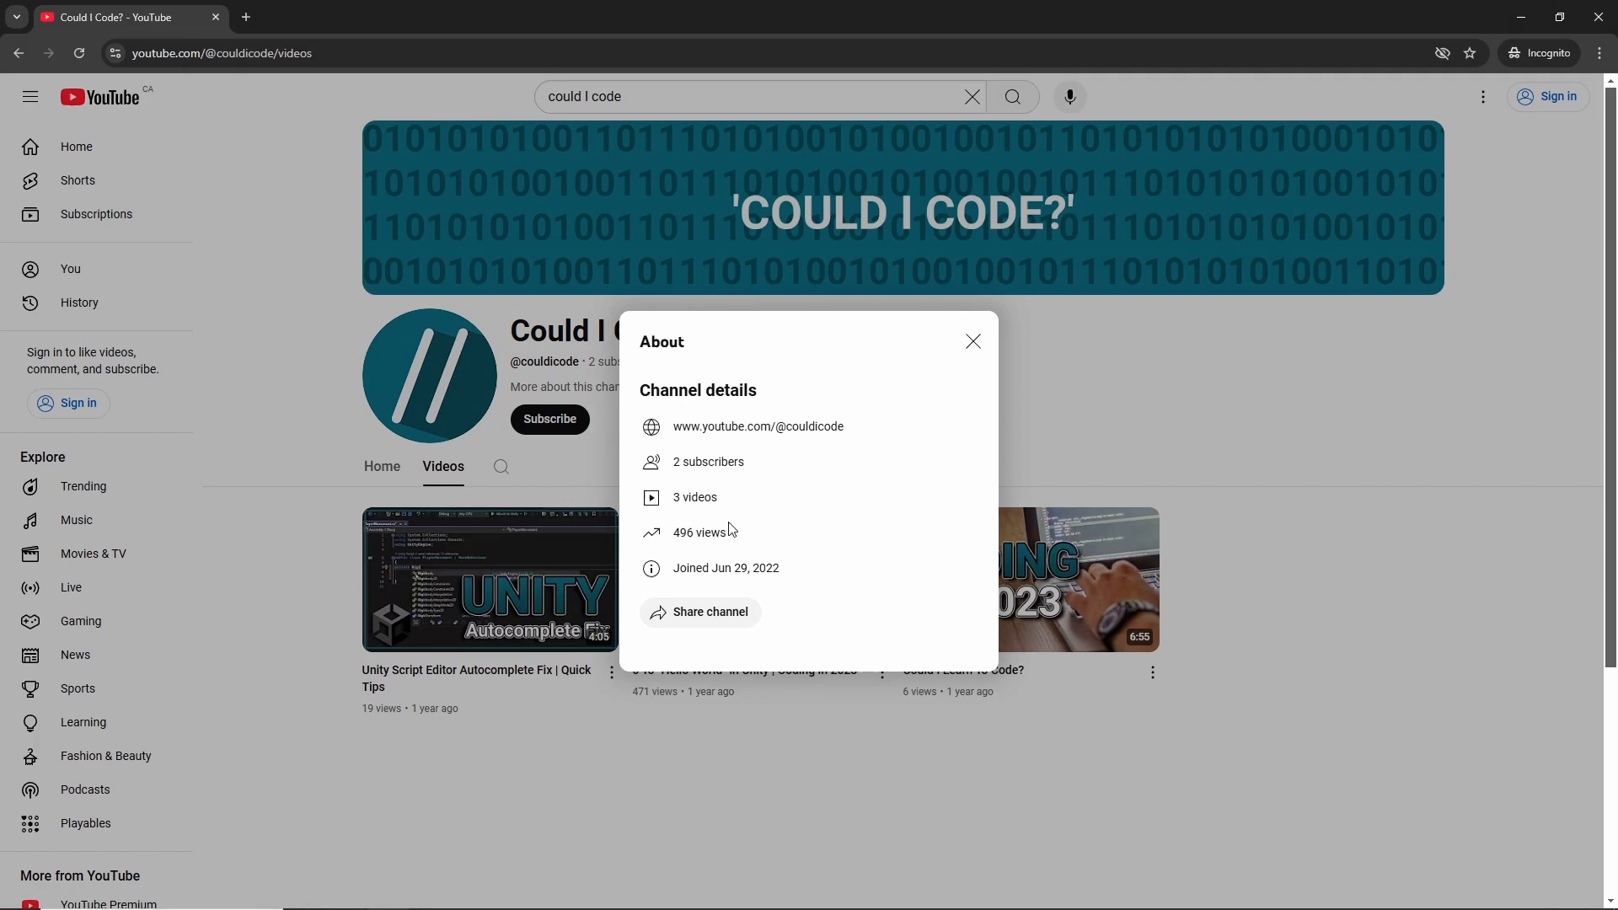
left_click(971, 341)
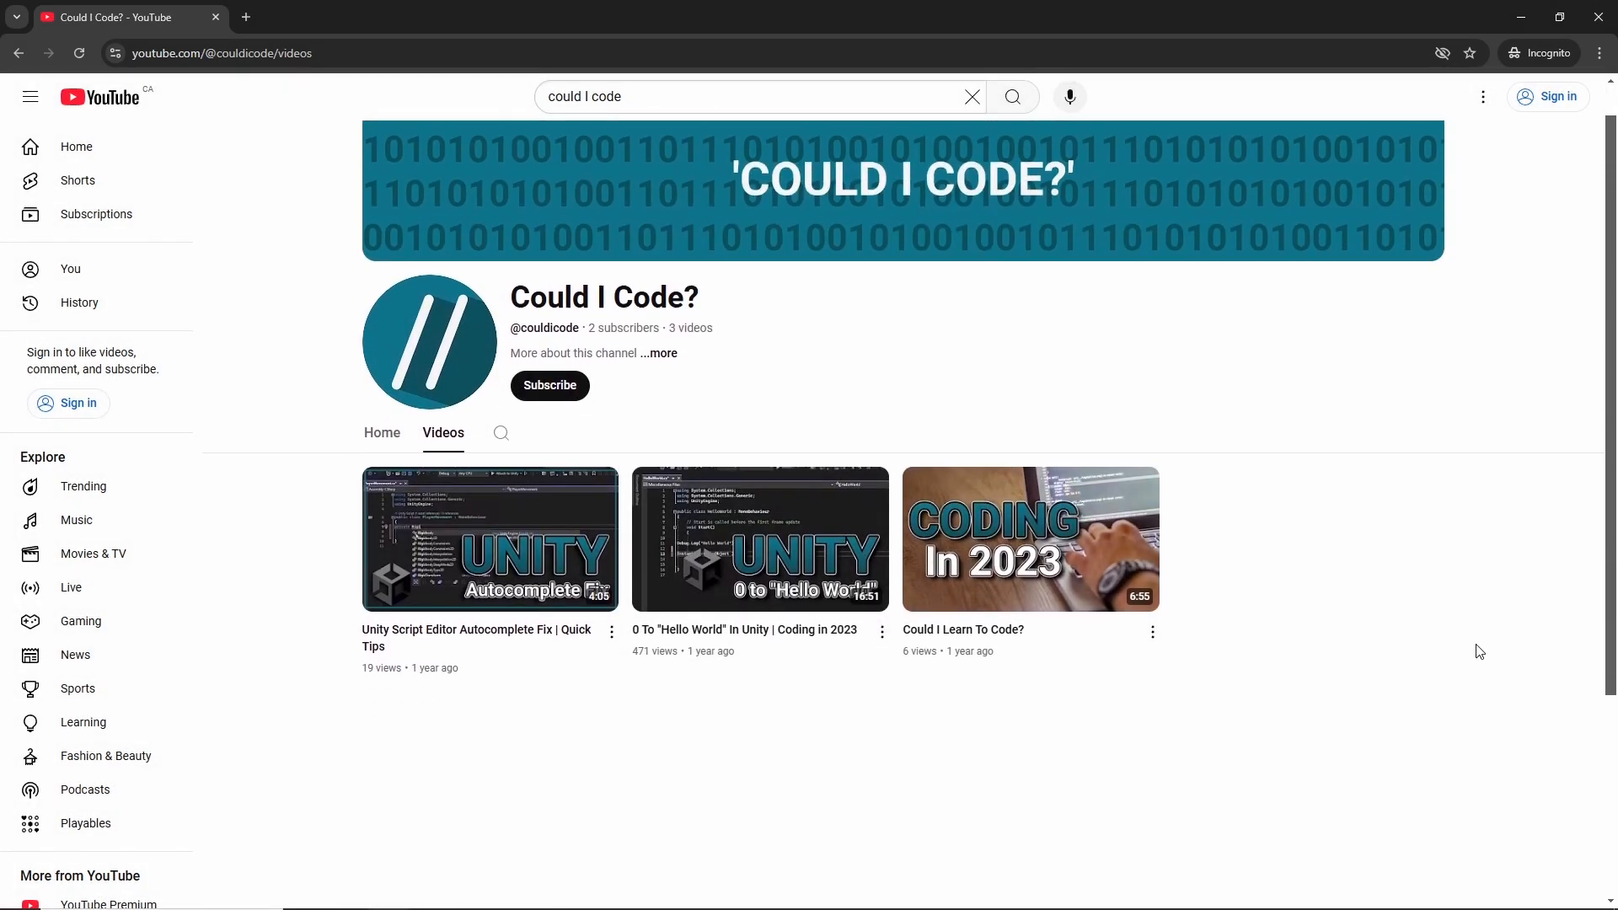
scroll("down", 3)
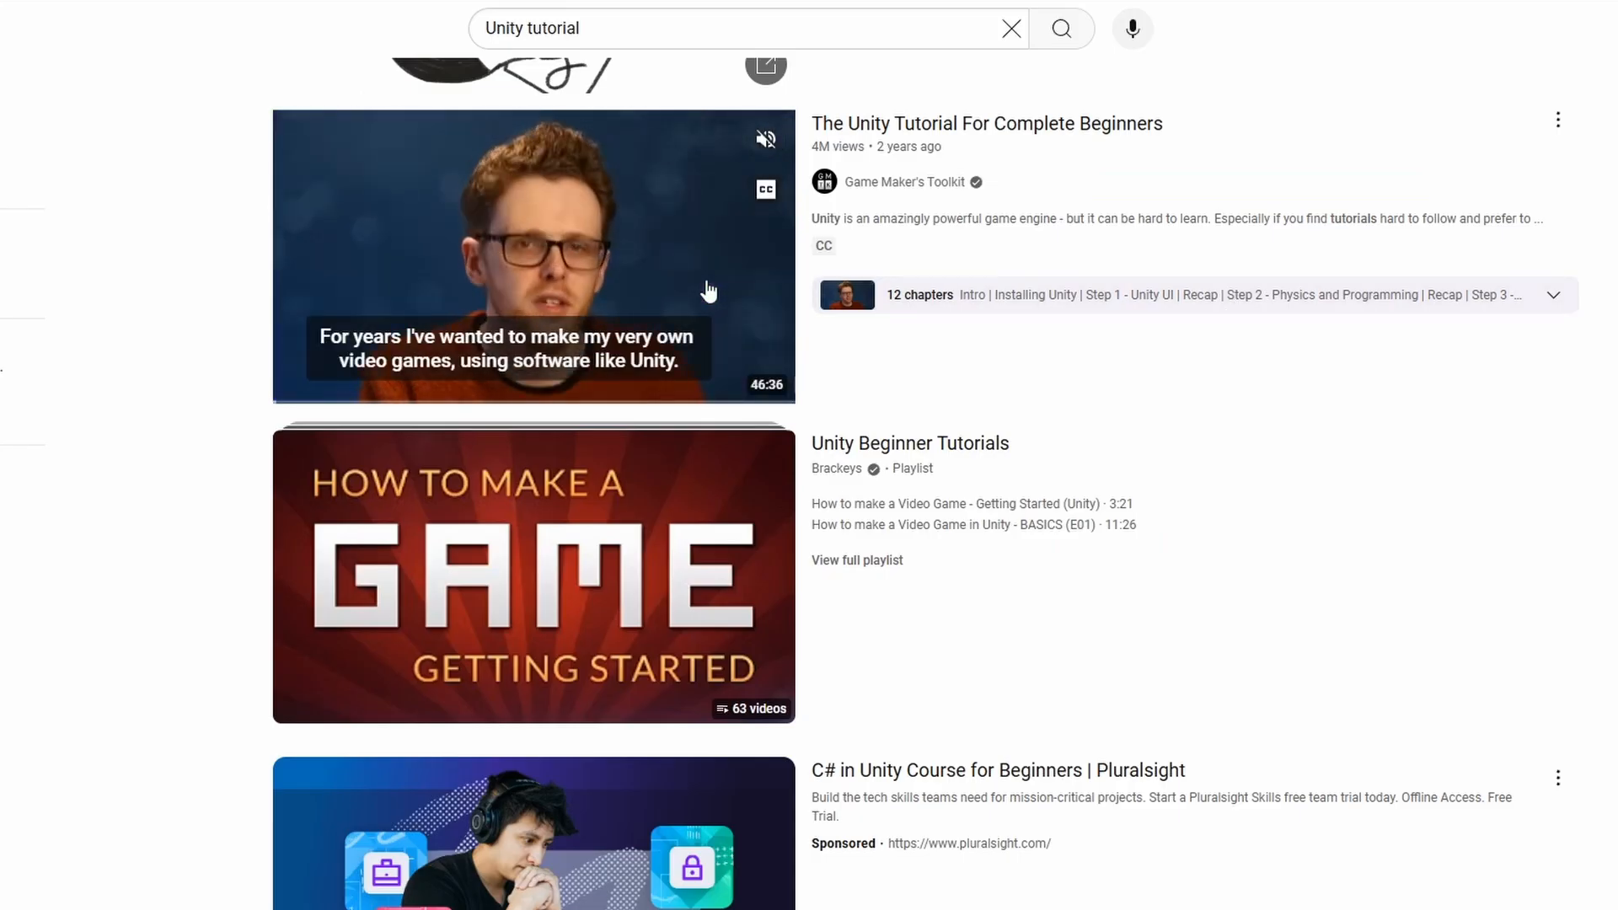
mouse_move(740, 475)
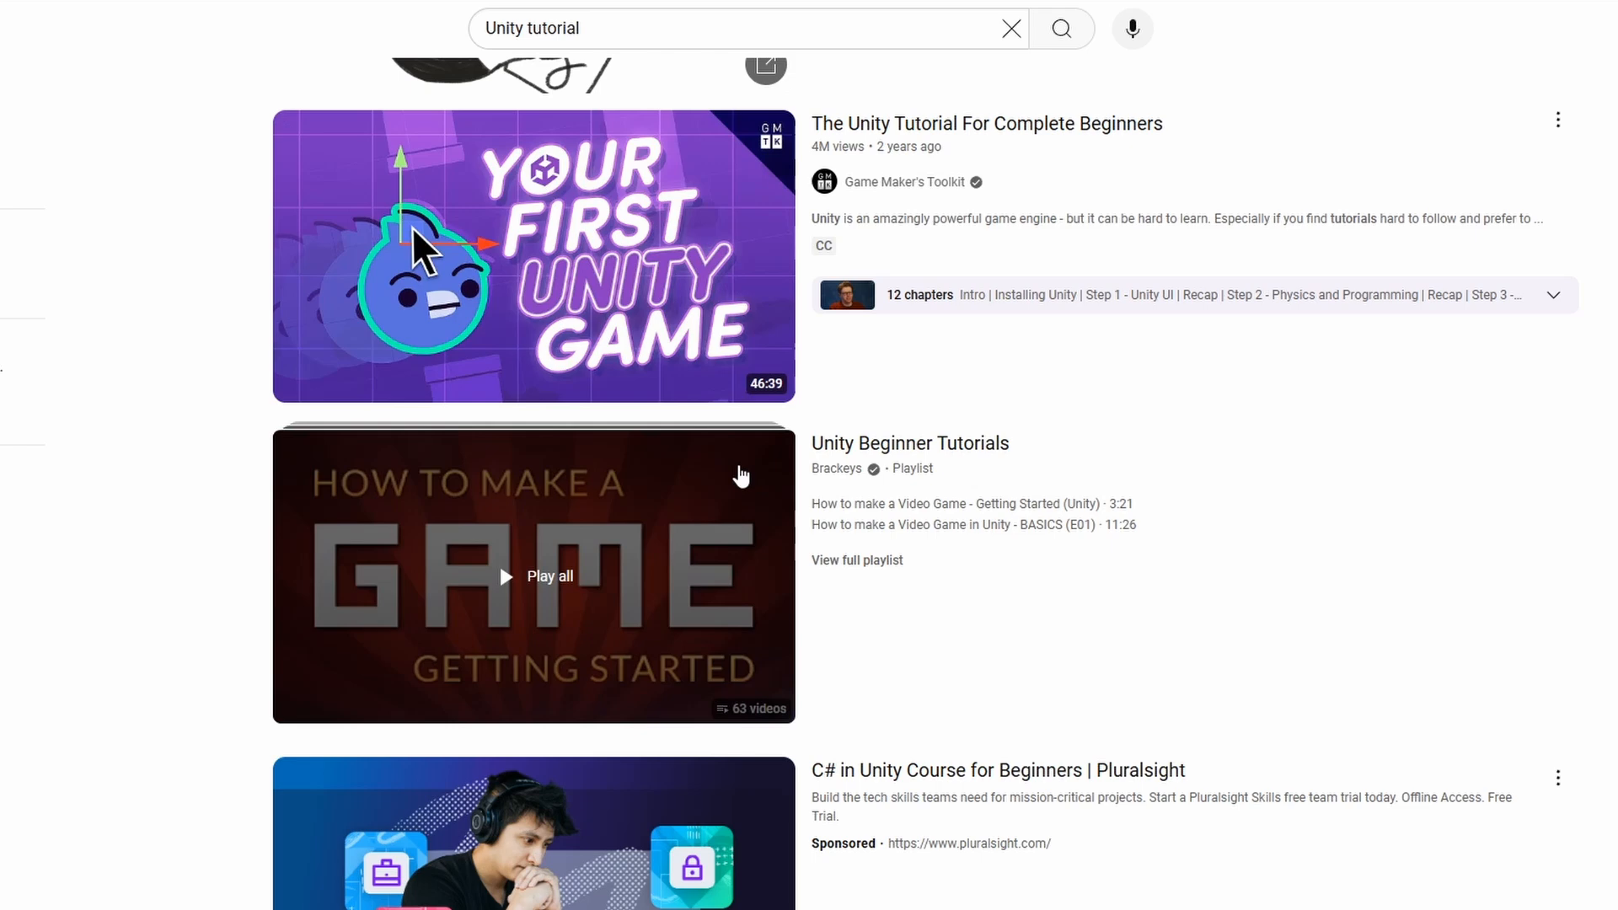
Step: Scroll past the Unity tutorial results and search YouTube for 'Devlog'
scroll("down", 3)
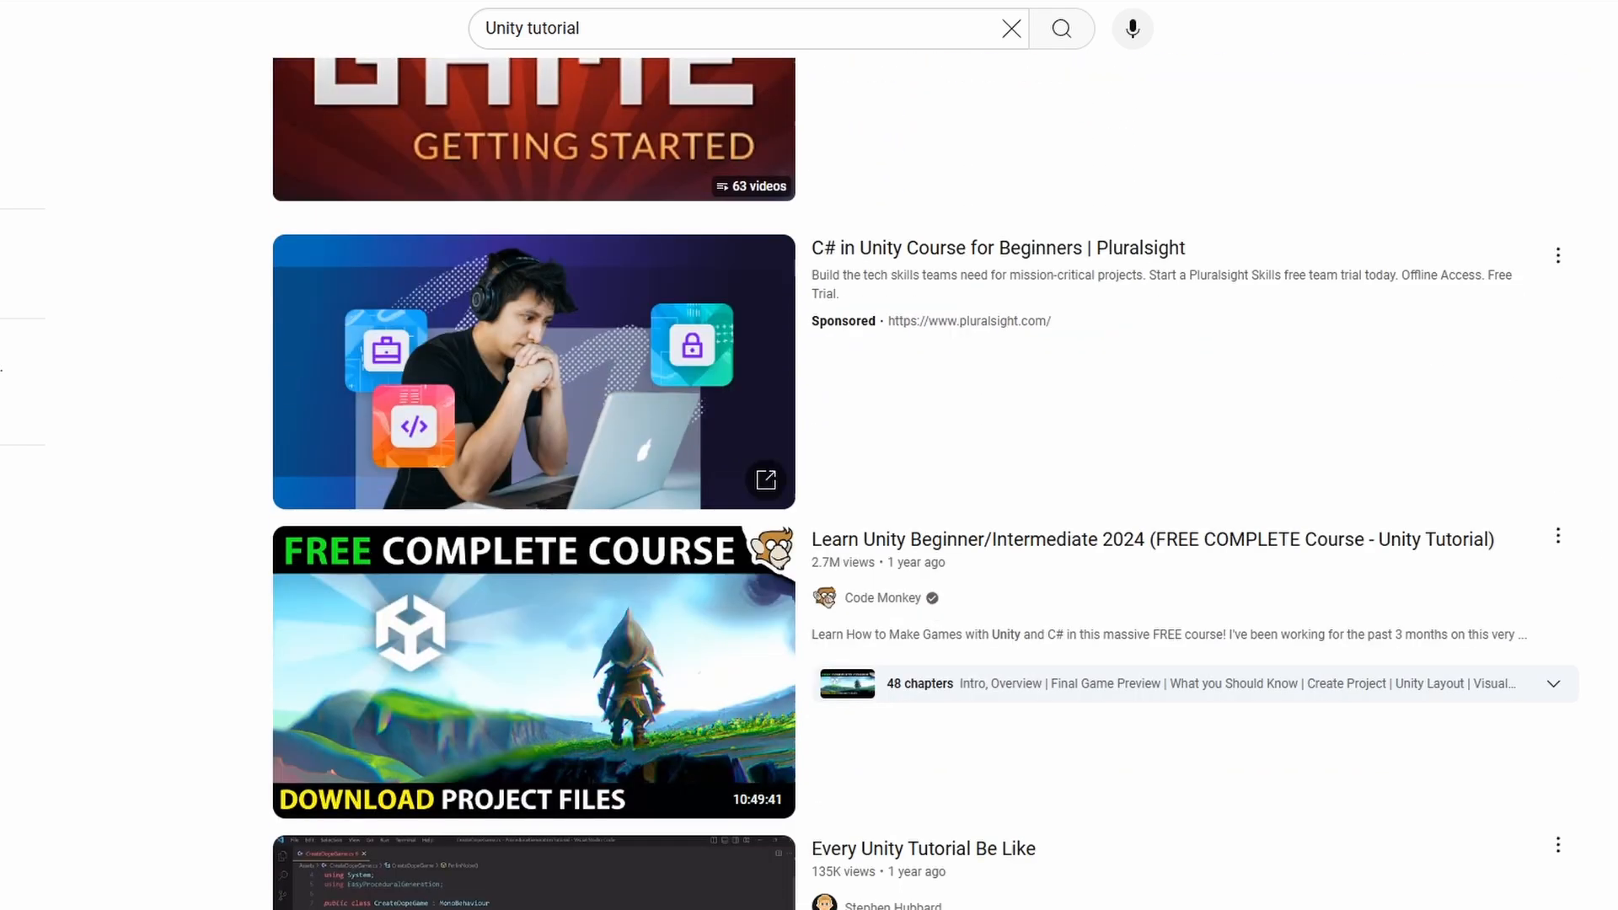
mouse_move(728, 734)
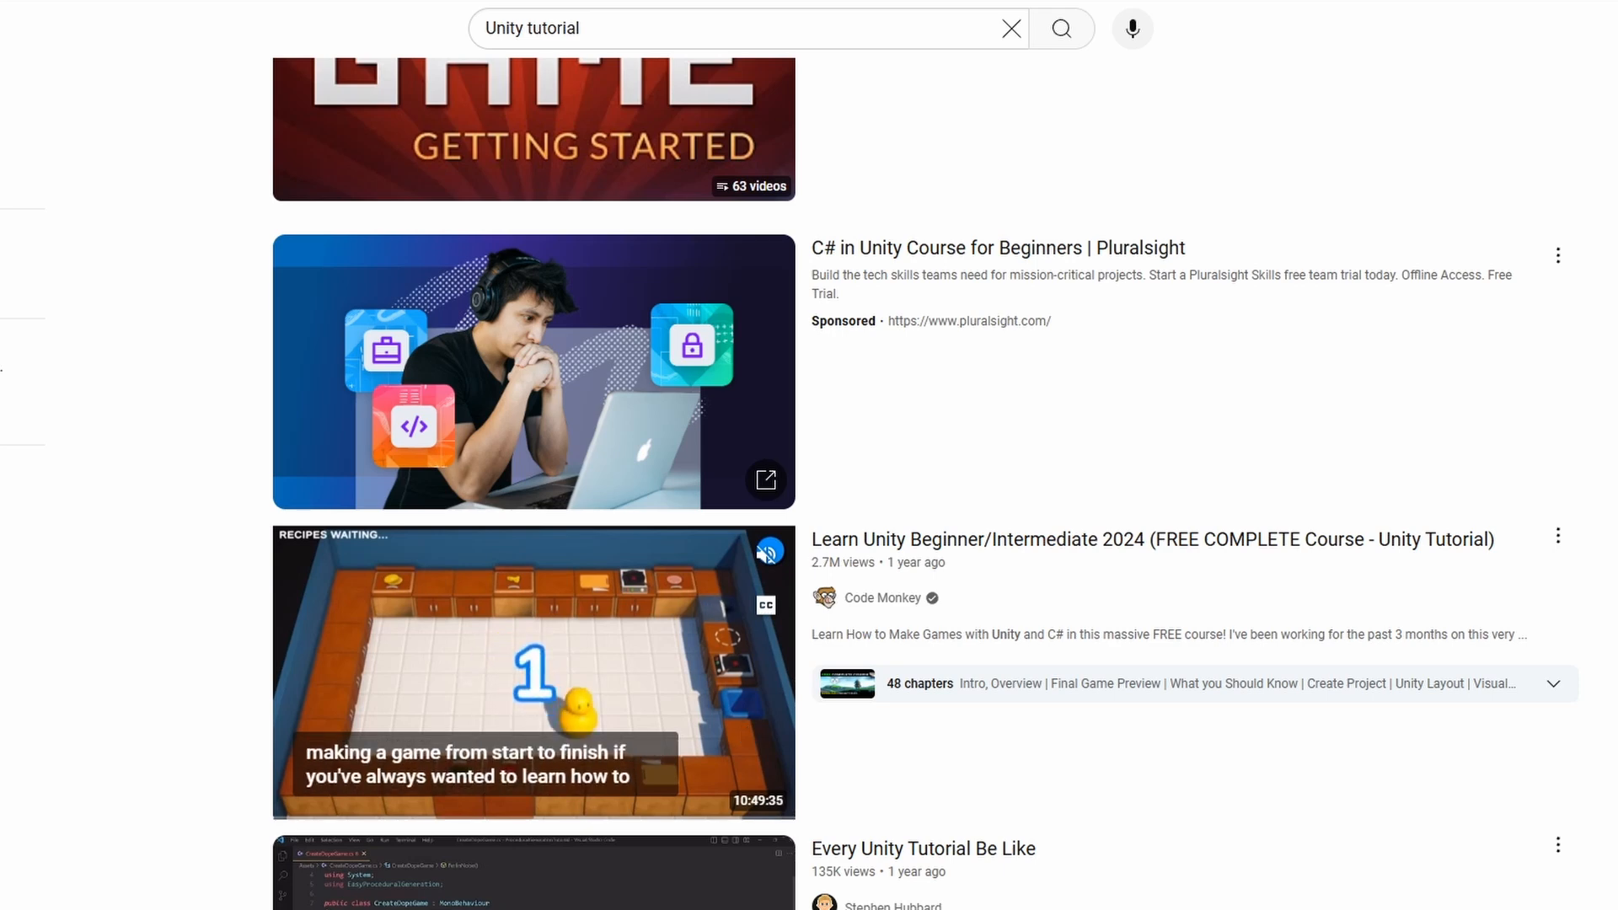
type("Devlog")
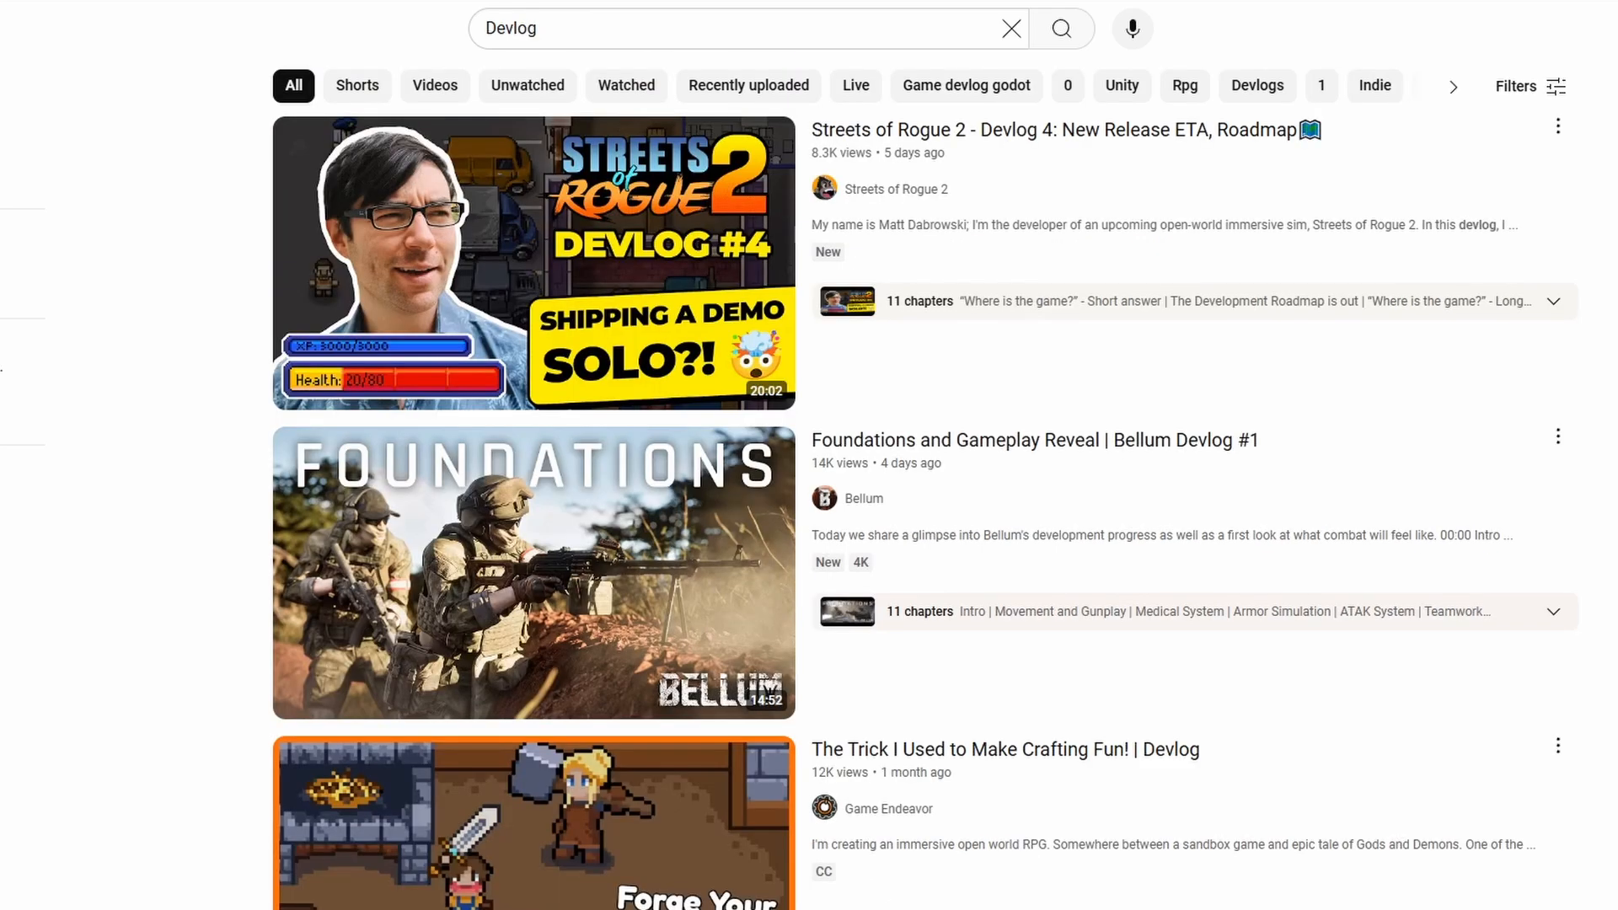
mouse_move(702, 287)
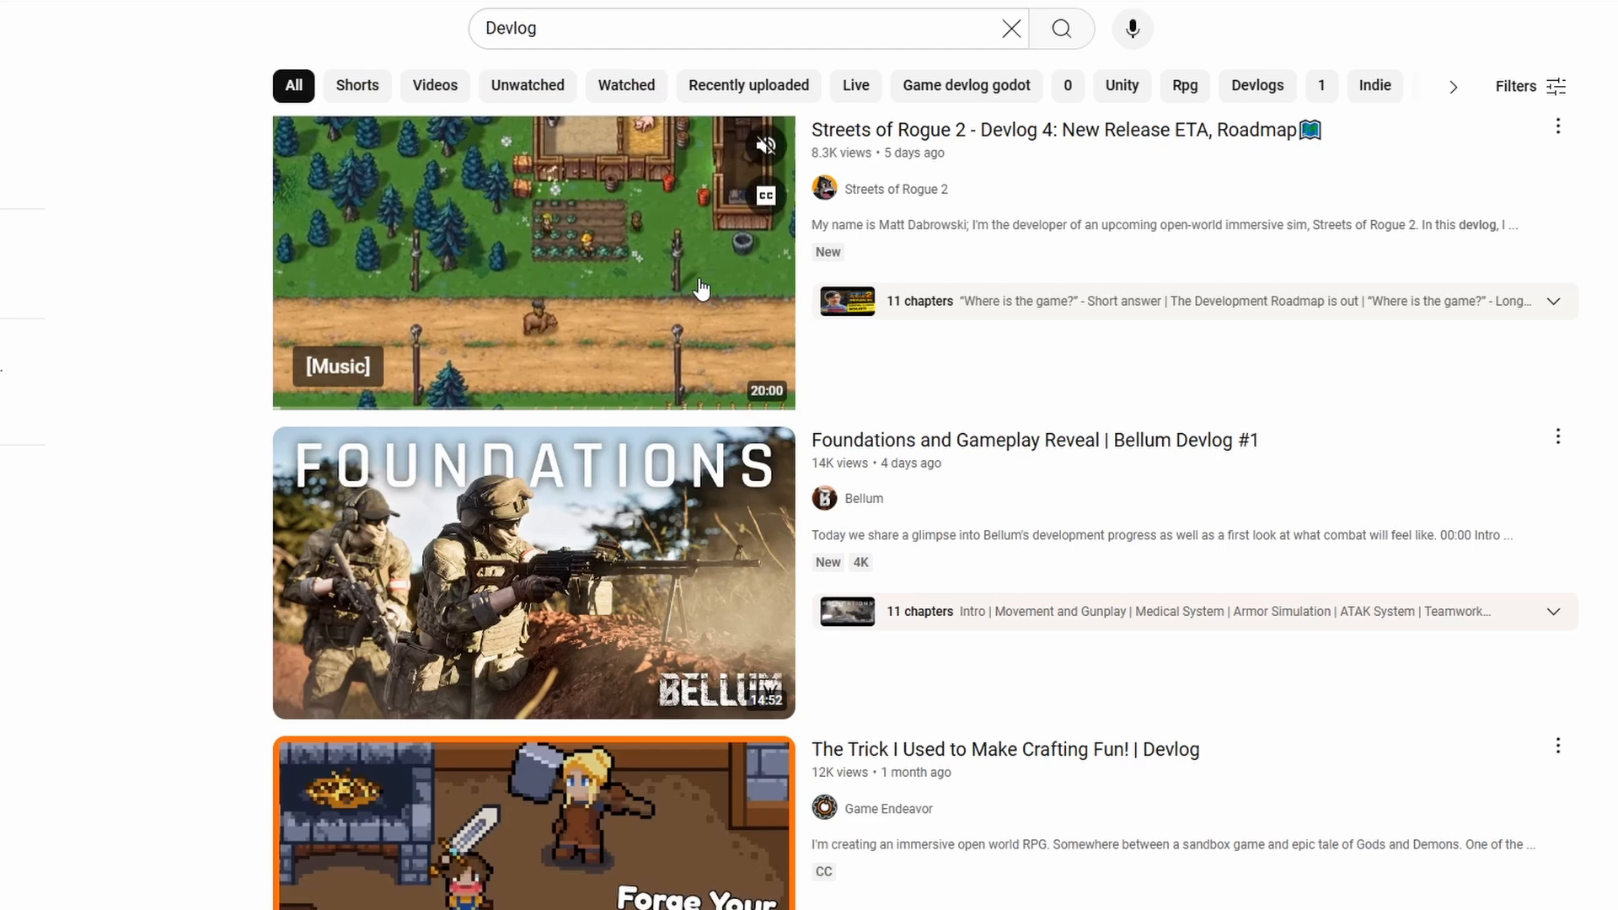
mouse_move(702, 287)
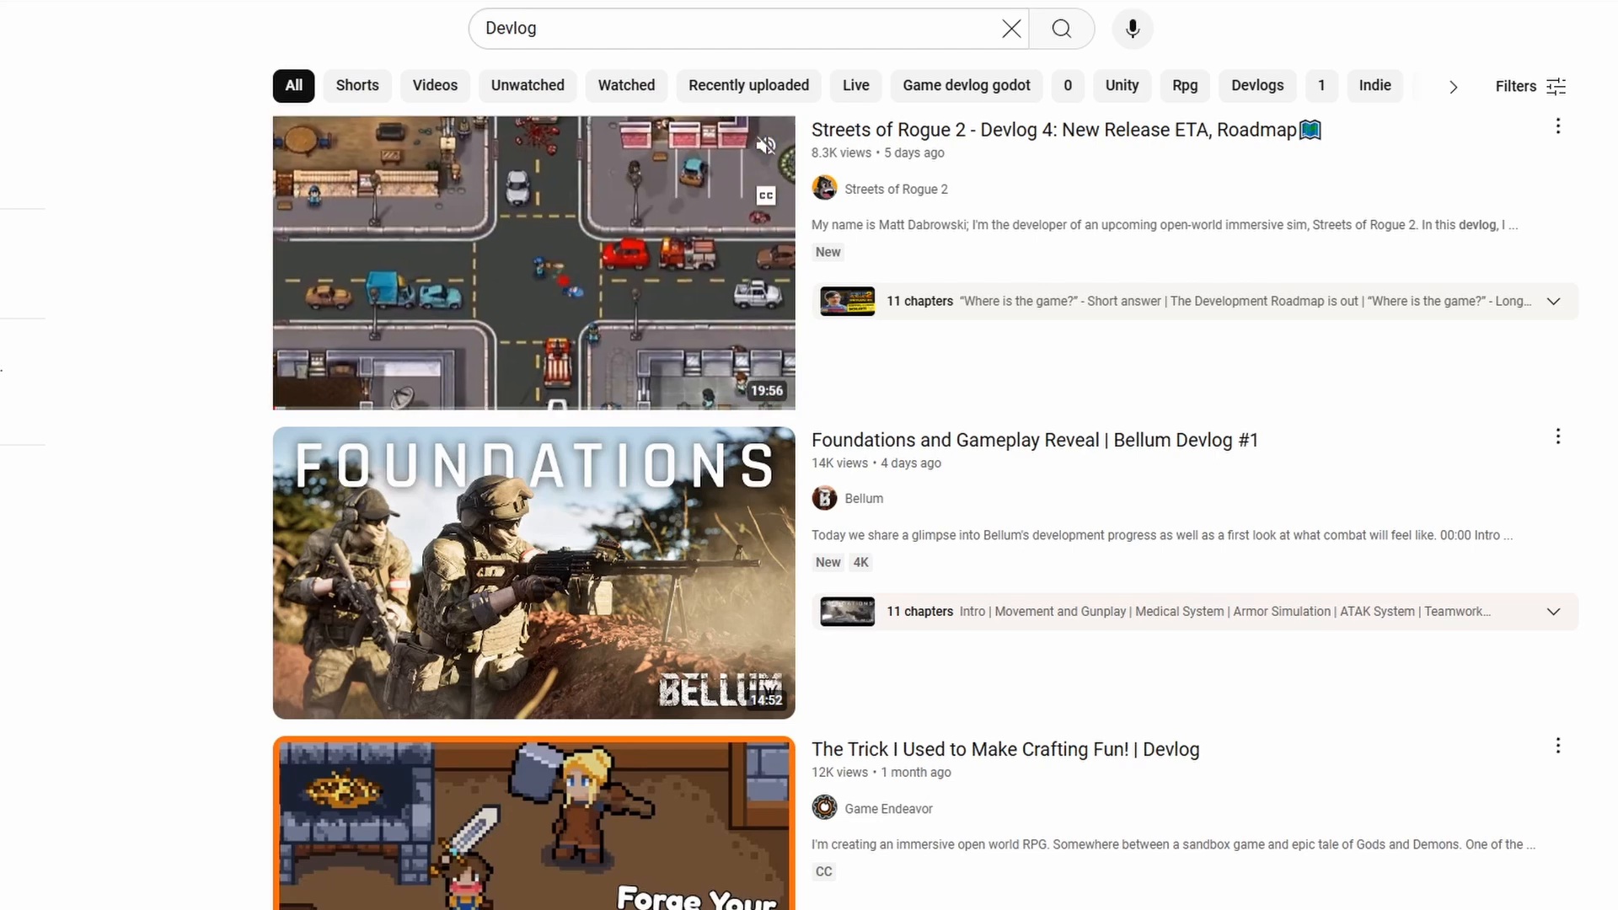
mouse_move(533, 262)
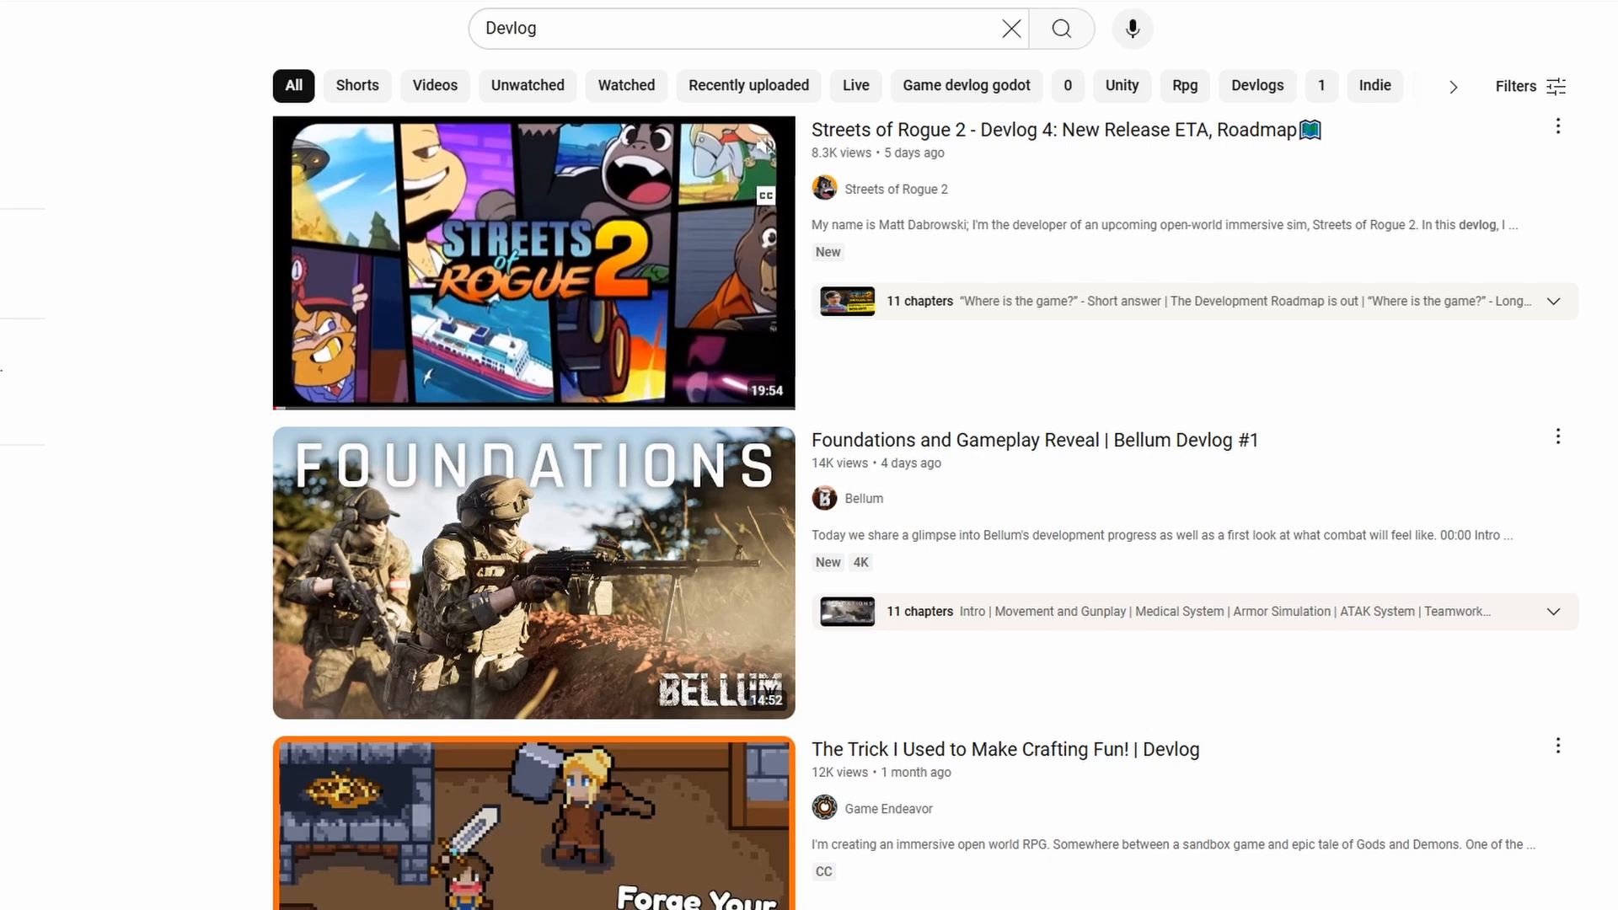
mouse_move(532, 262)
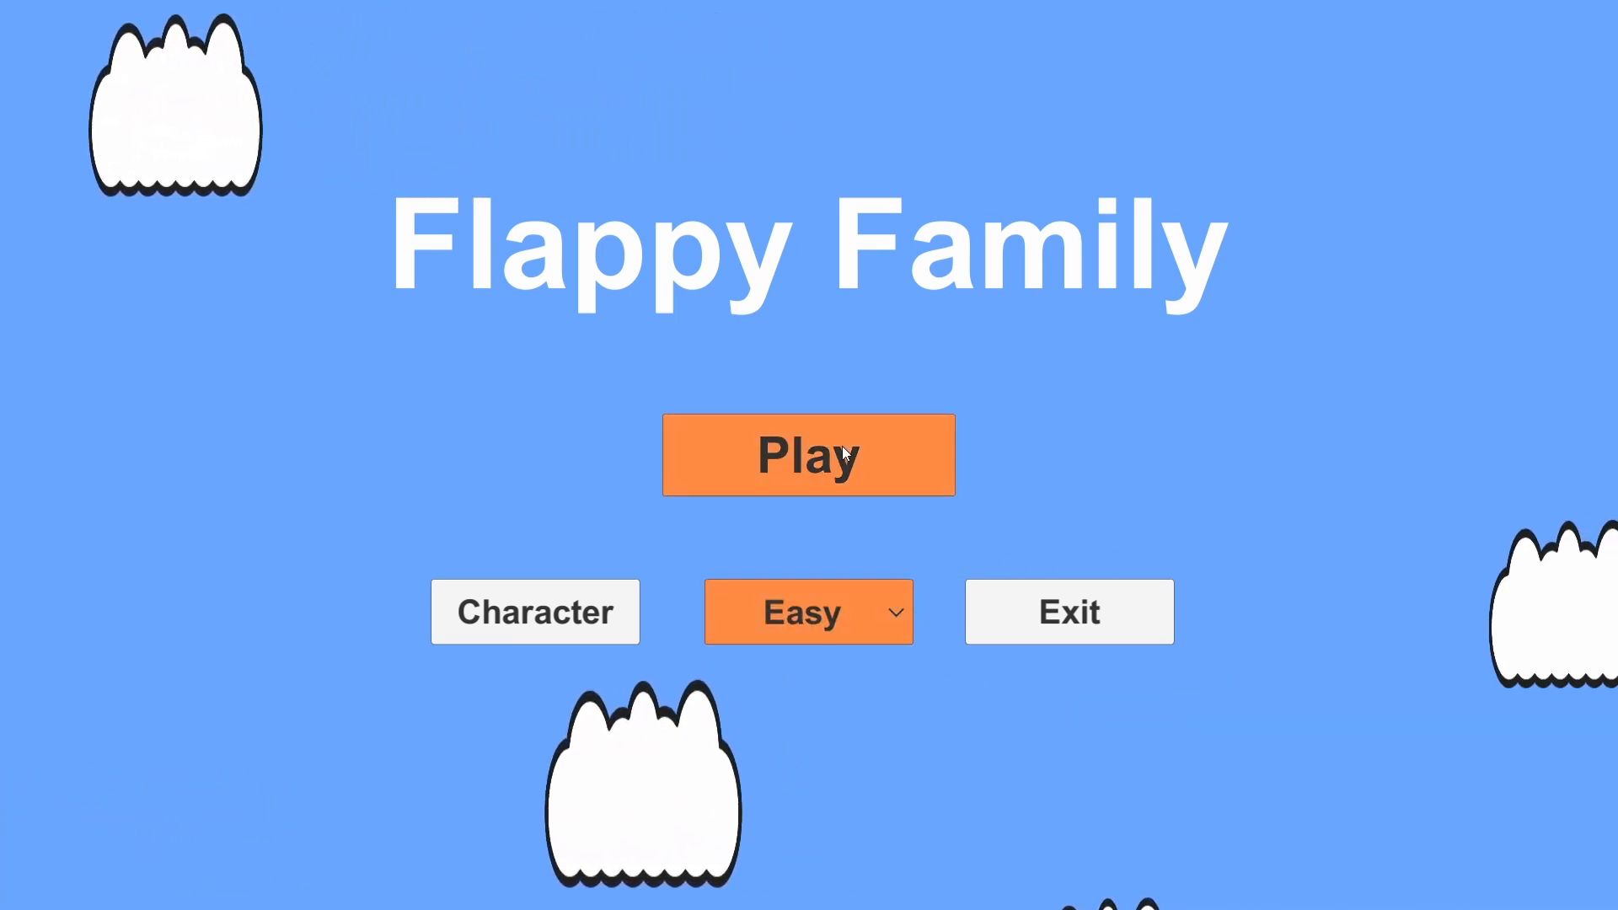
Step: Play a round, then switch the difficulty to Hard and start a new round
left_click(808, 455)
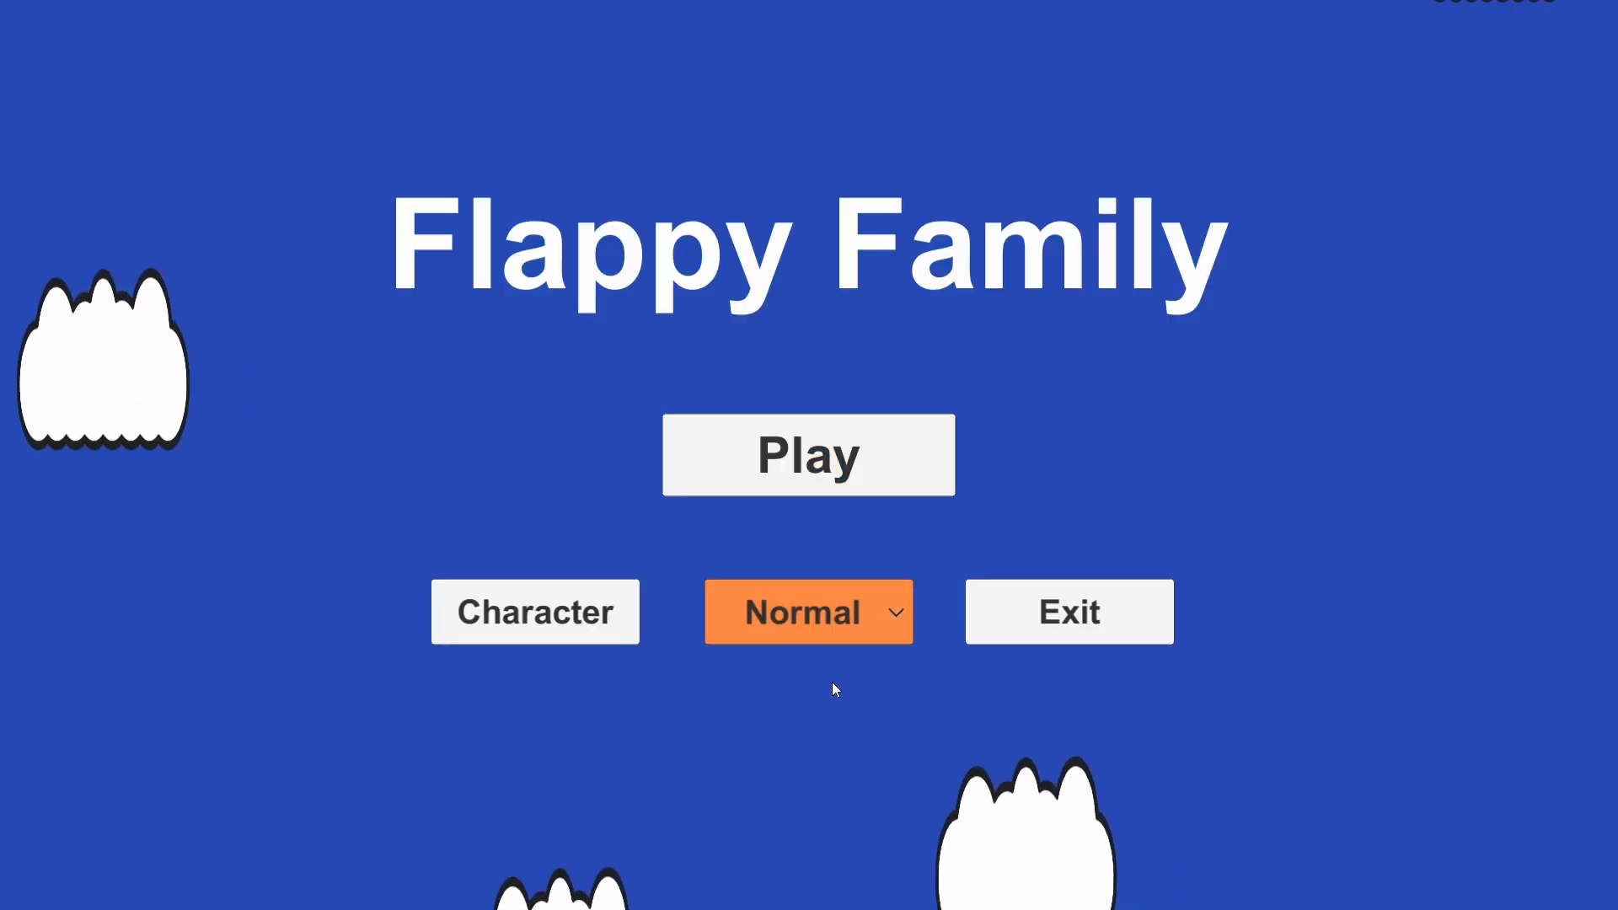
mouse_move(860, 456)
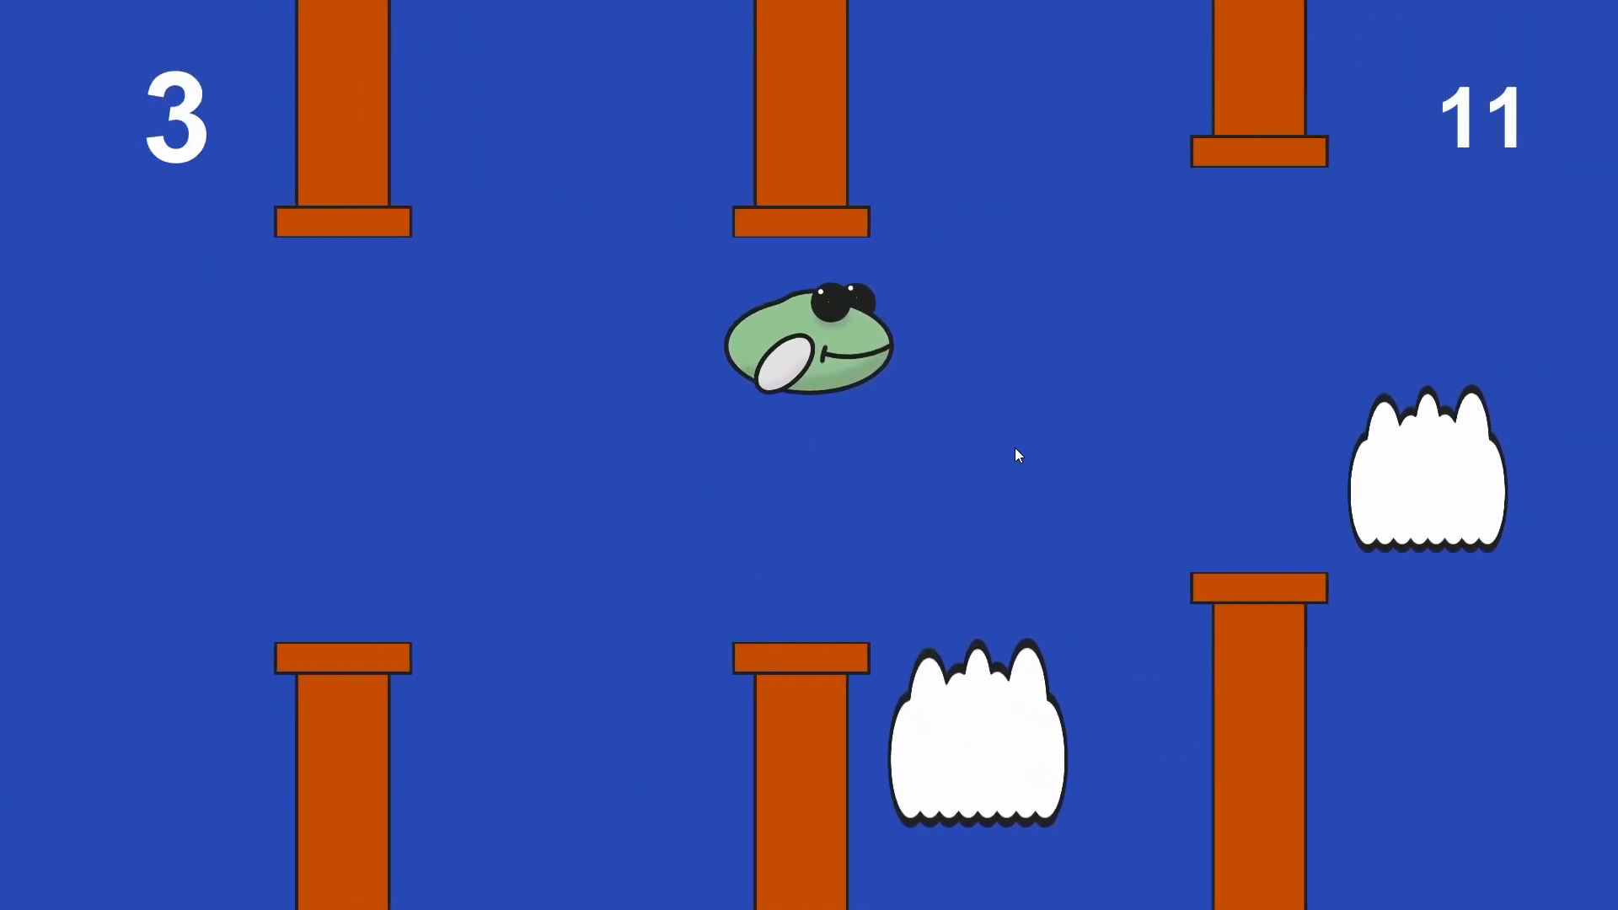
left_click(808, 611)
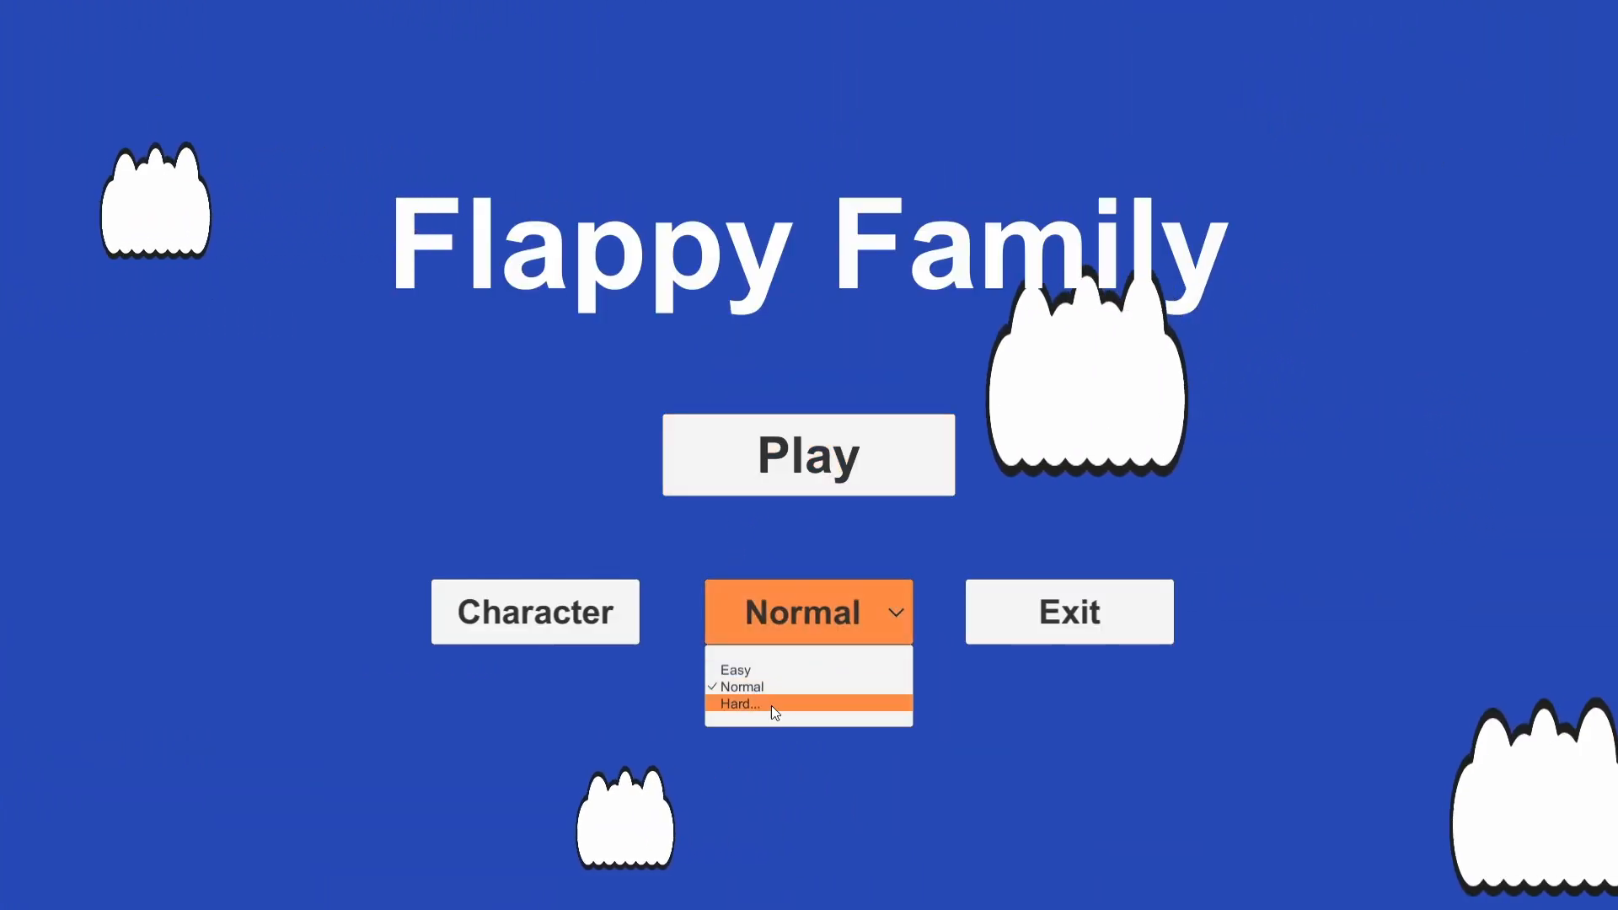
left_click(738, 704)
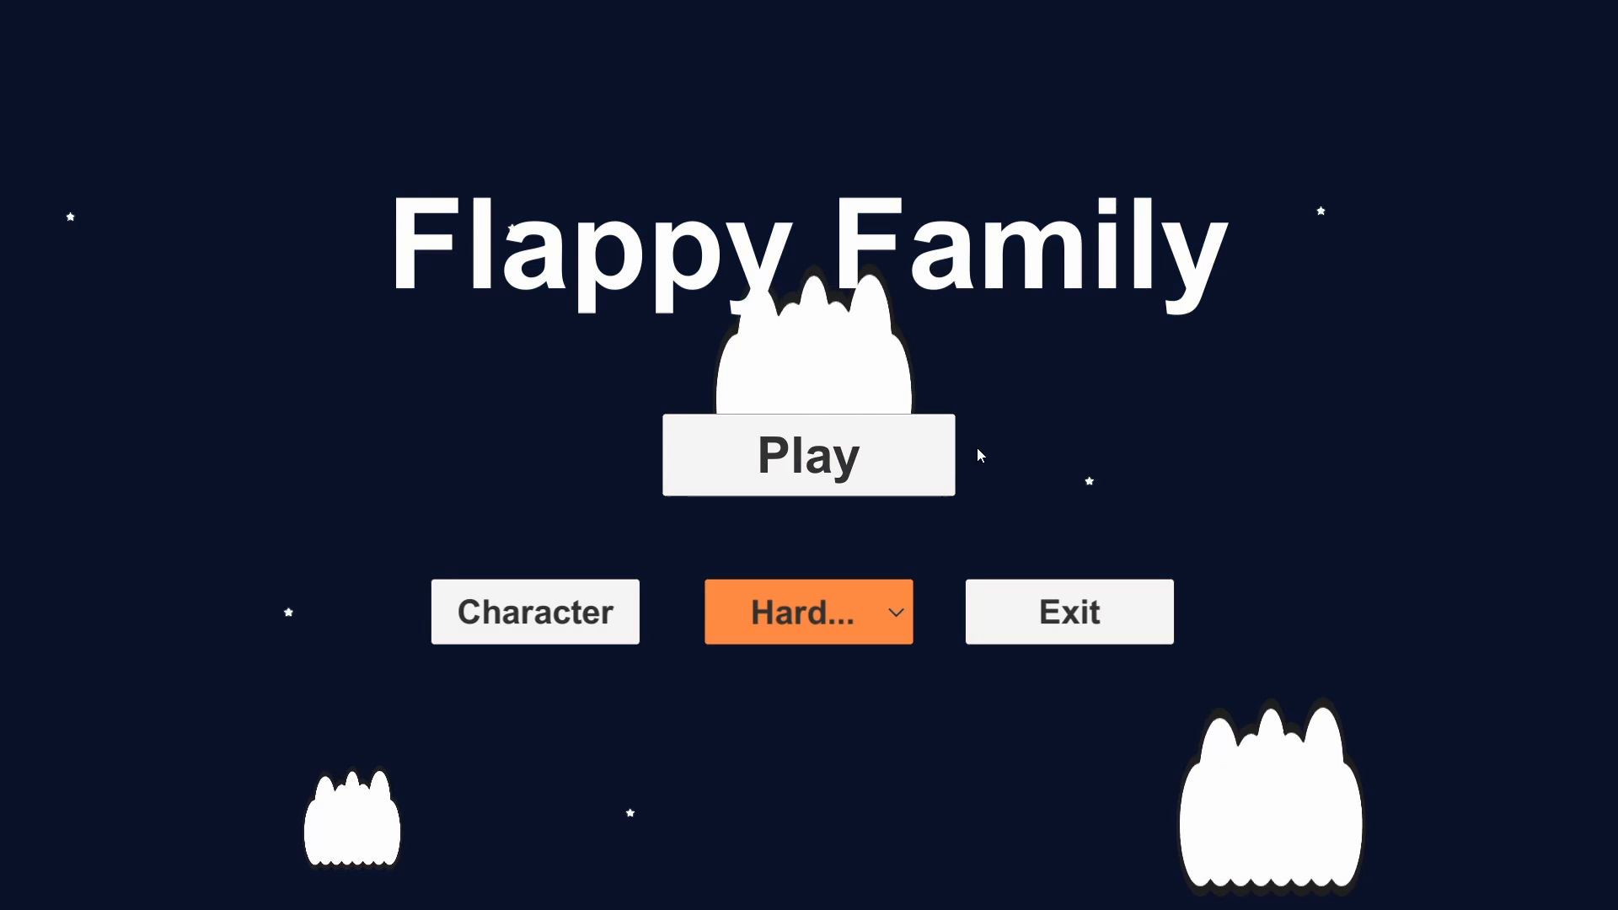
left_click(808, 454)
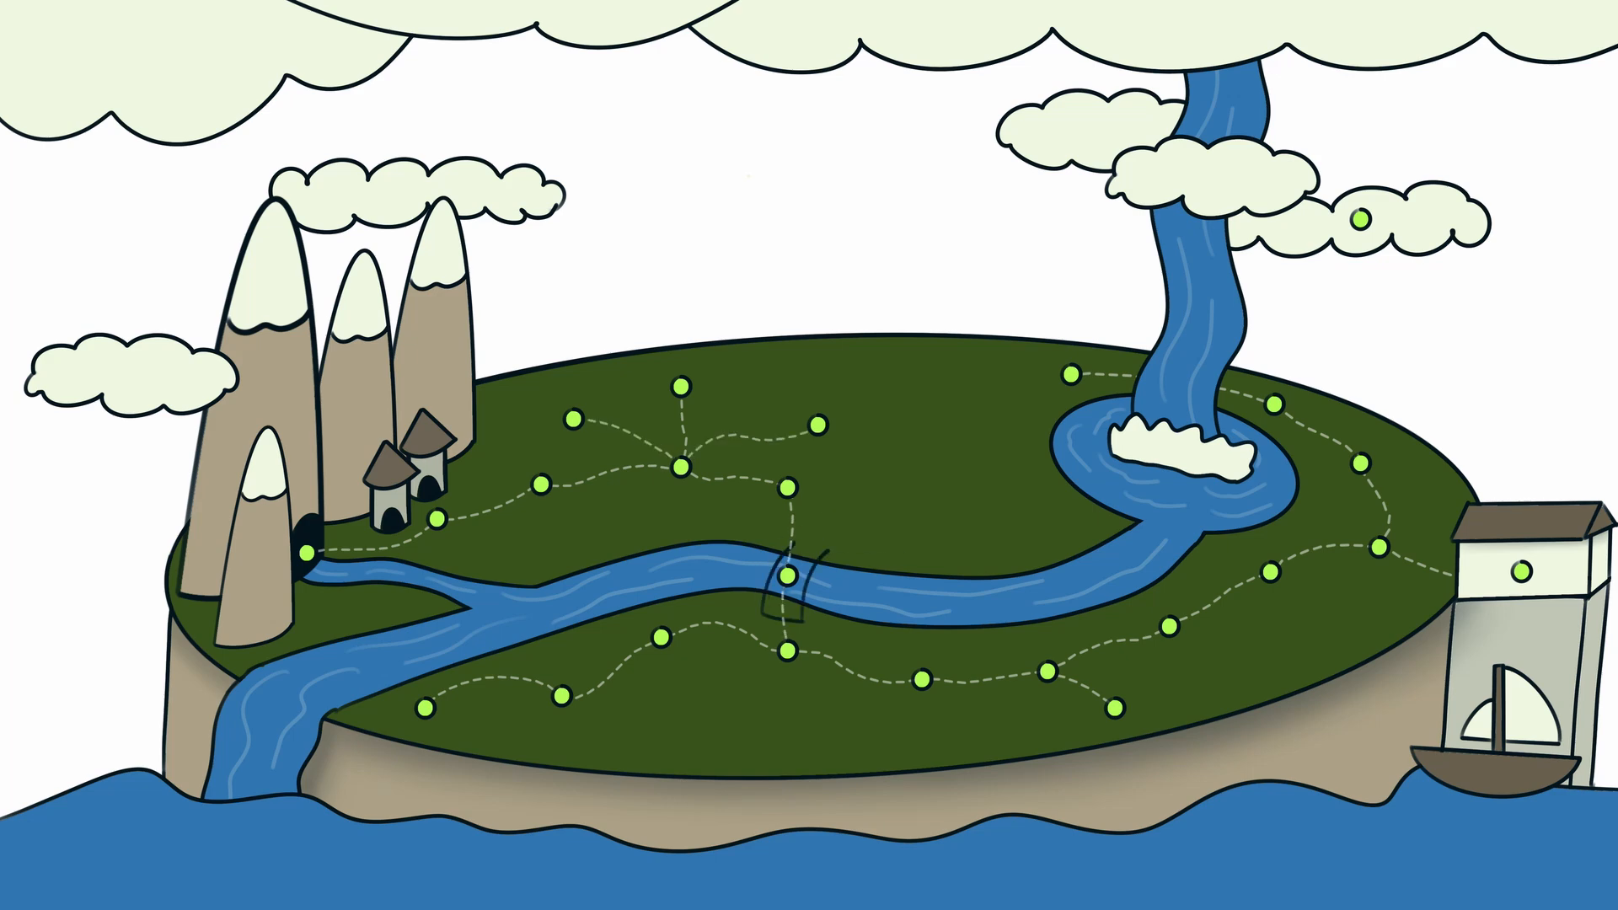
Step: Switch from Procreate to Obsidian's Graph view for the Mana Born vault
left_click(786, 578)
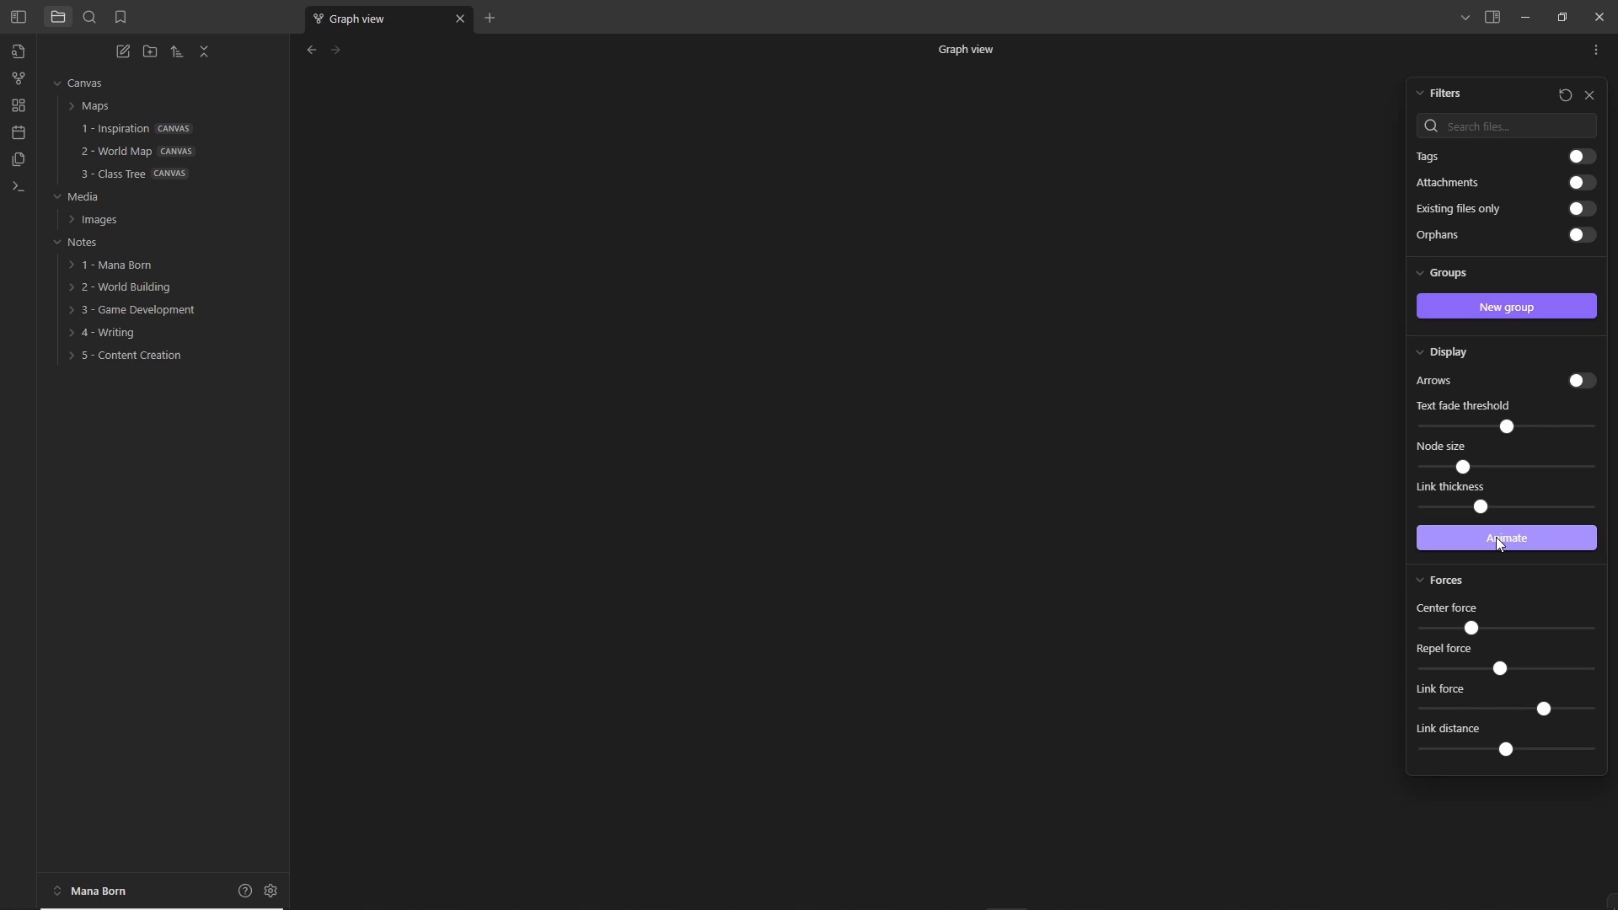
Step: Replay the graph animation ten times, highlight the Mana Born node, and open that note
left_click(1504, 538)
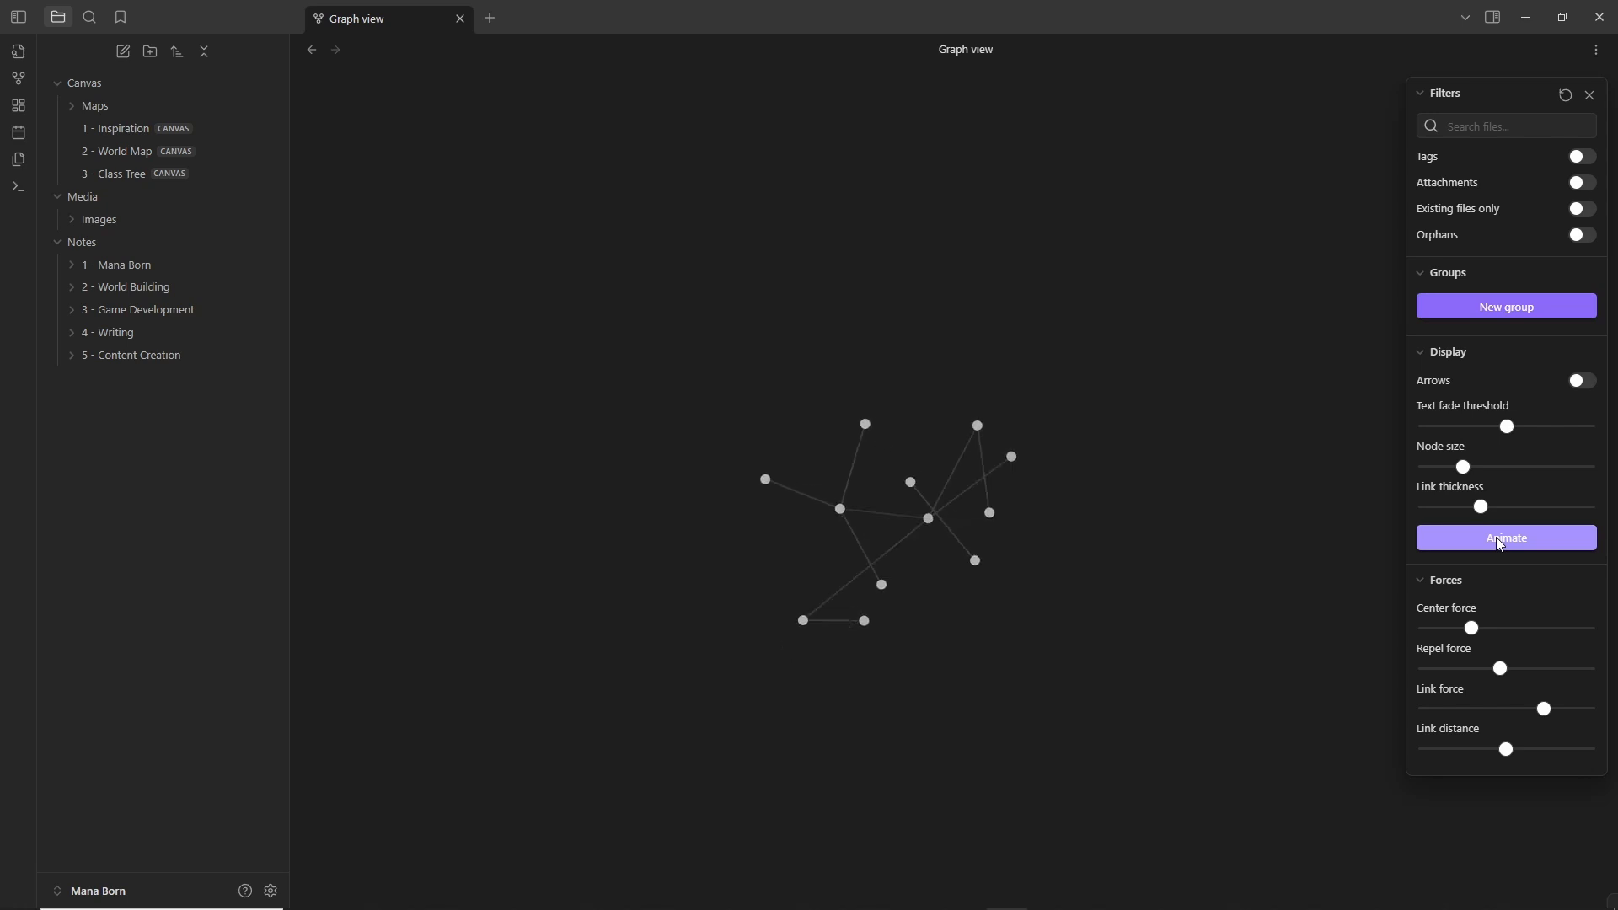
left_click(1504, 538)
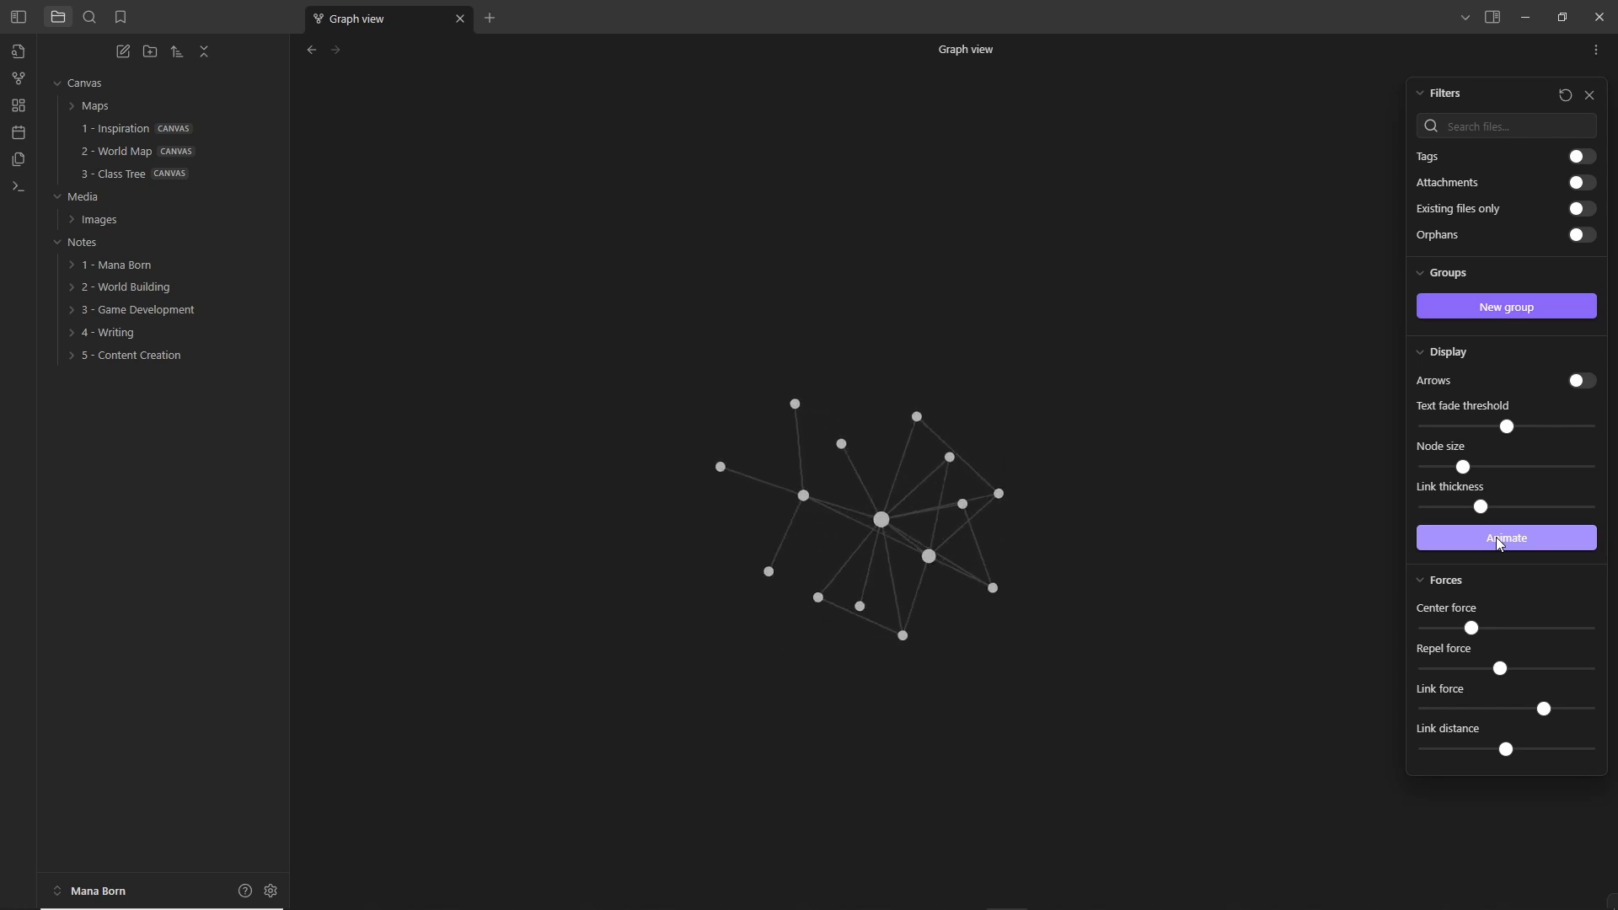
left_click(1504, 537)
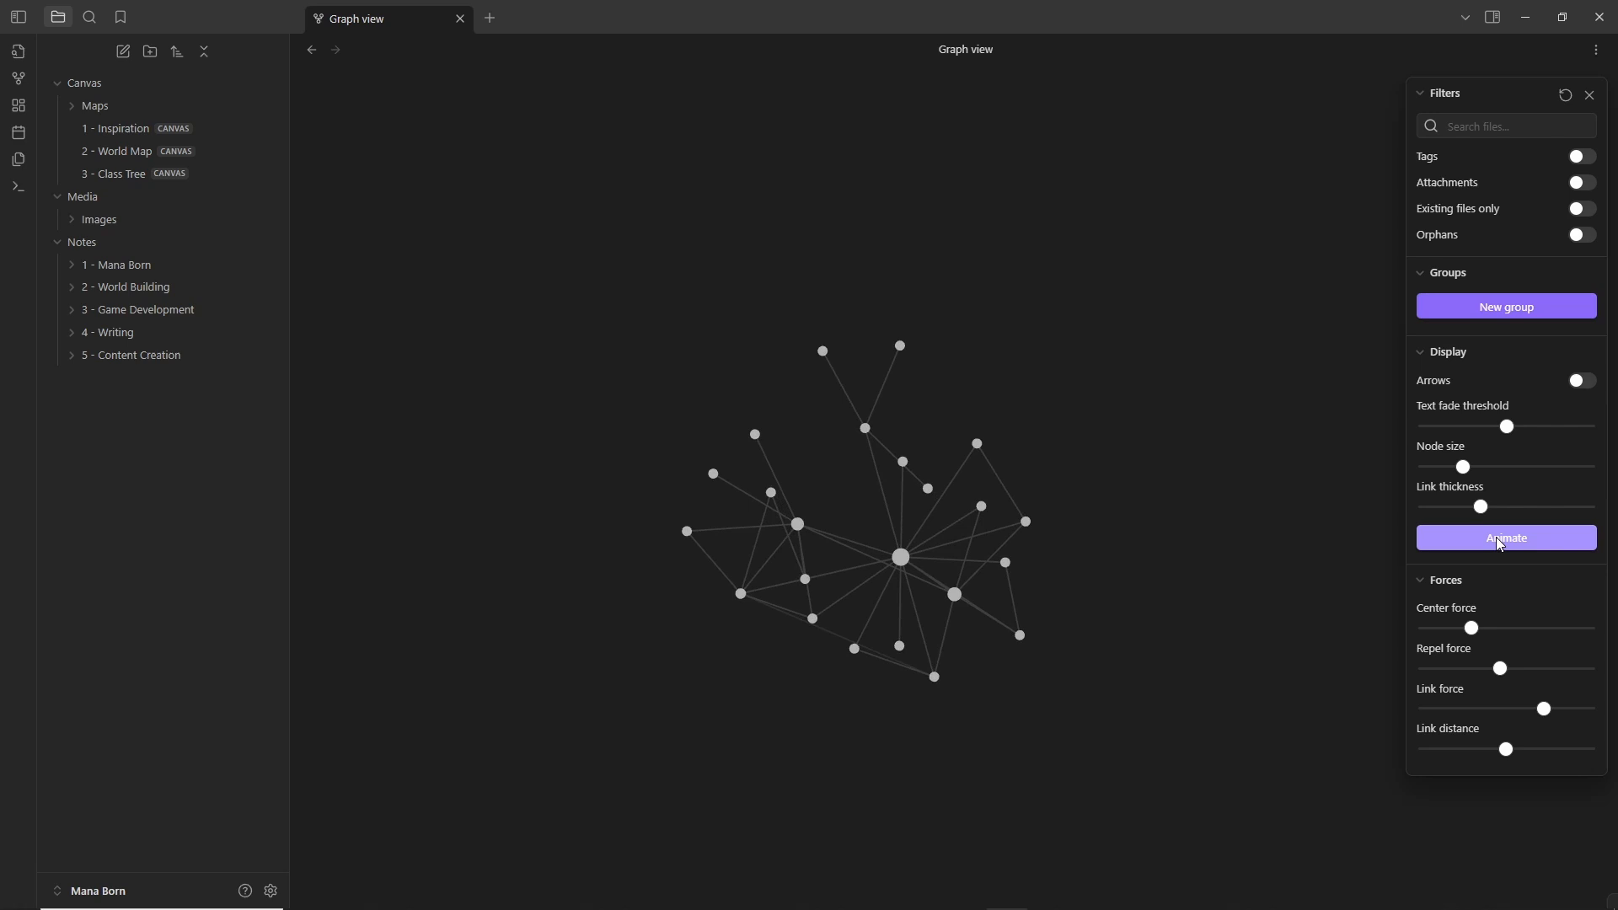
left_click(1504, 537)
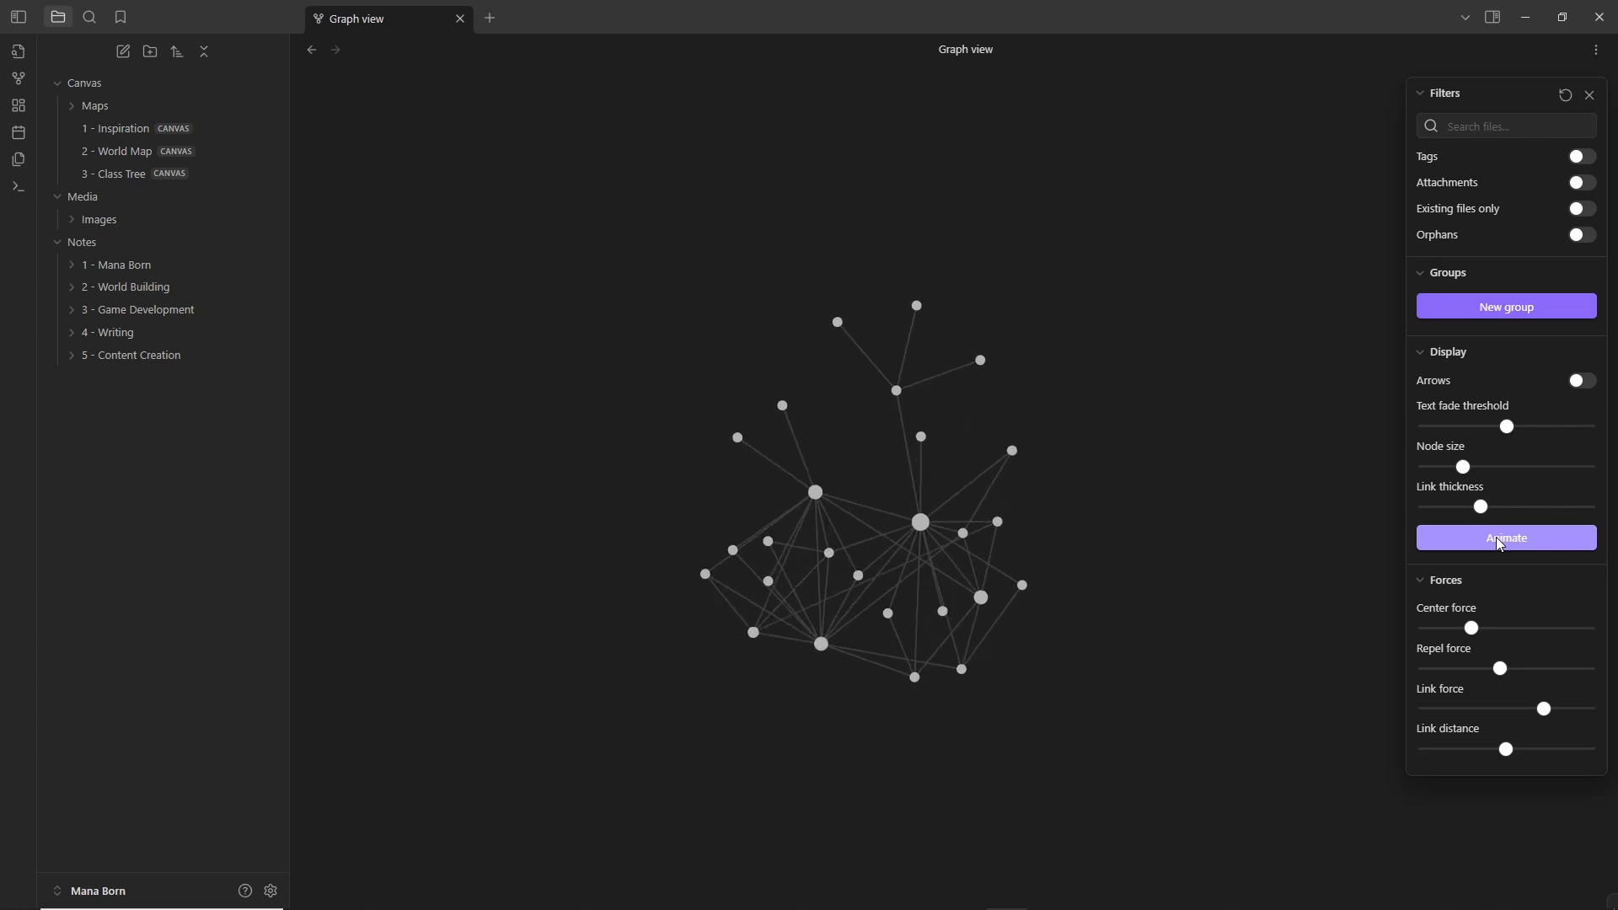
left_click(1503, 537)
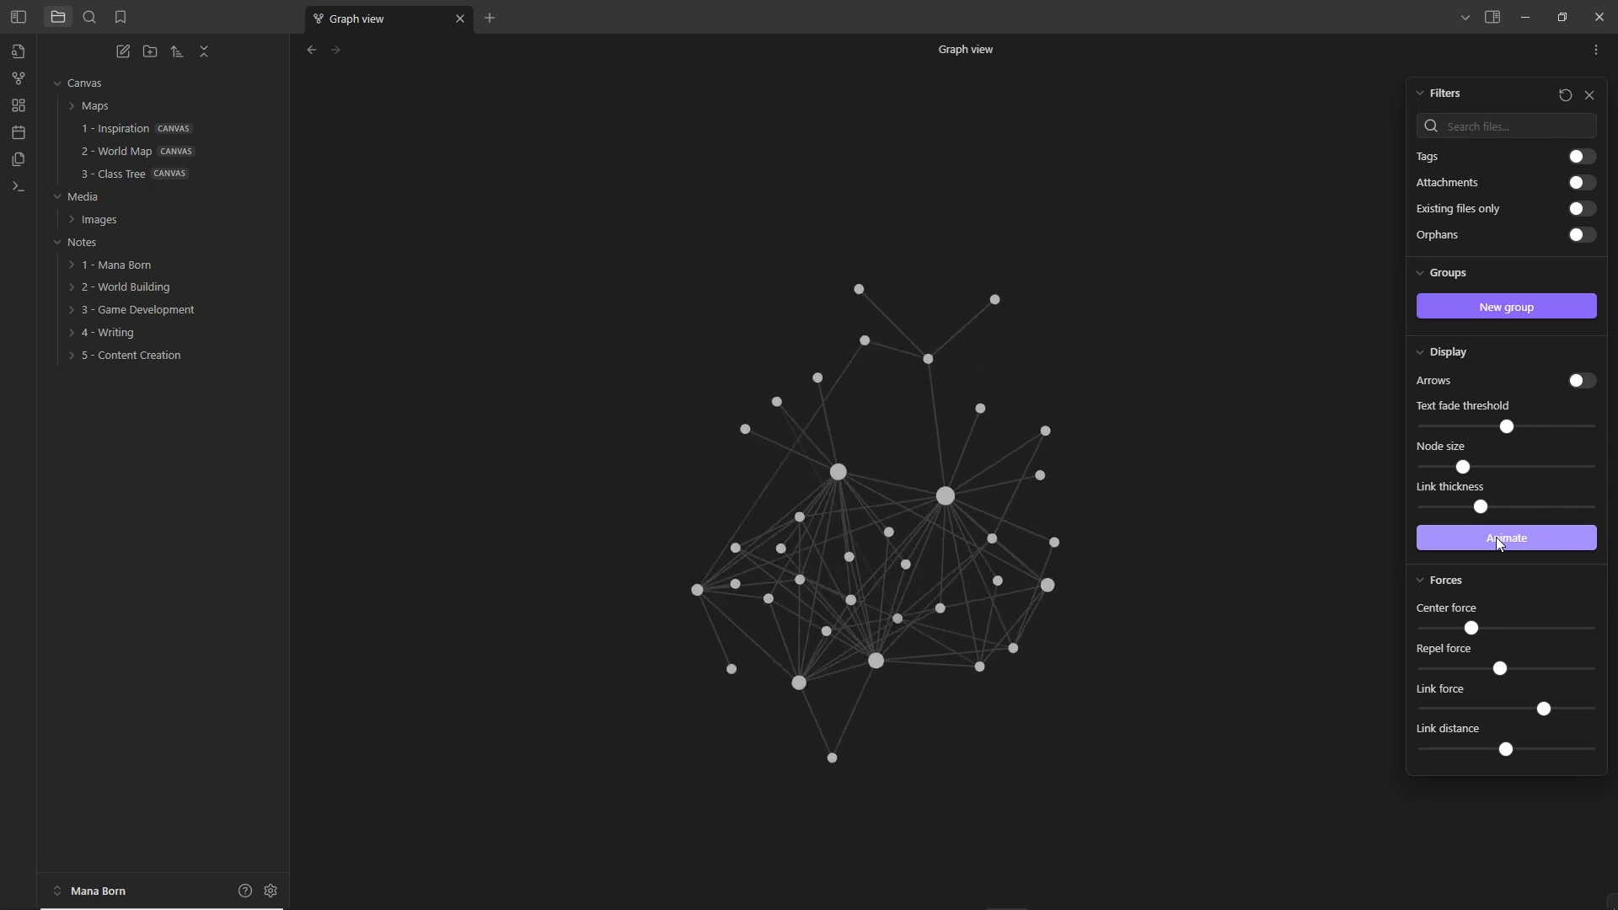
left_click(1504, 538)
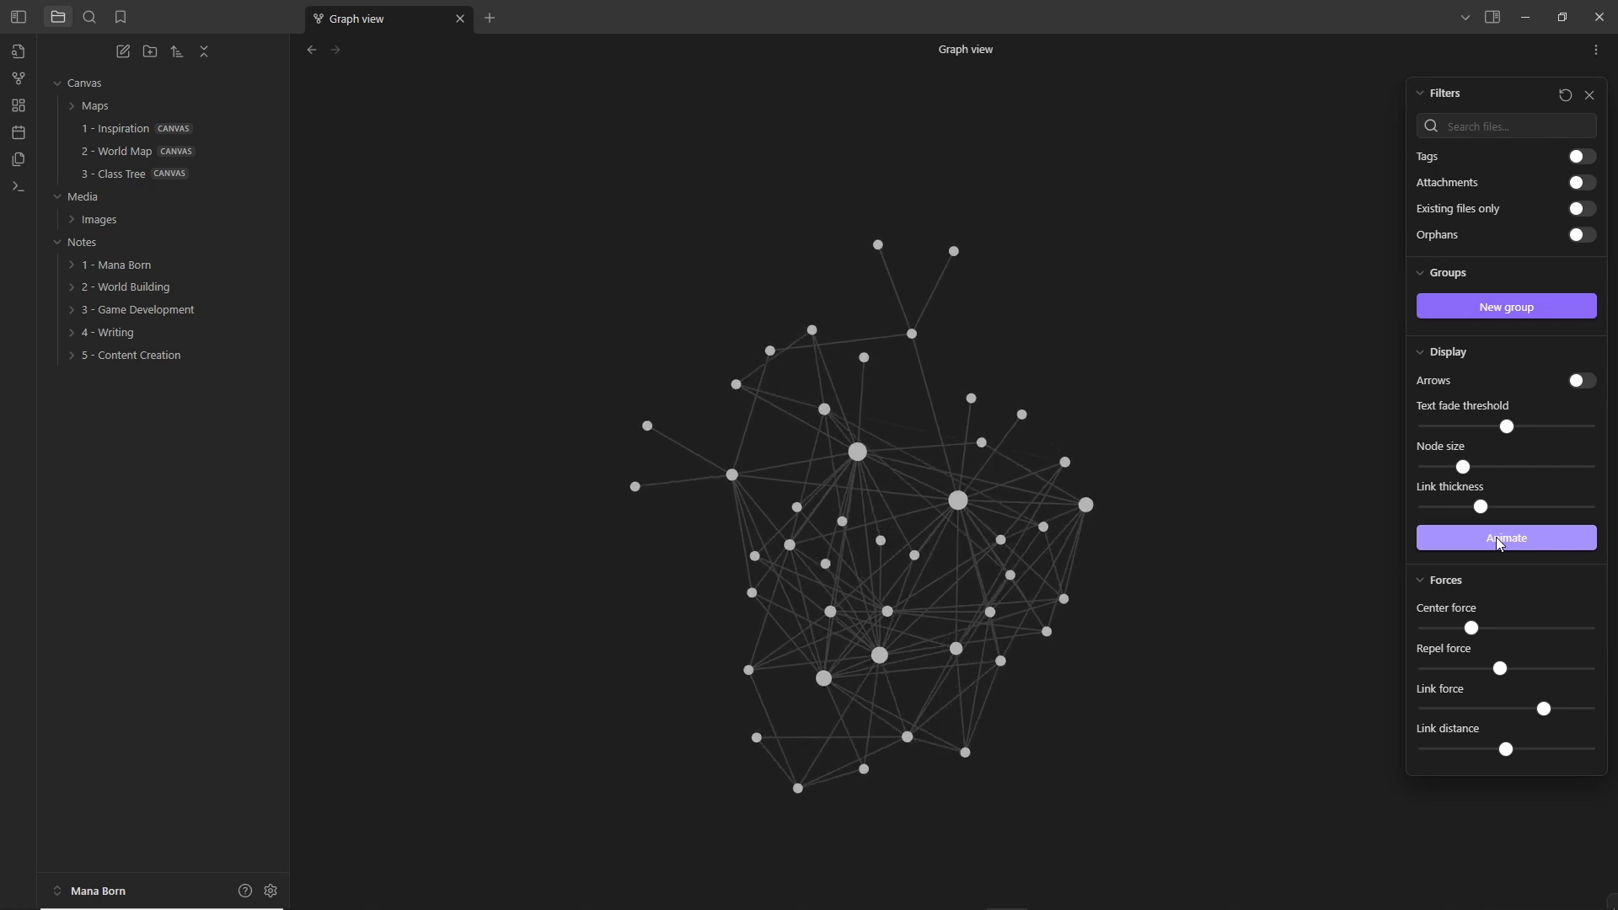
left_click(1503, 538)
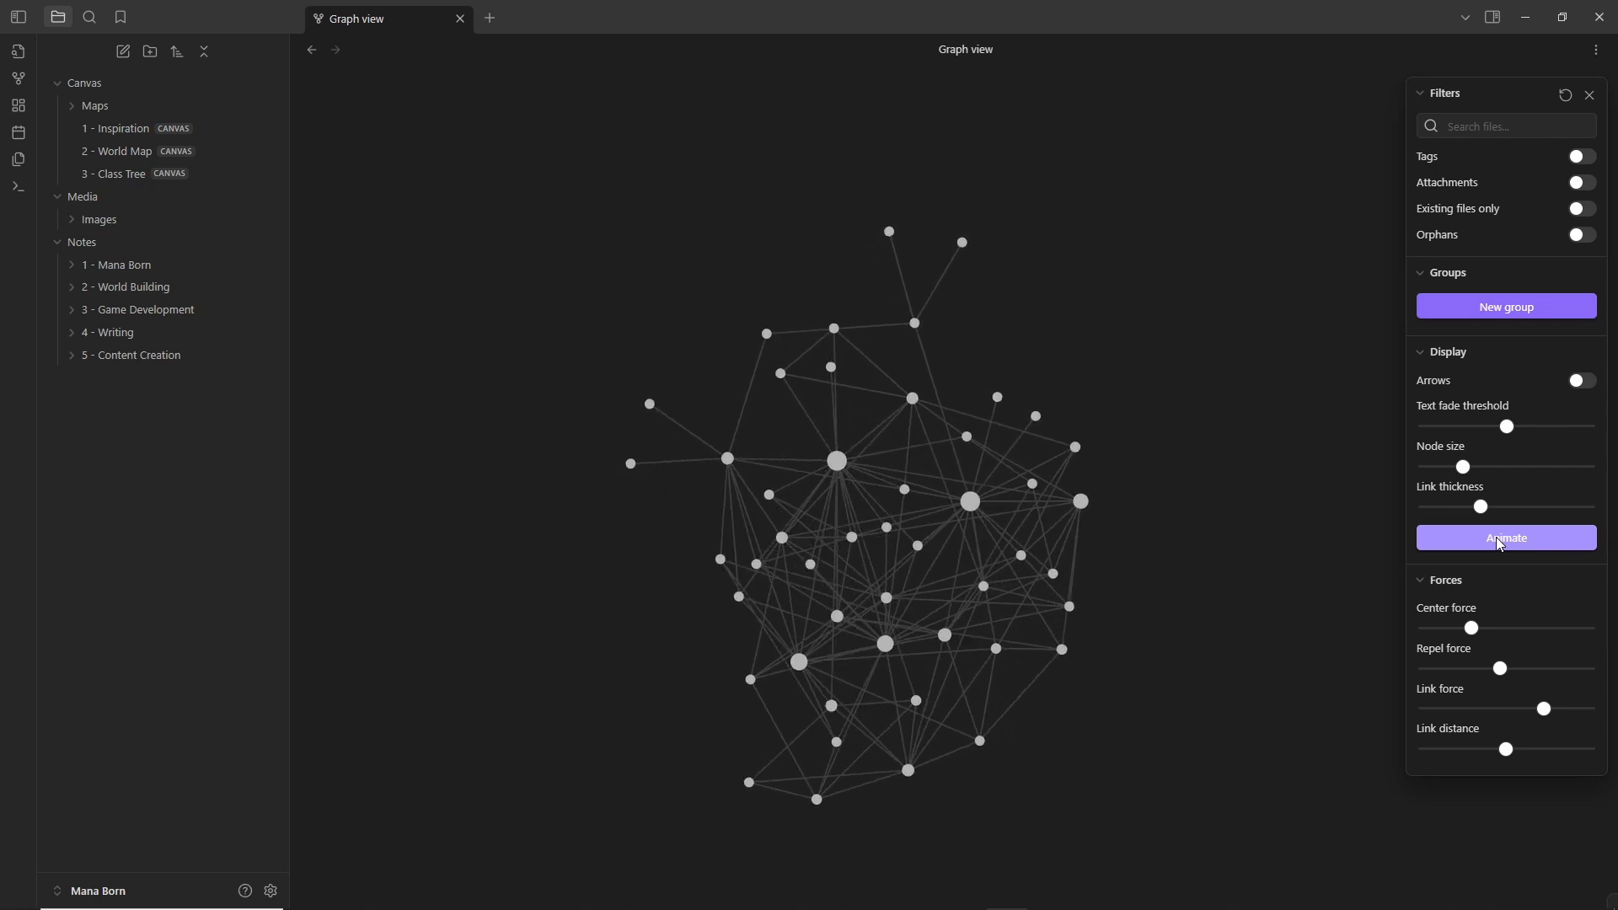
left_click(1503, 538)
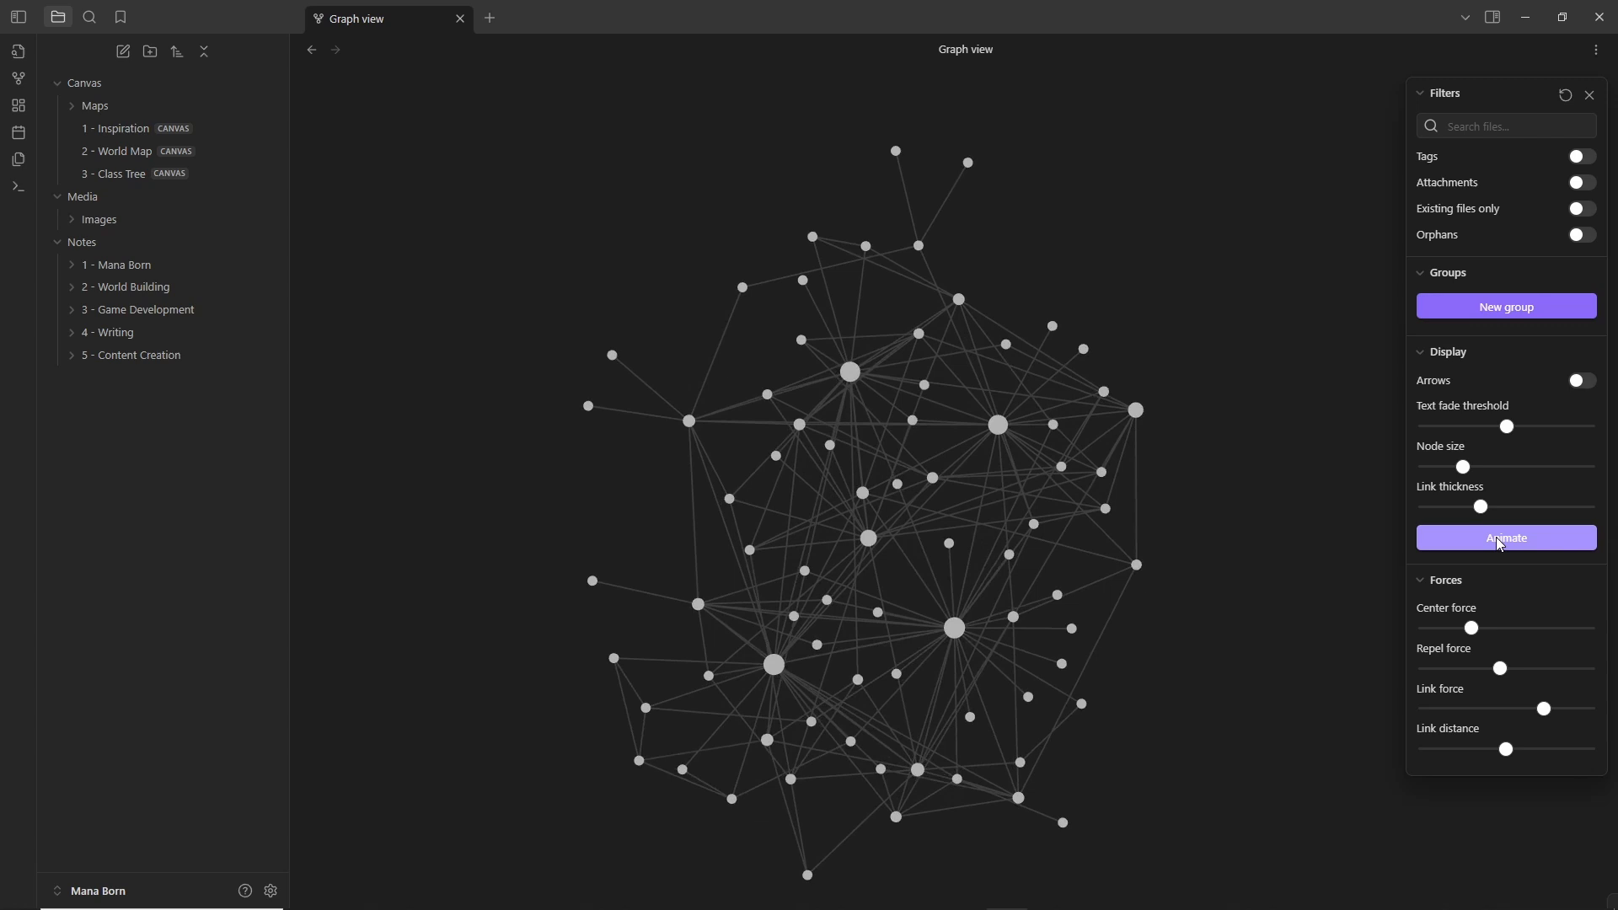
left_click(1504, 538)
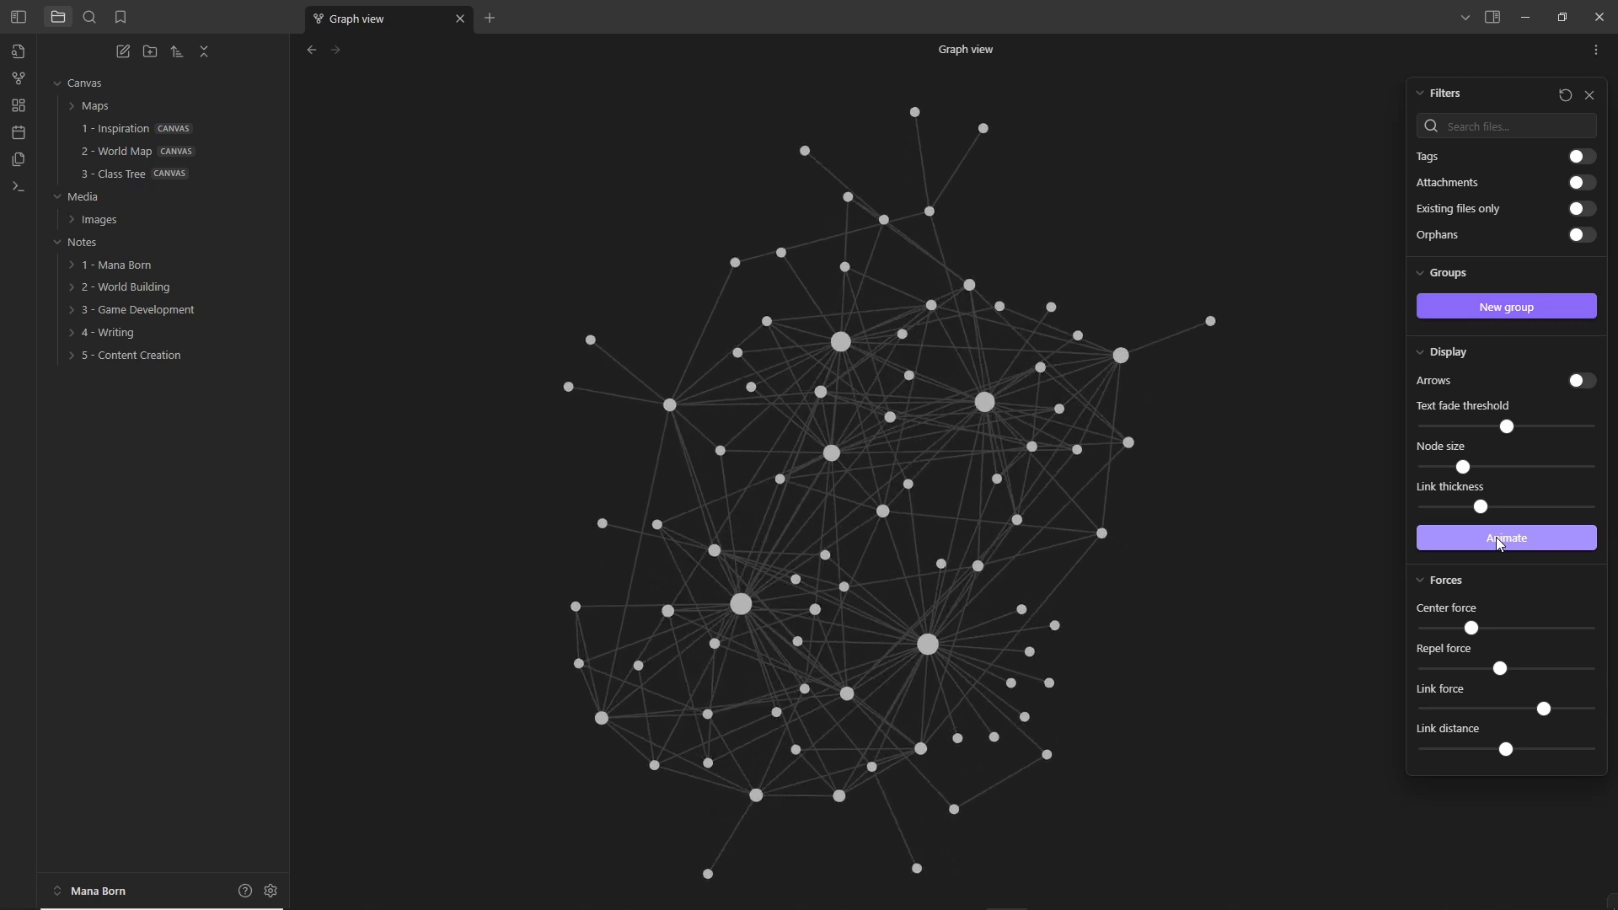
left_click(1503, 538)
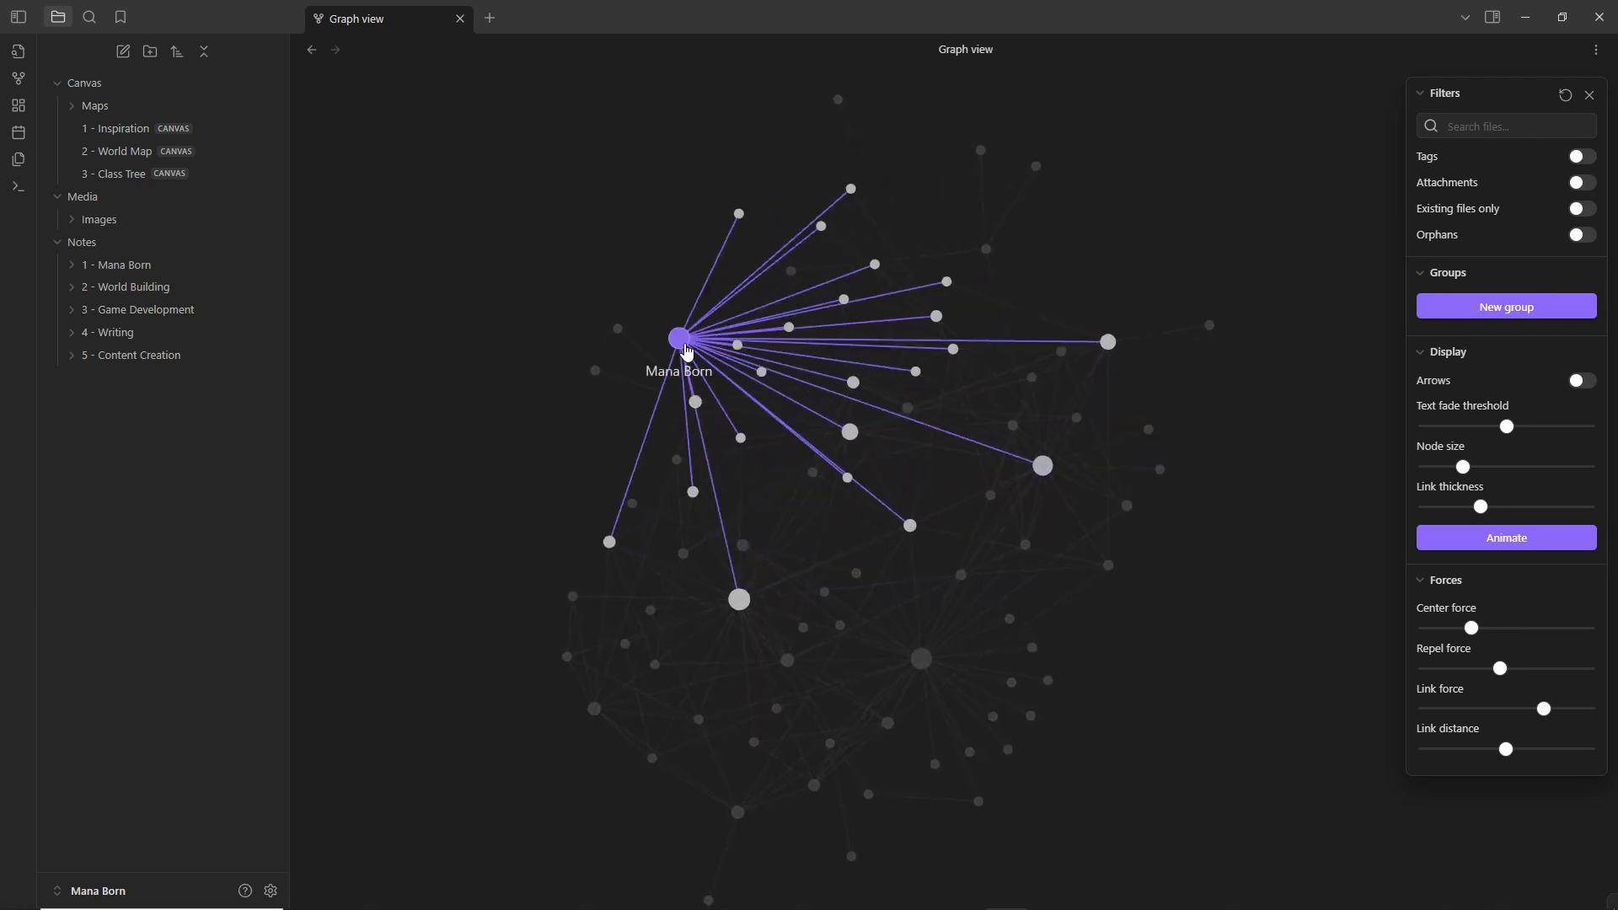
left_click(657, 612)
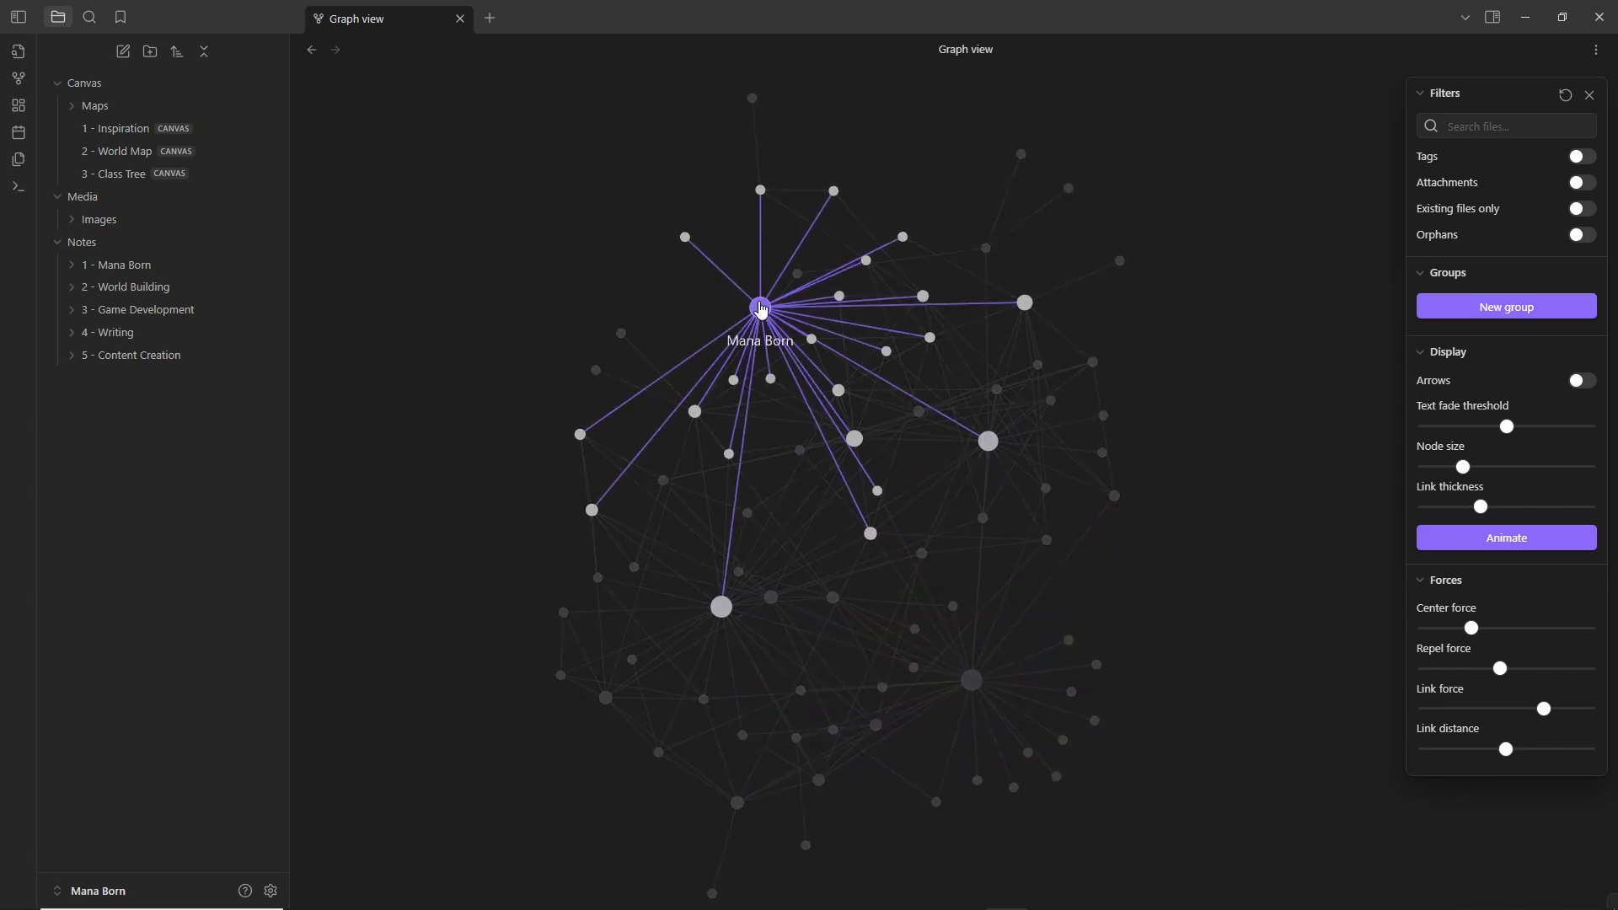
double_click(761, 307)
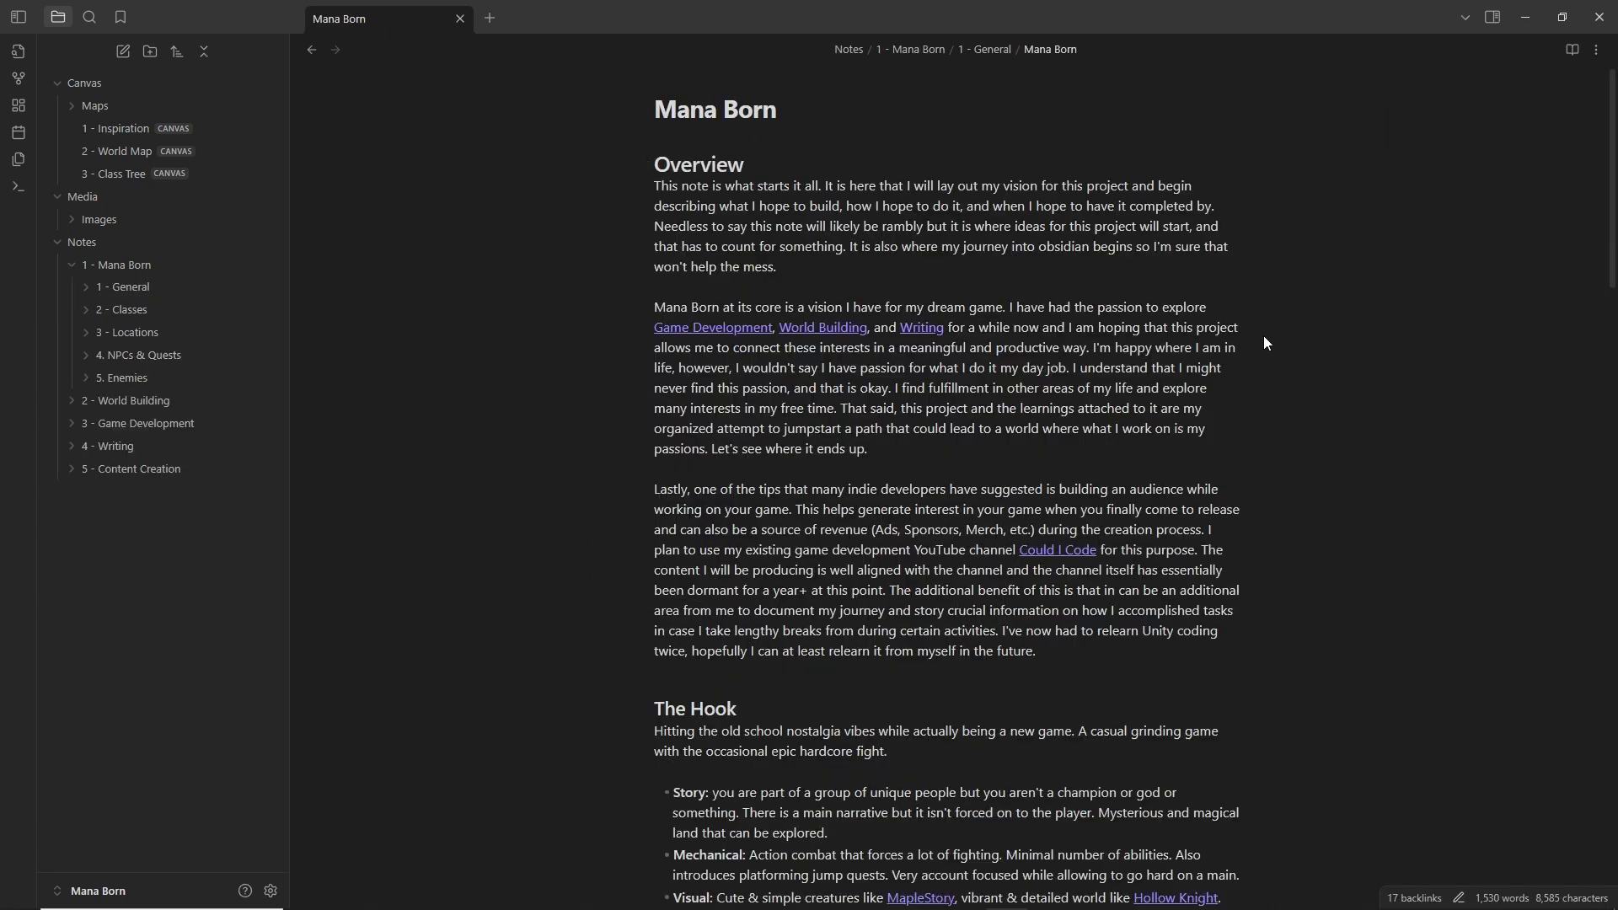
Step: Scroll the Mana Born note down to its closing tags, then expand the 1 - General folder
scroll("down", 3)
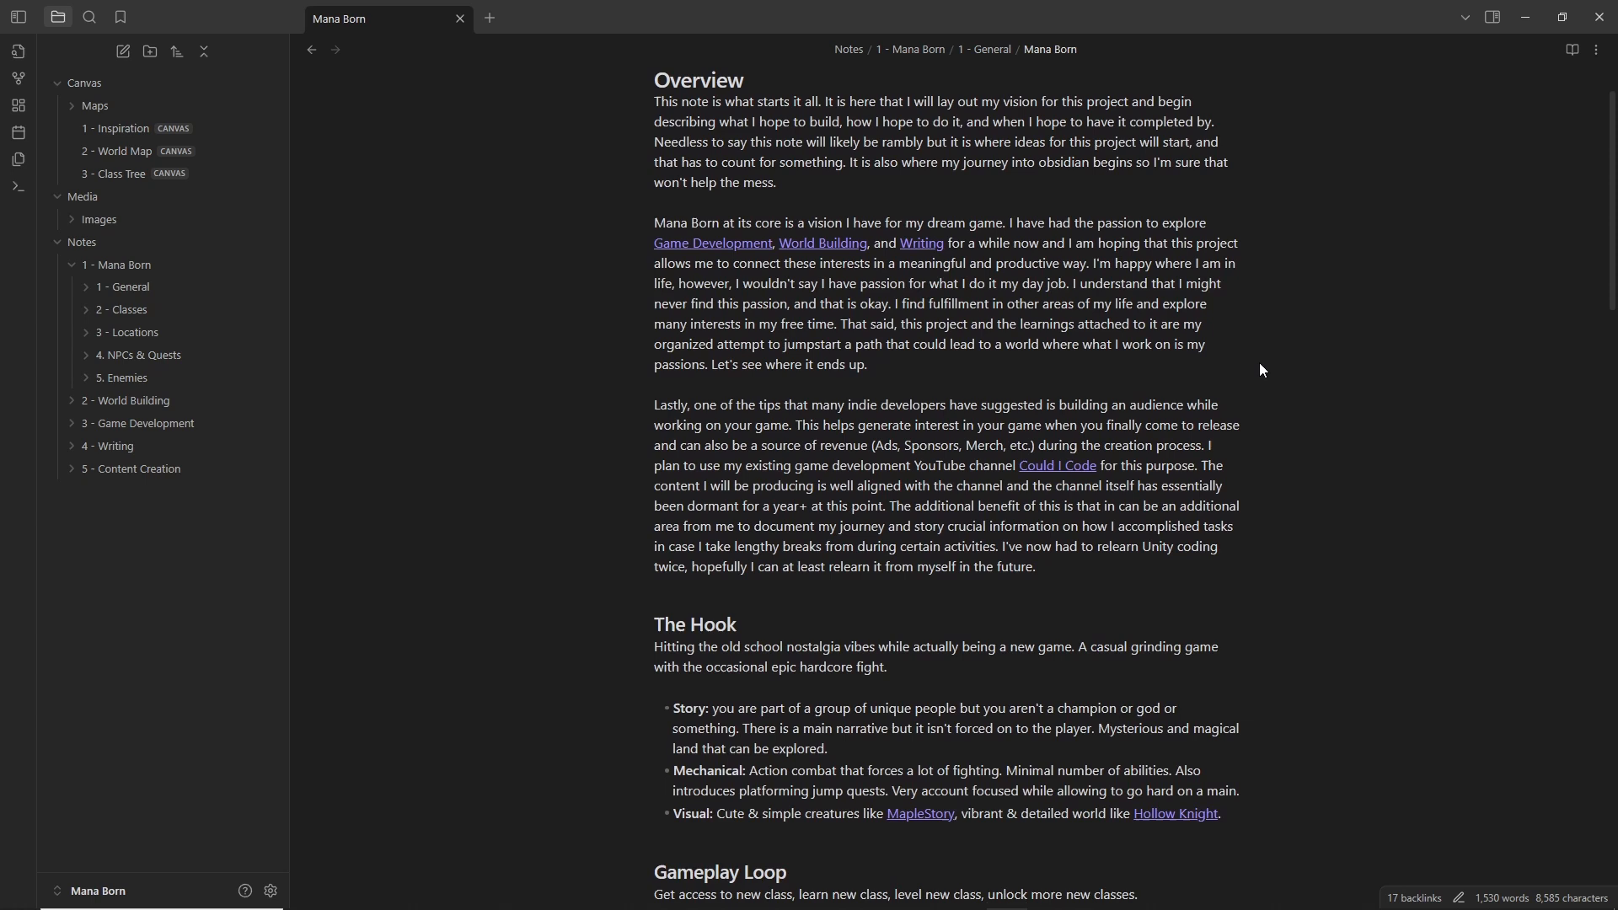
scroll("down", 3)
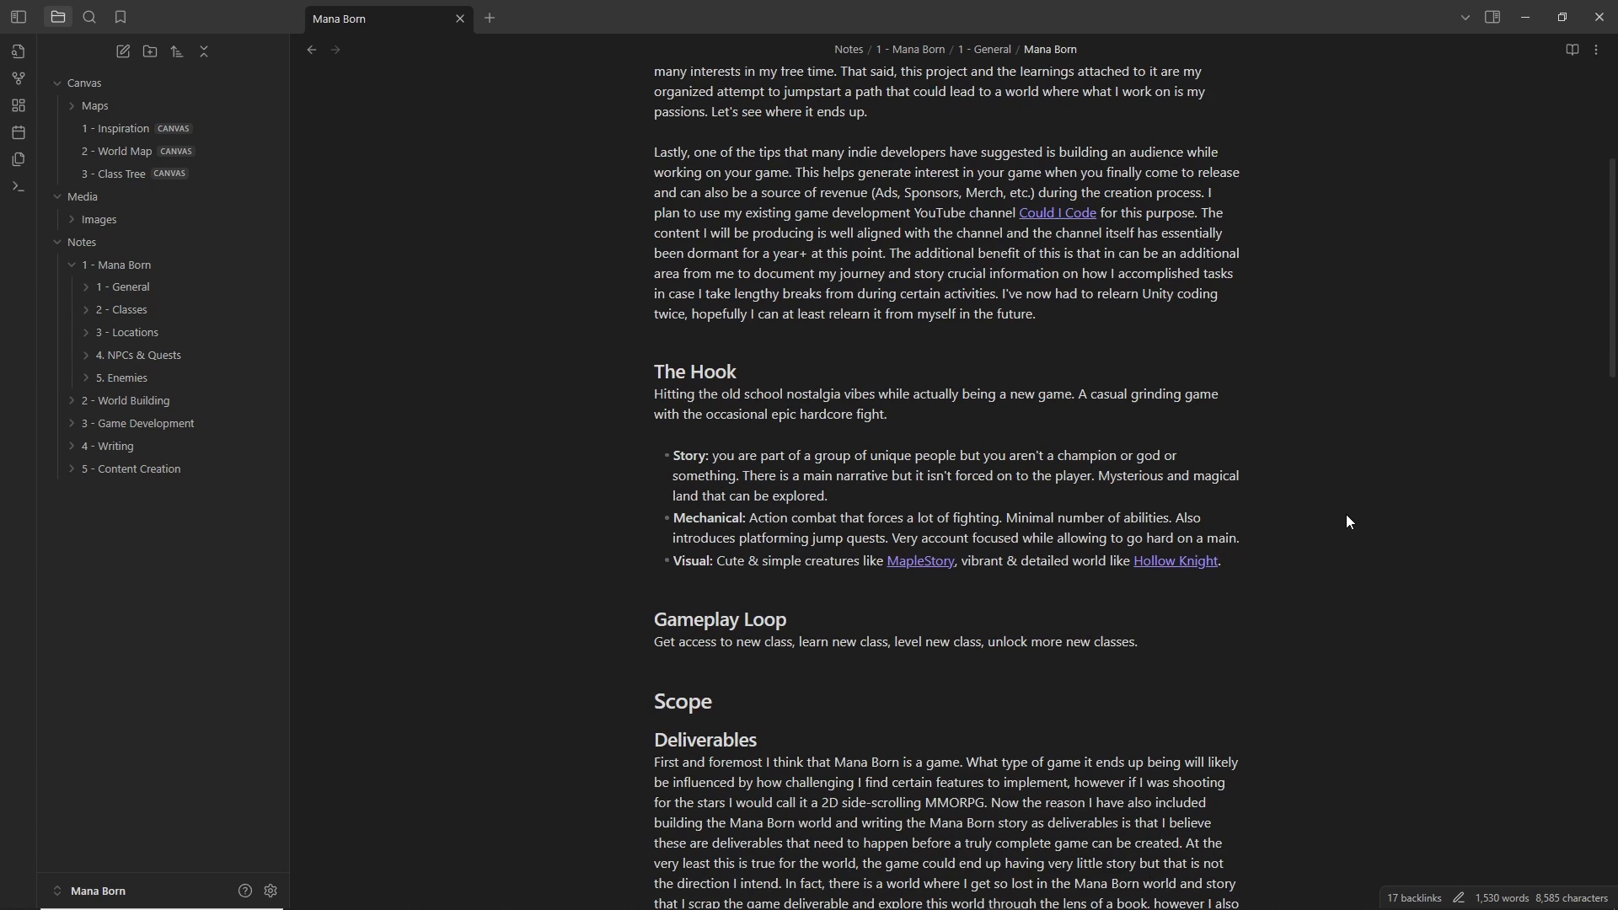
scroll("down", 3)
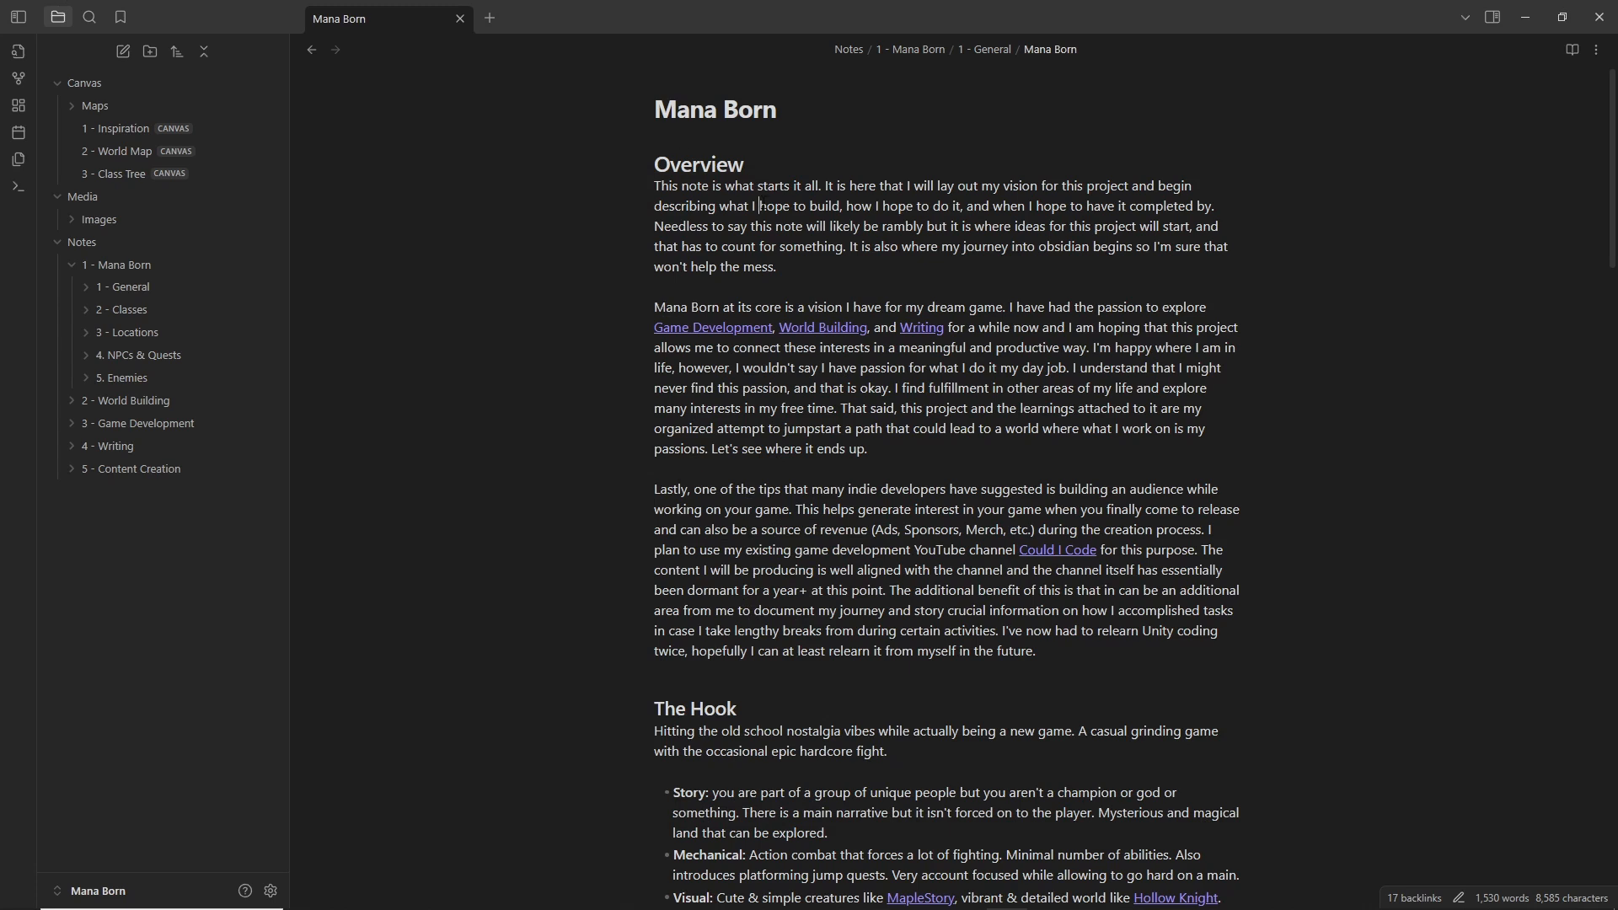
scroll("down", 3)
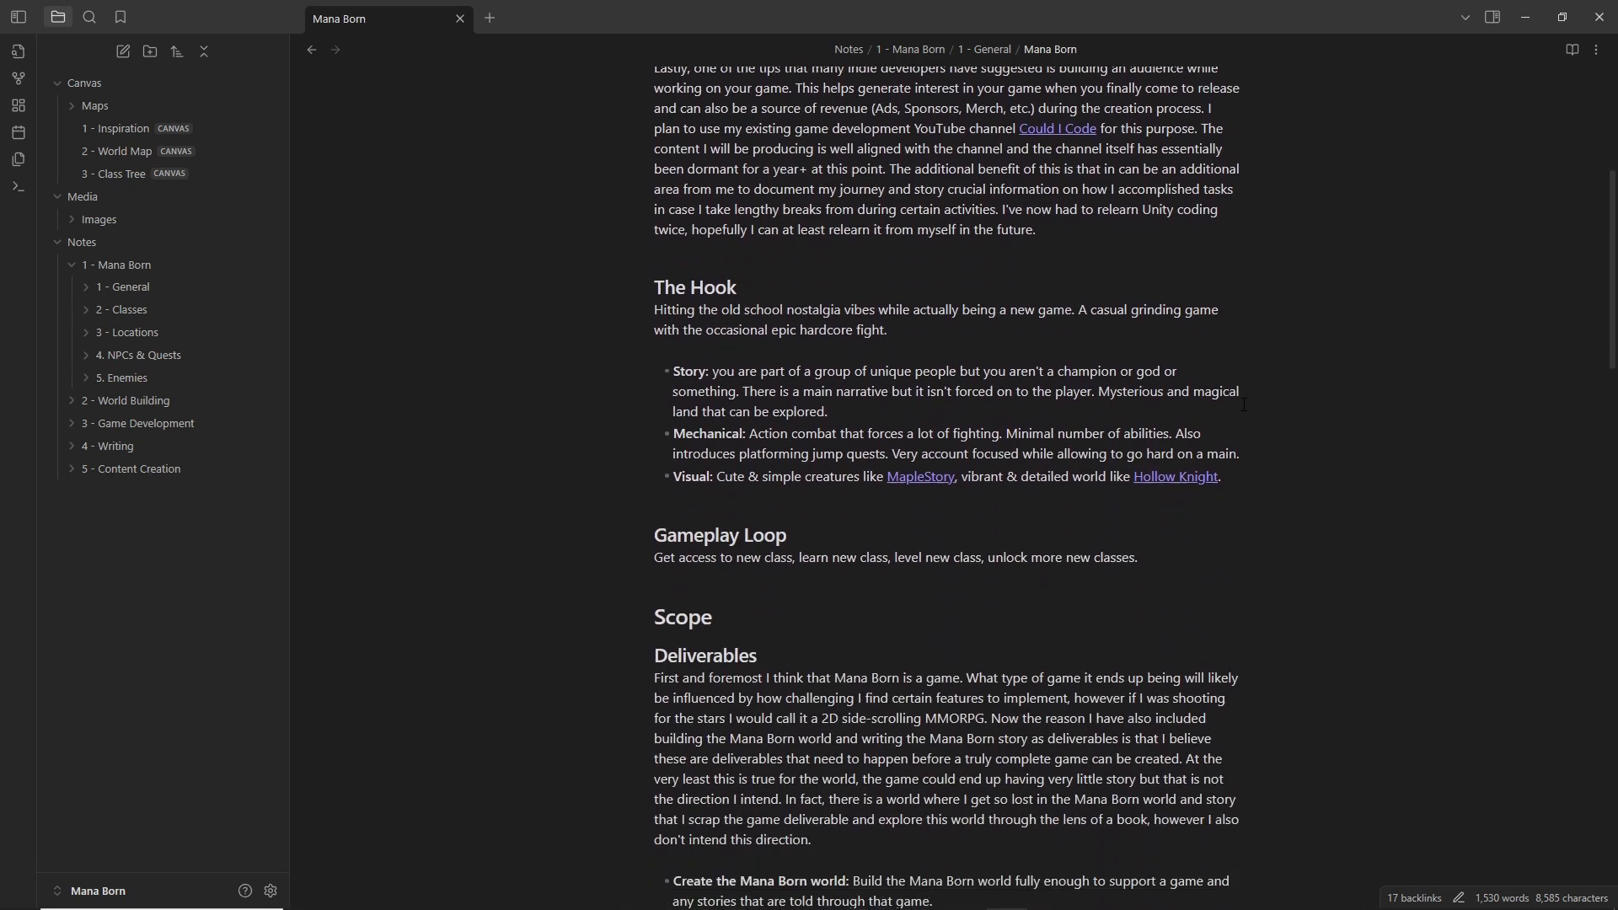
scroll("down", 3)
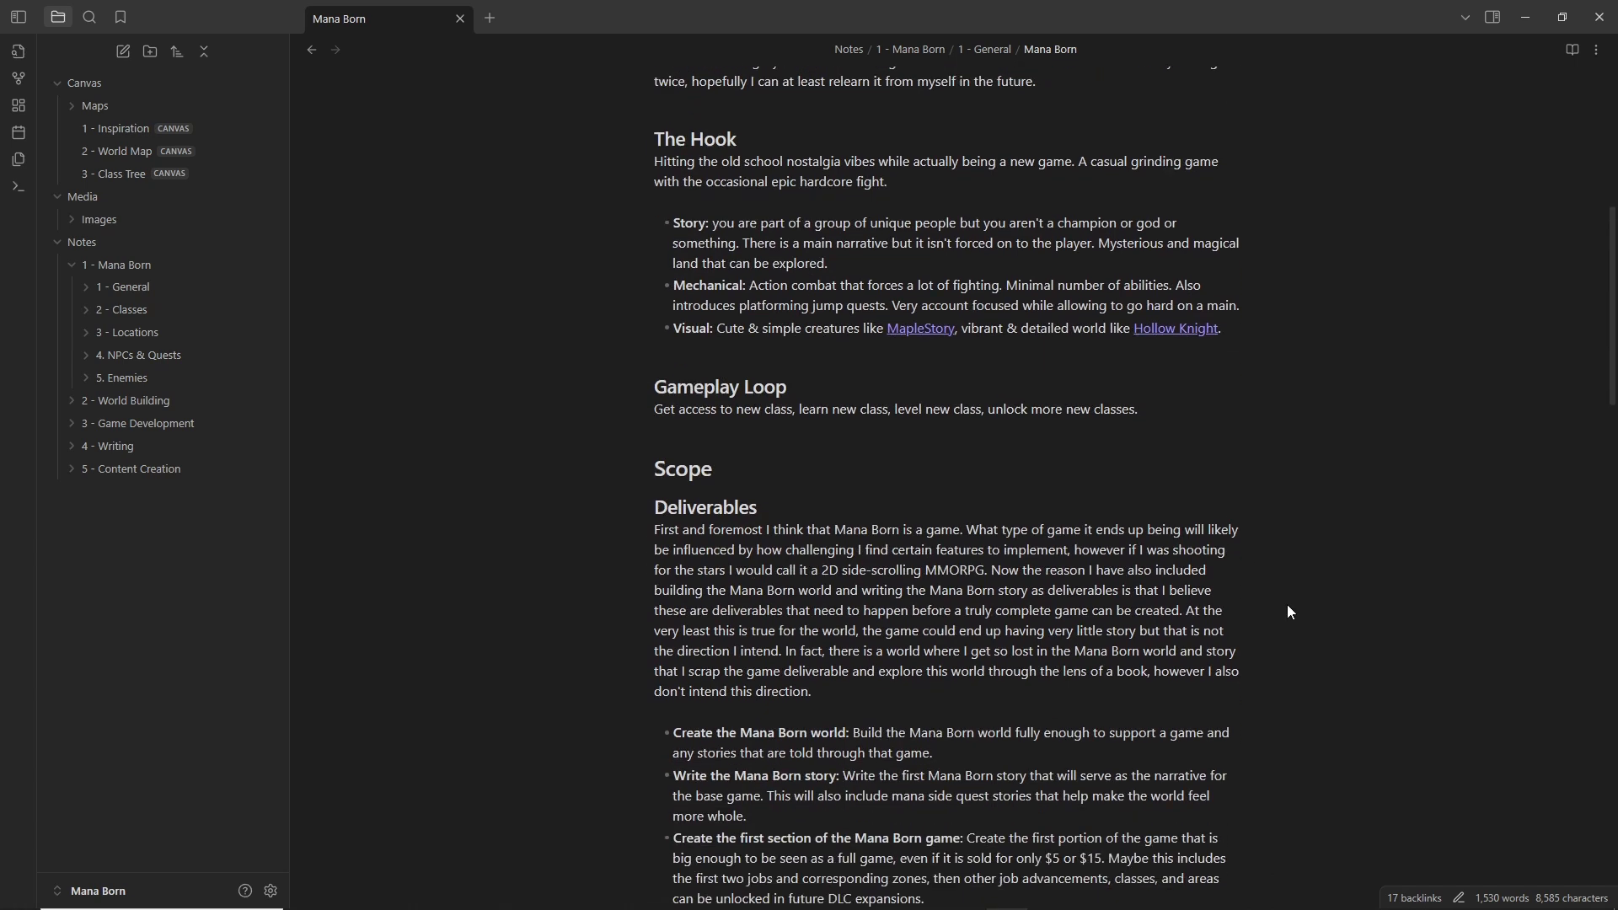
scroll("down", 3)
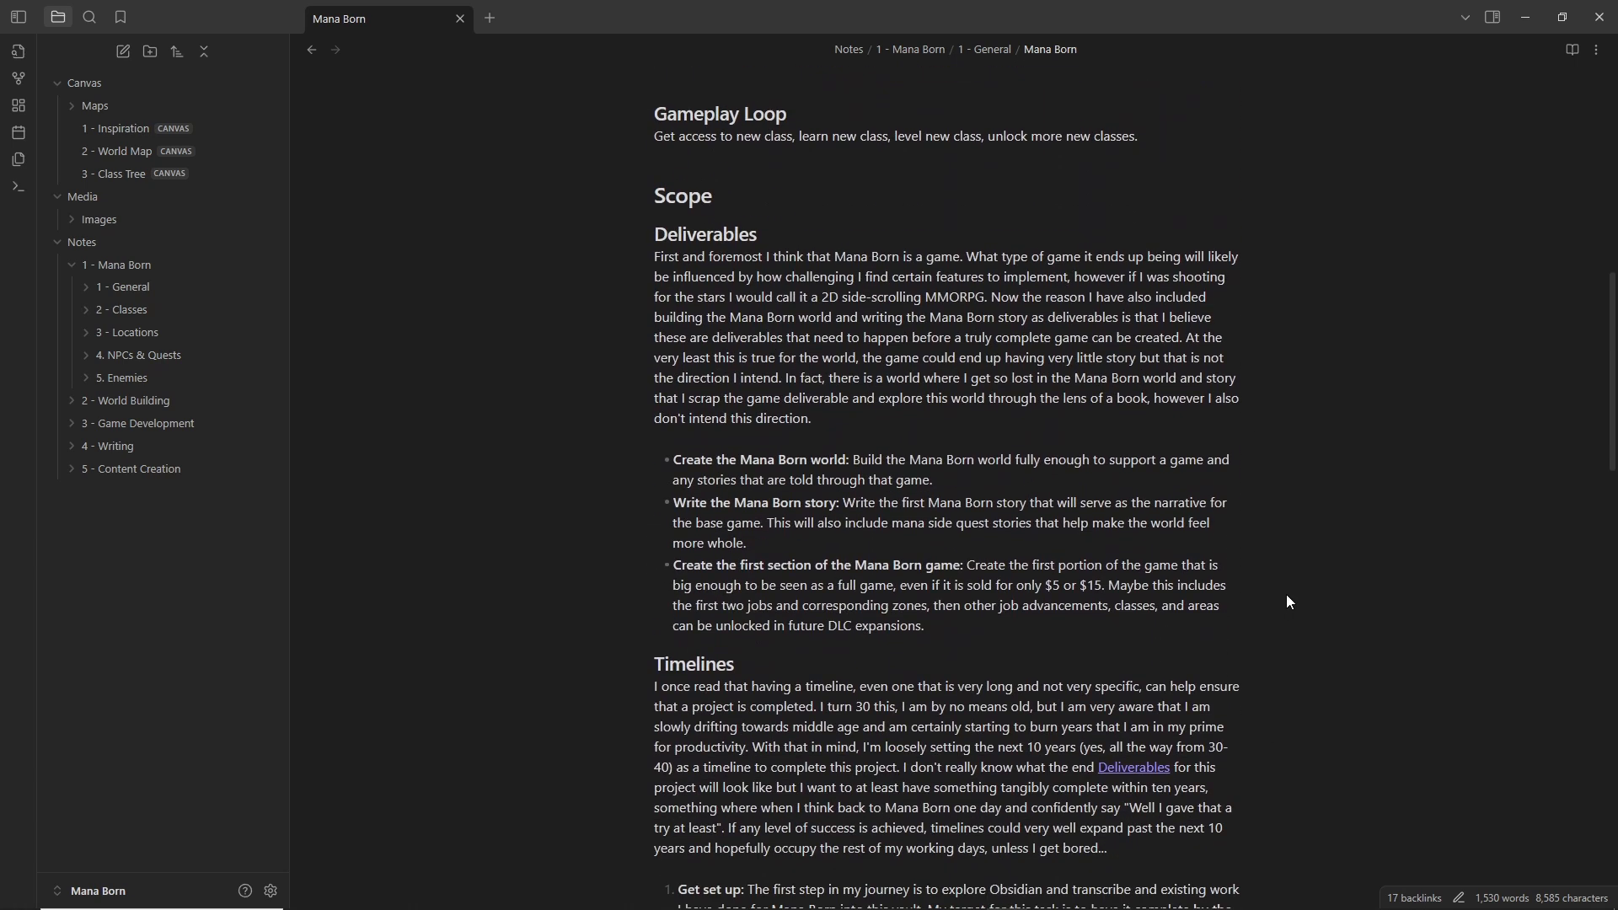
scroll("down", 3)
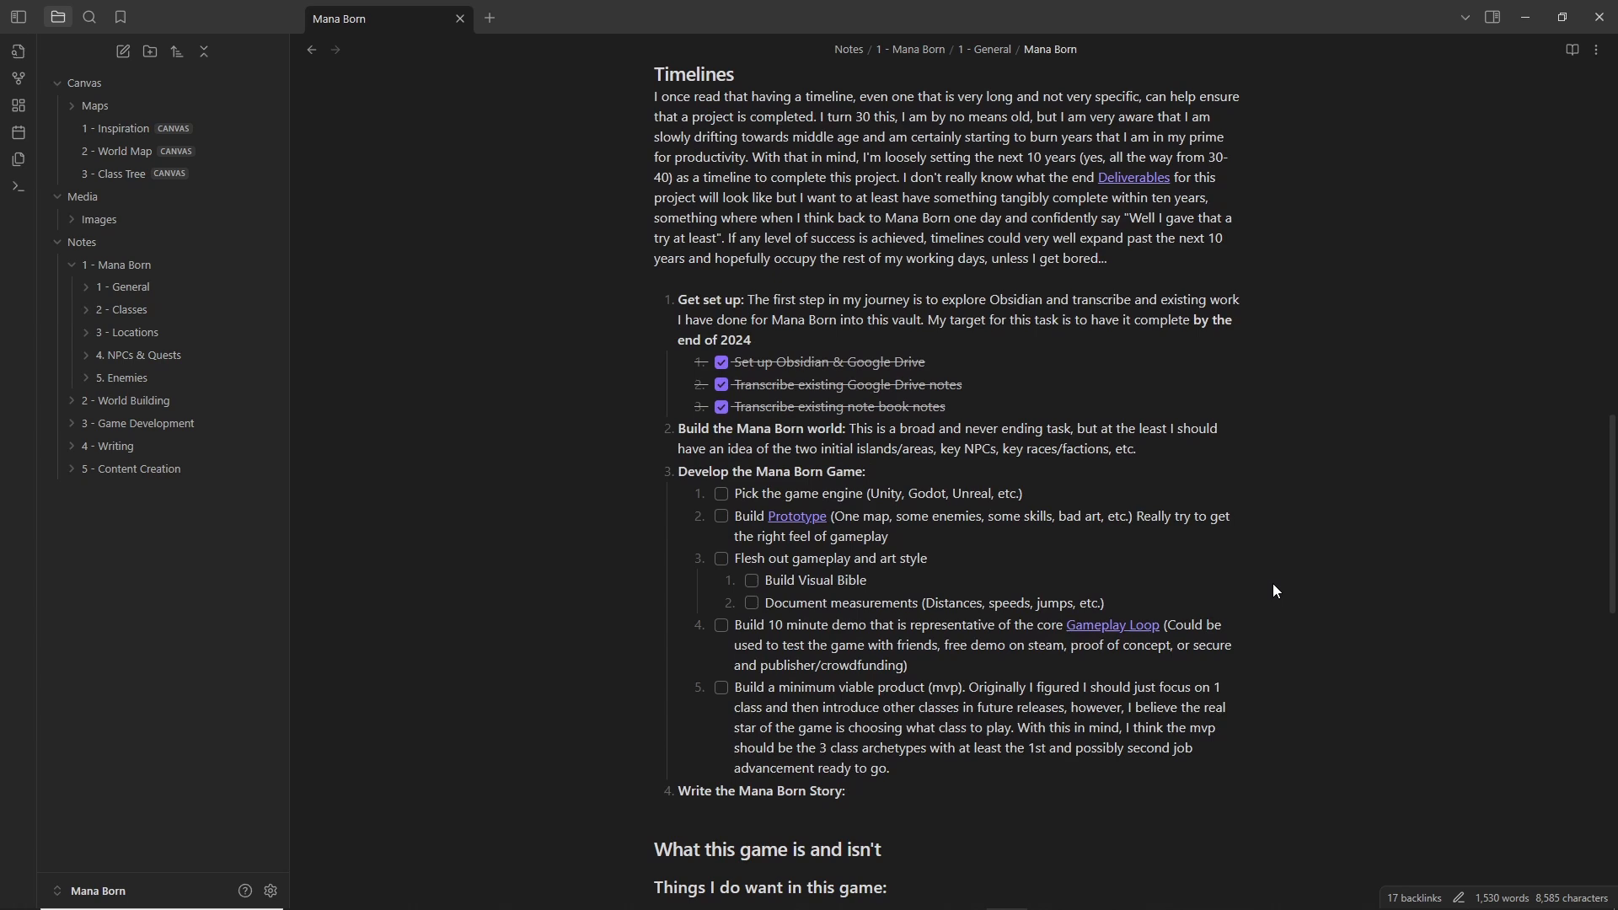
scroll("down", 3)
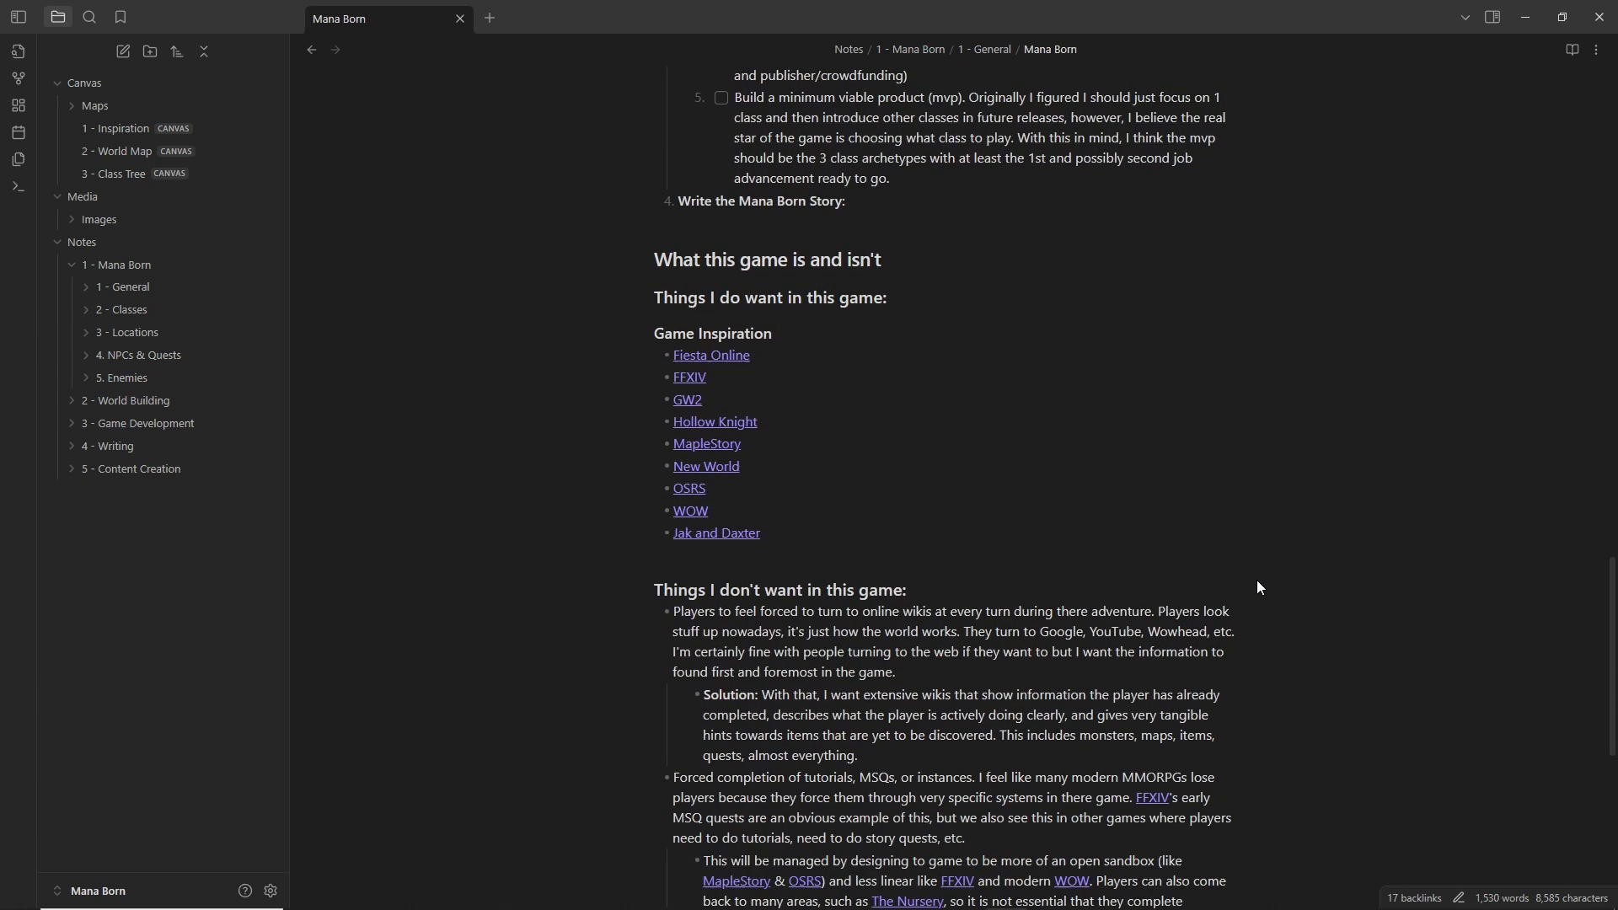
mouse_move(1235, 569)
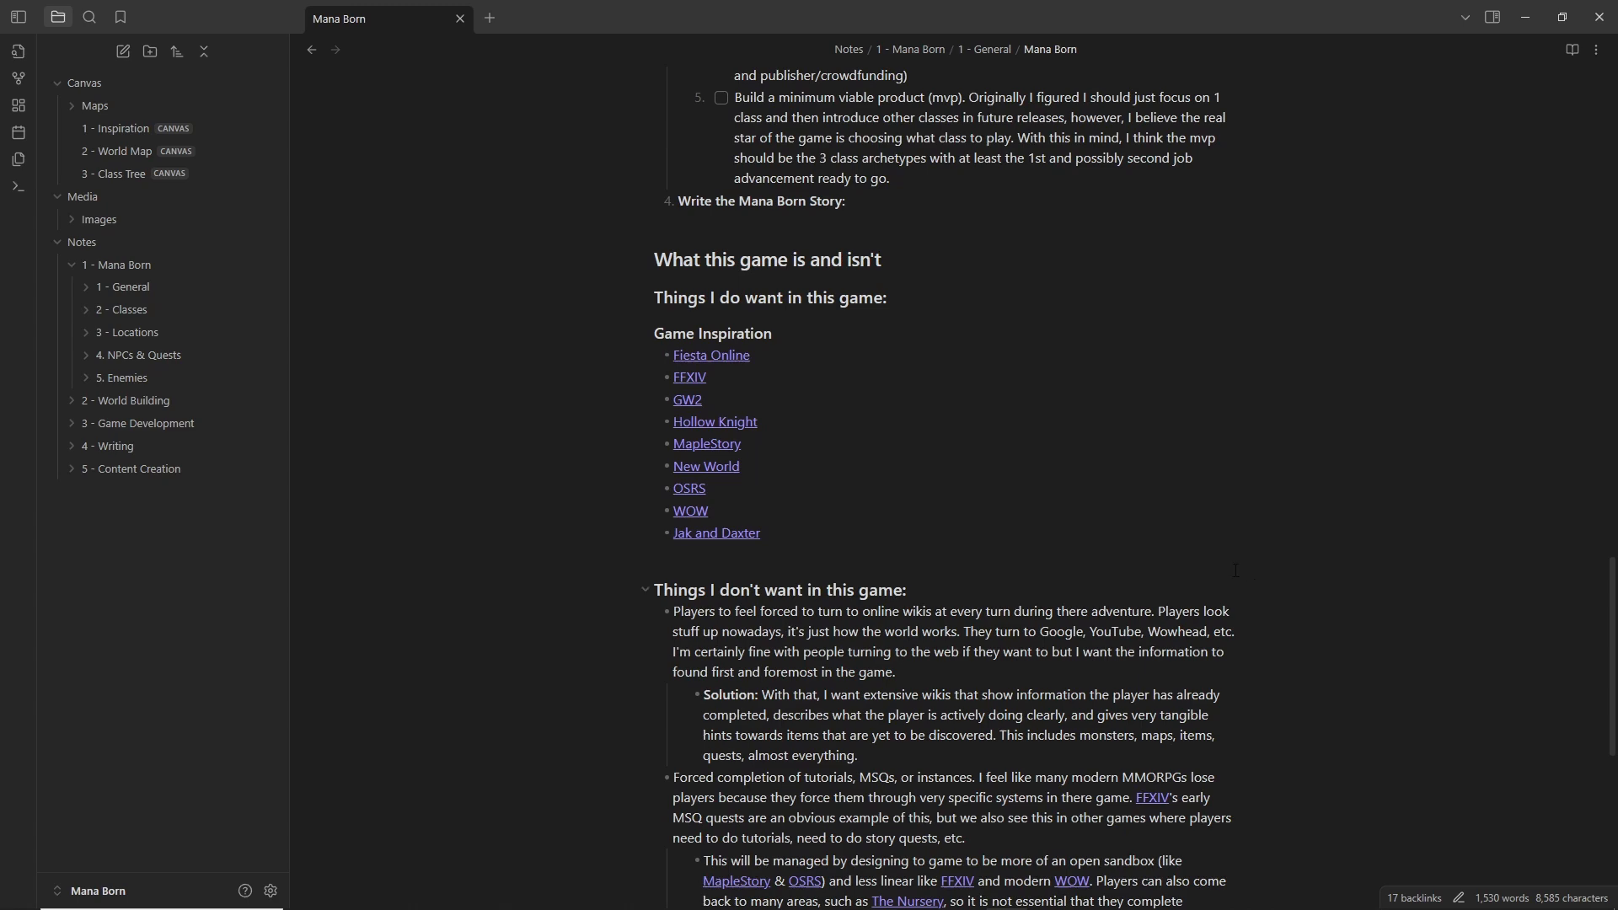
left_click(86, 287)
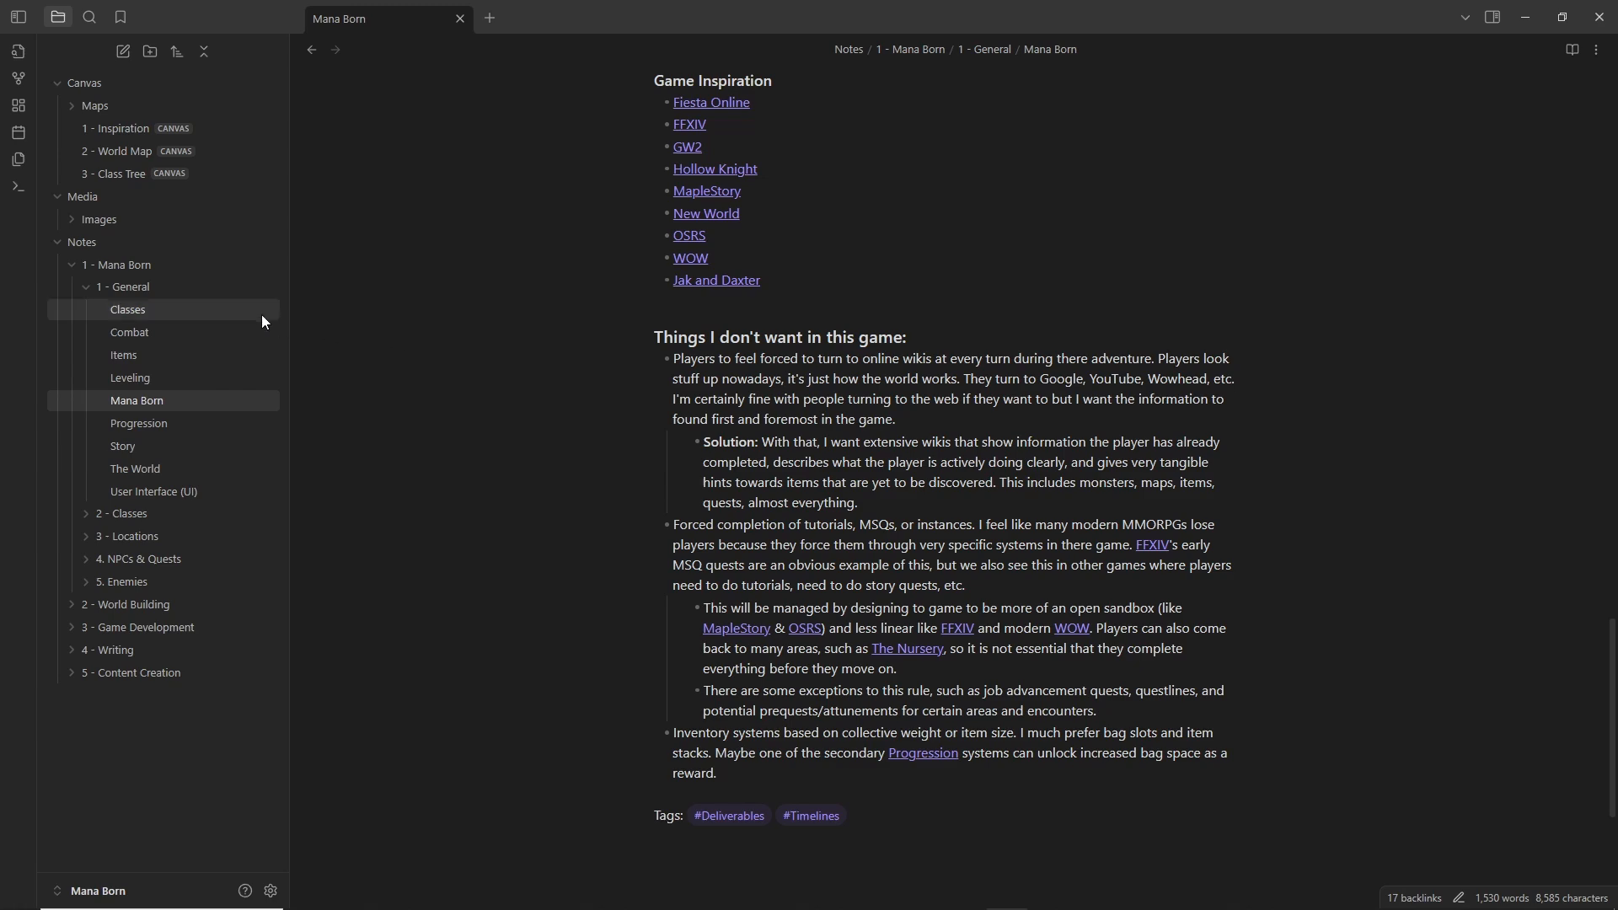
Step: Browse the Classes, Items, Leveling, Story, The World and UI notes, ending on the 3 - Class Tree canvas
left_click(127, 309)
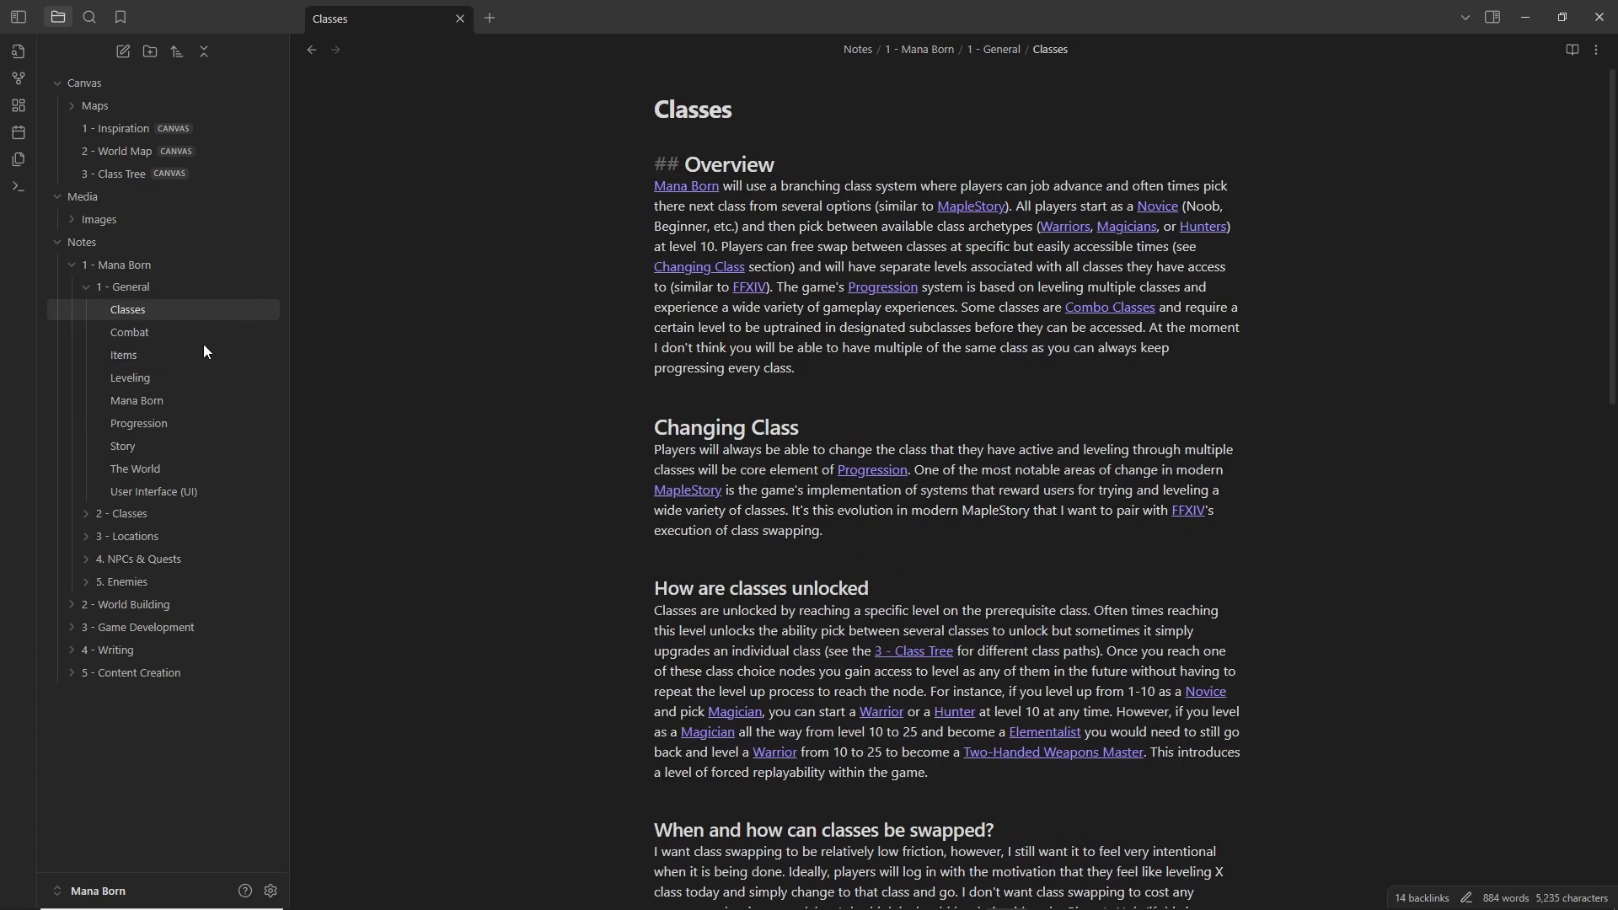
left_click(123, 355)
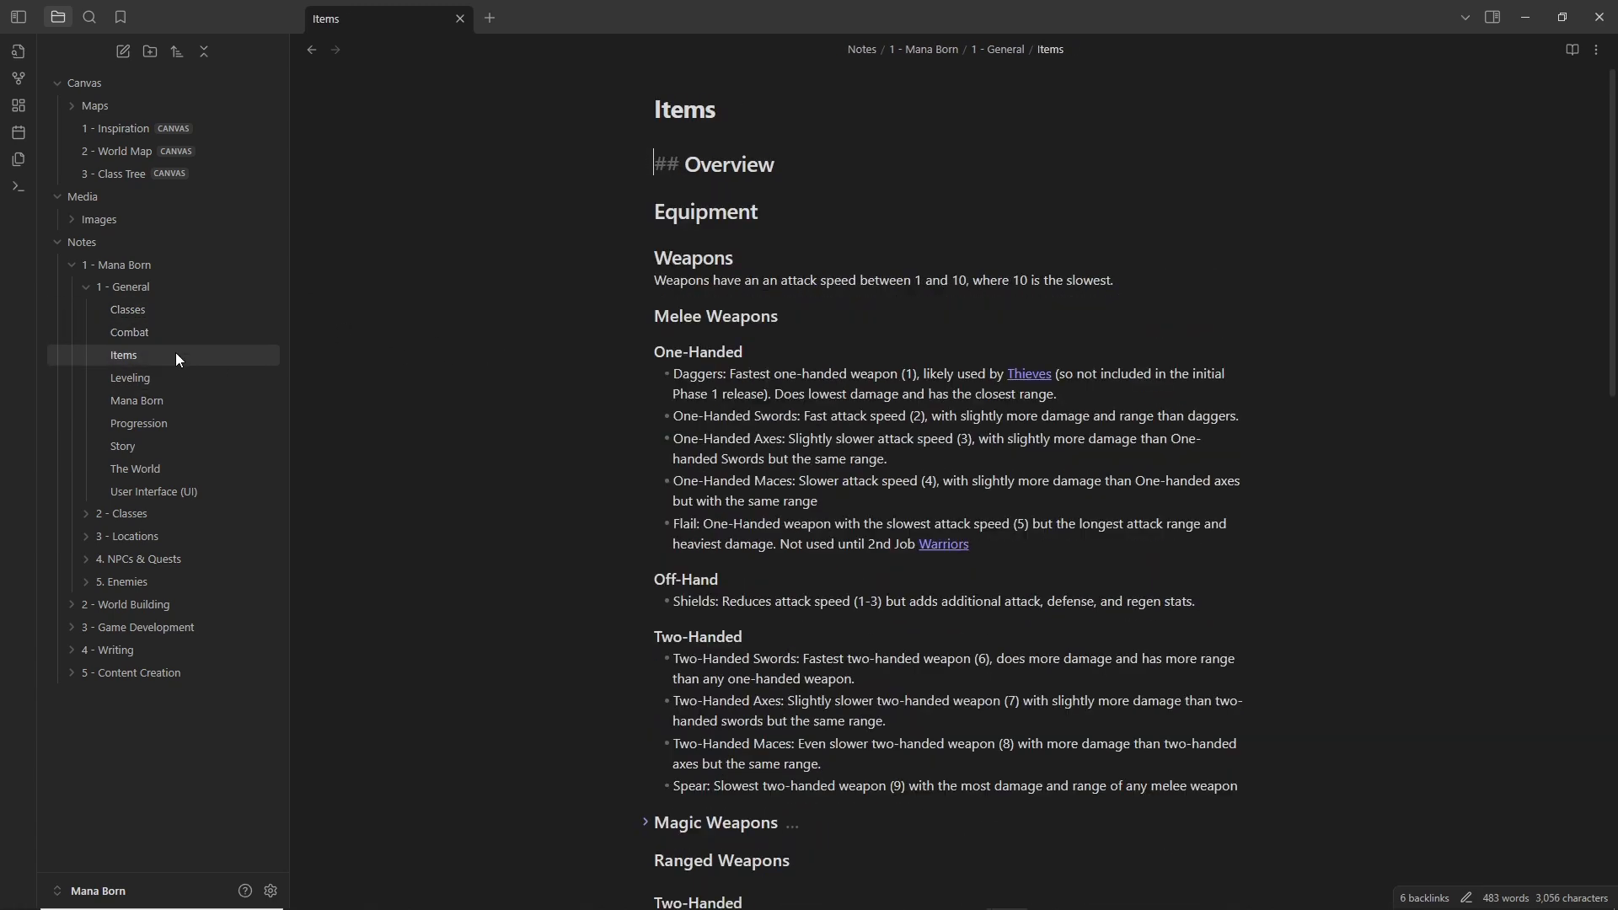
left_click(130, 377)
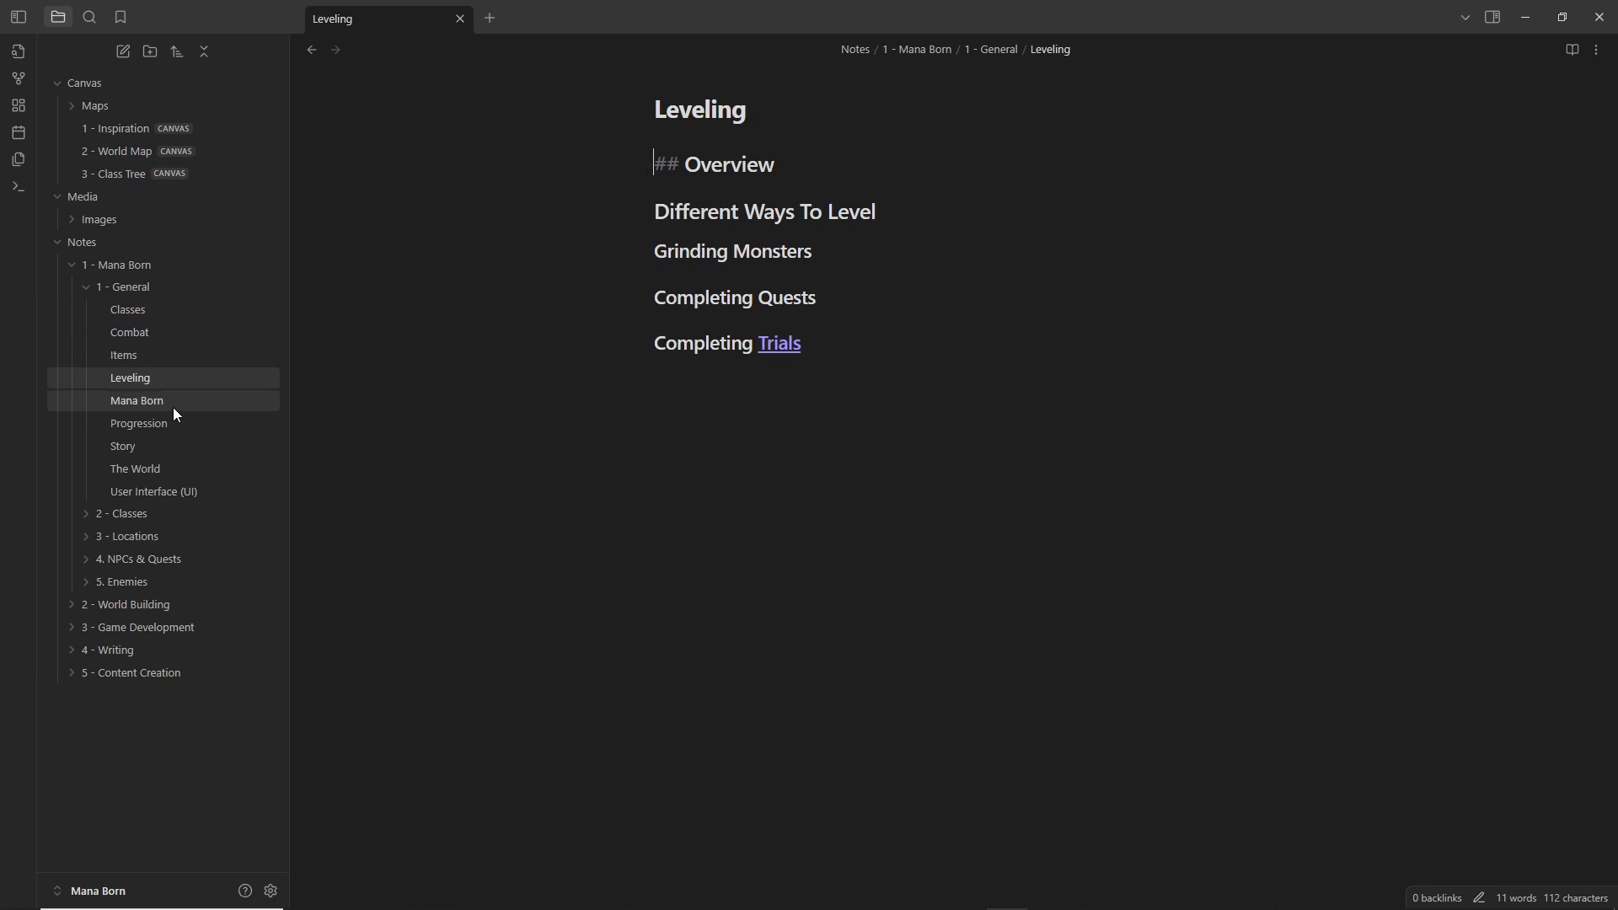
left_click(121, 446)
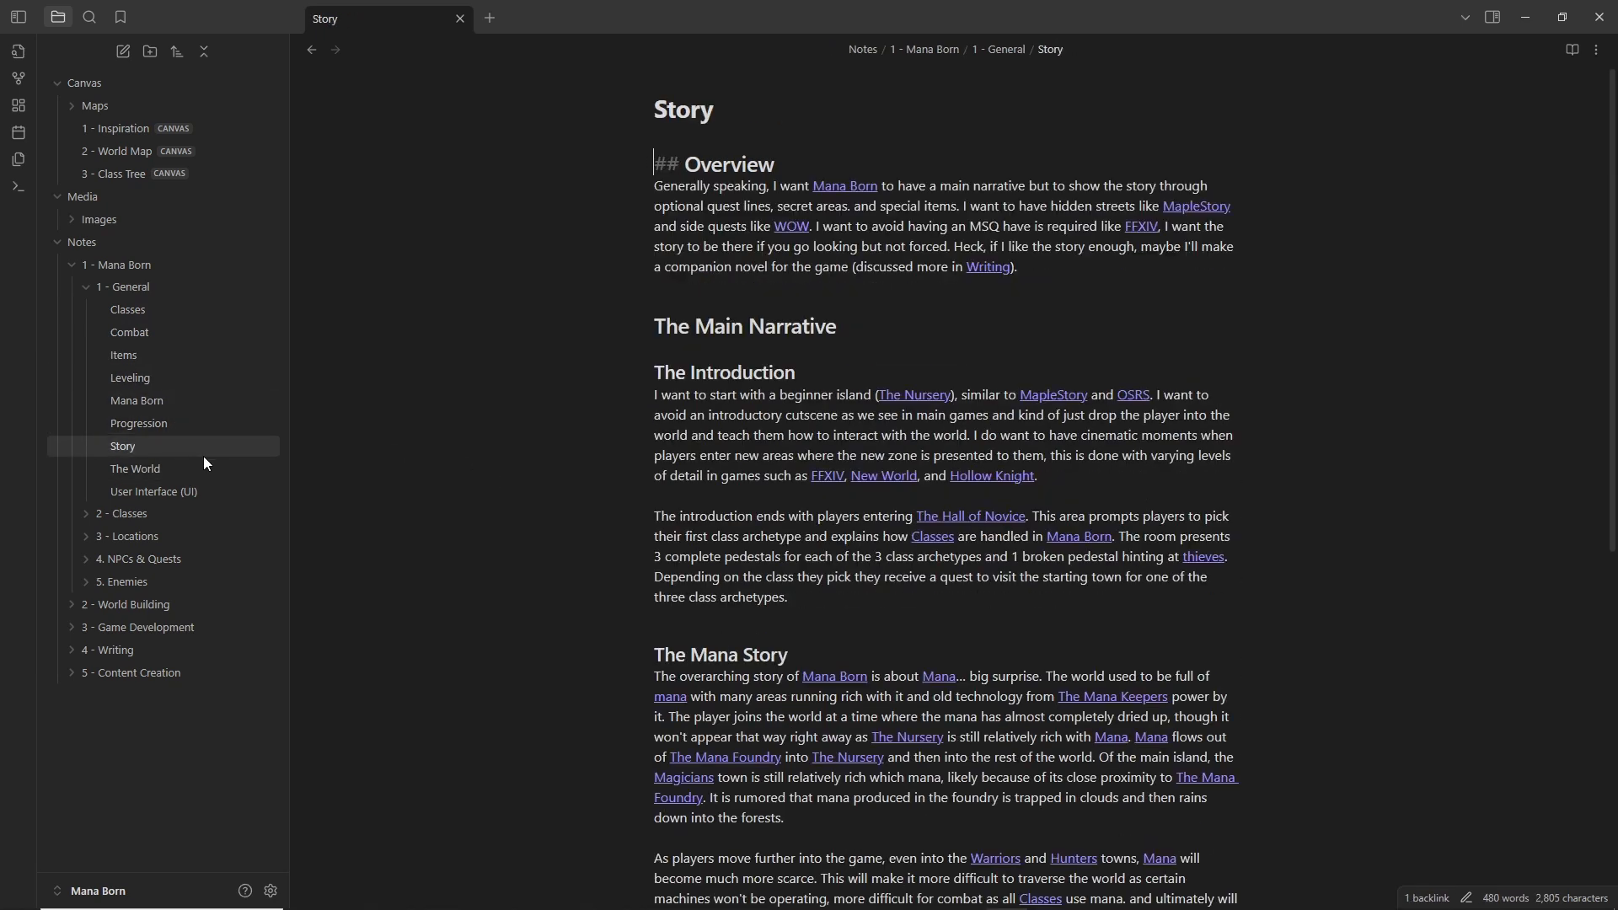
left_click(134, 469)
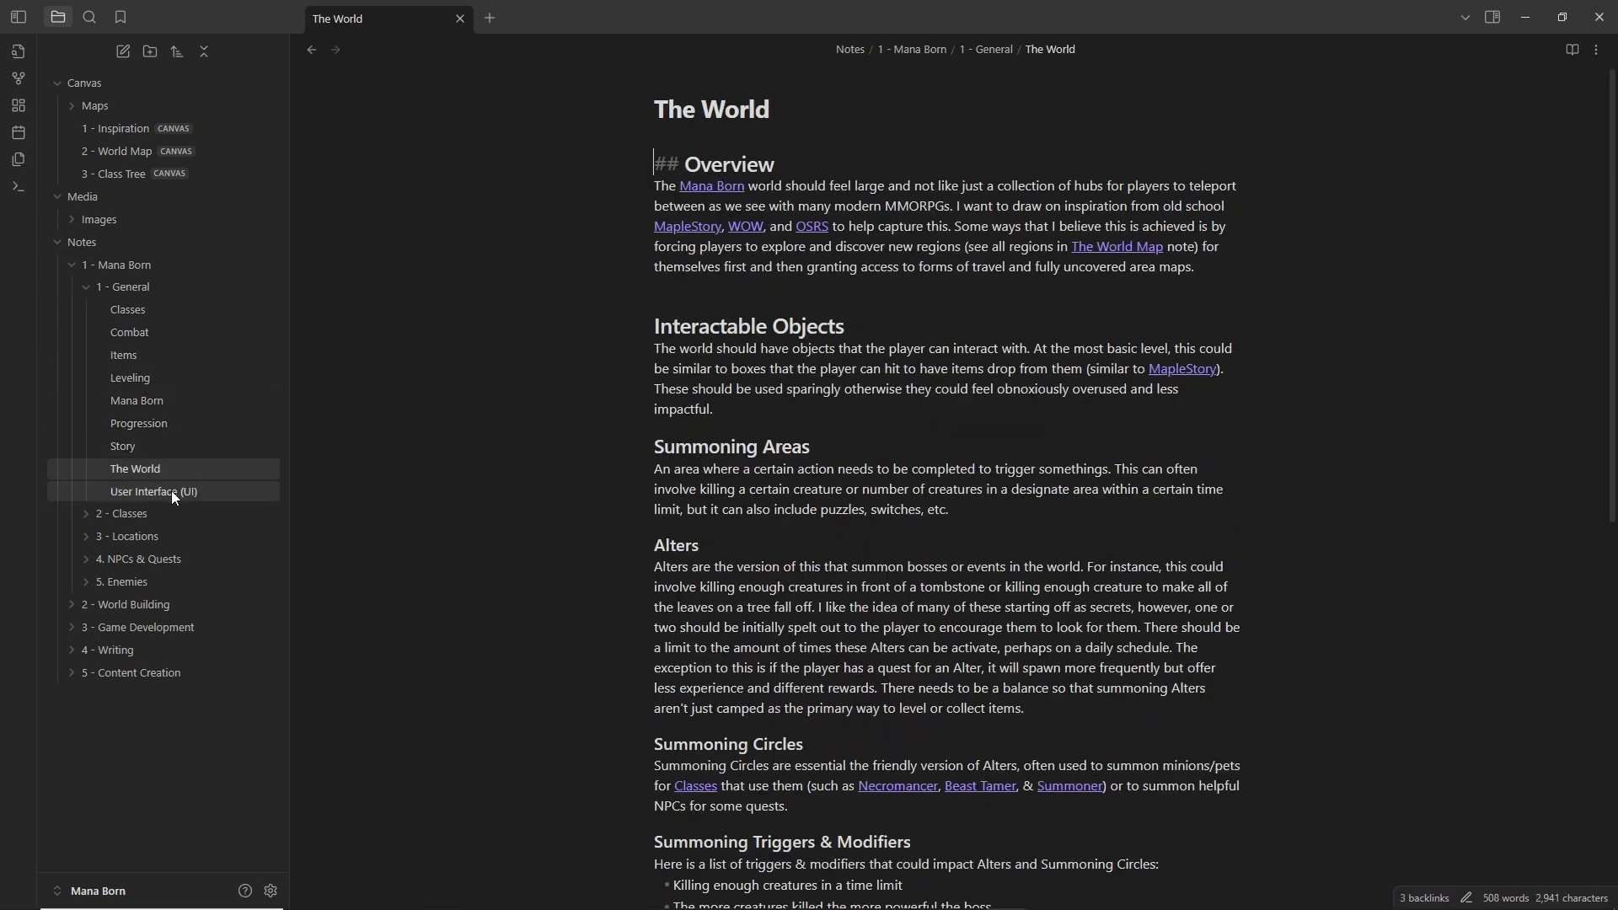
left_click(153, 491)
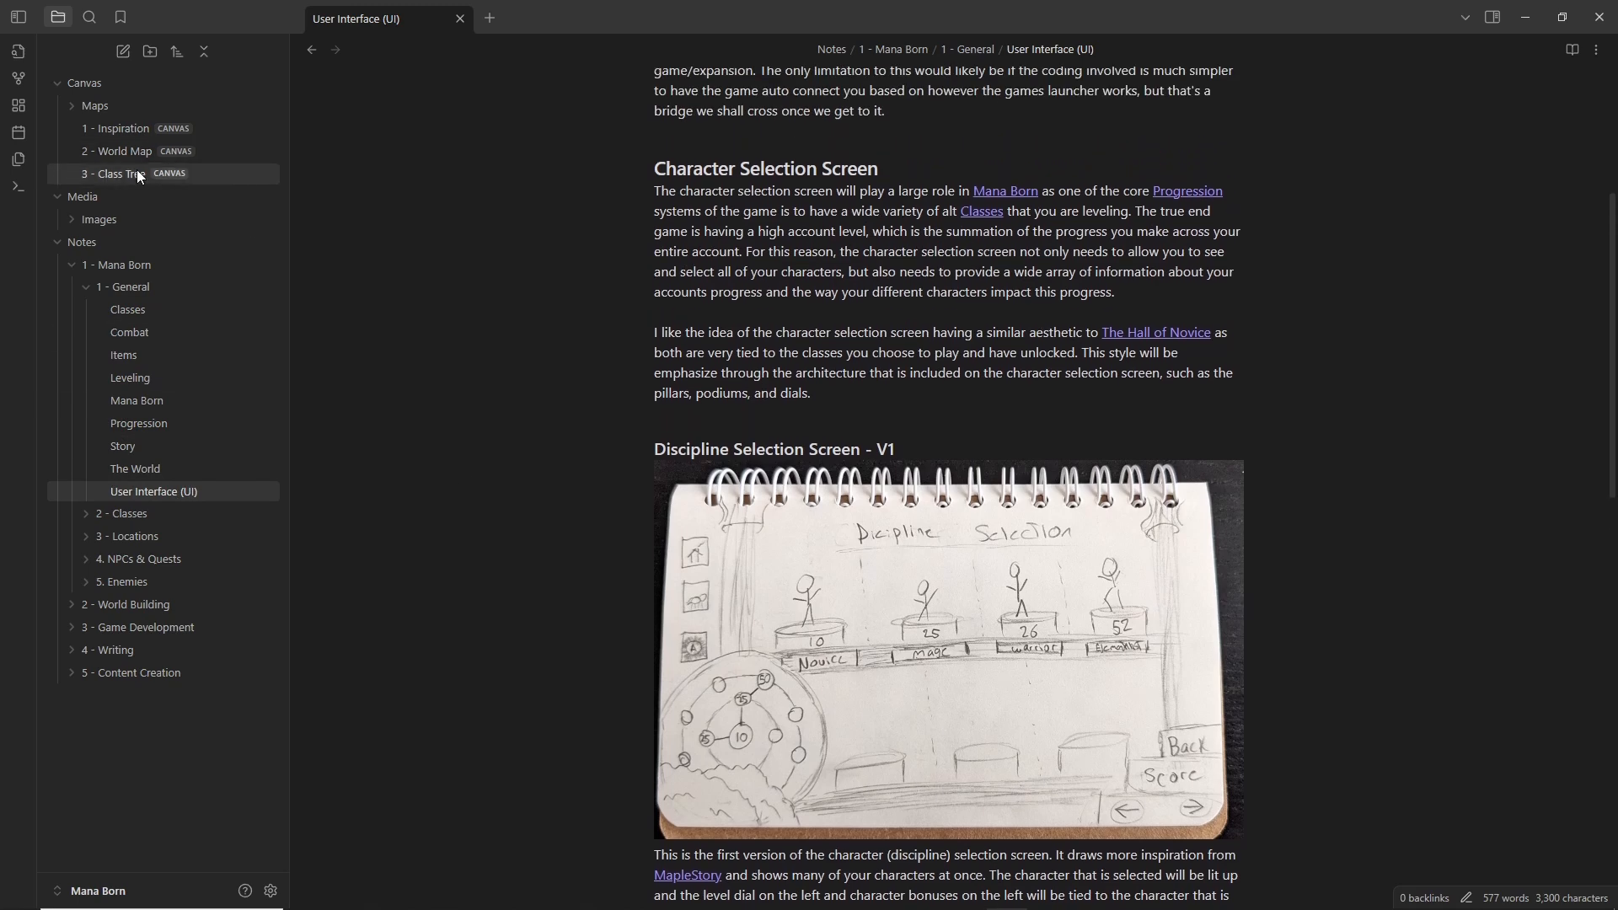
left_click(114, 174)
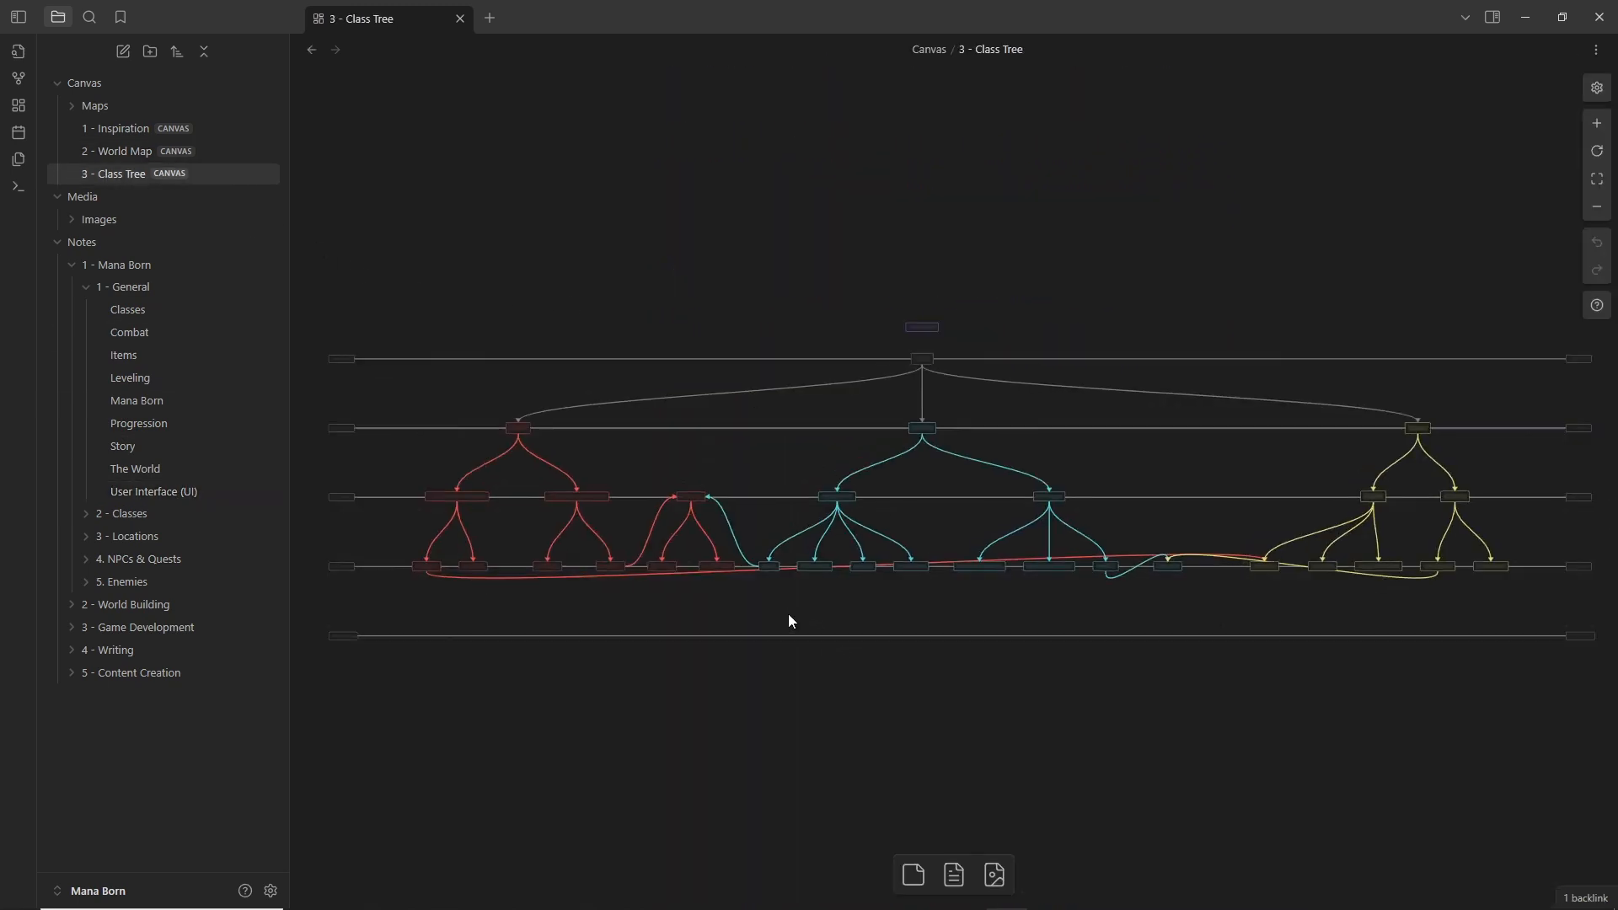
Step: Scroll through The Nursery note, then open The Mainland location note
scroll("down", 3)
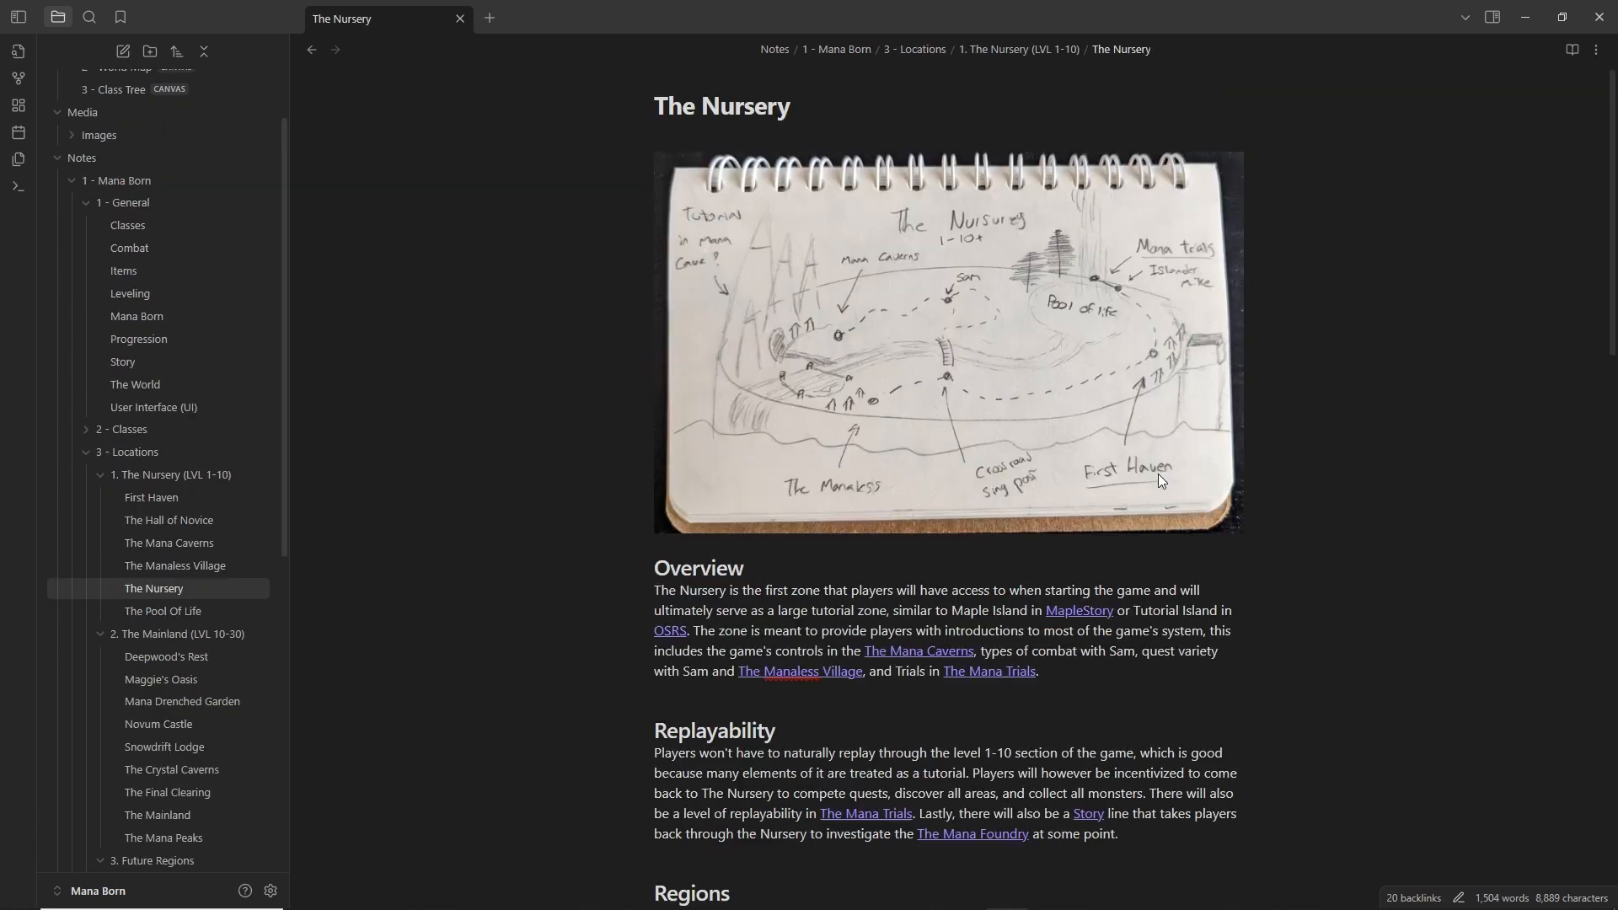
scroll("down", 3)
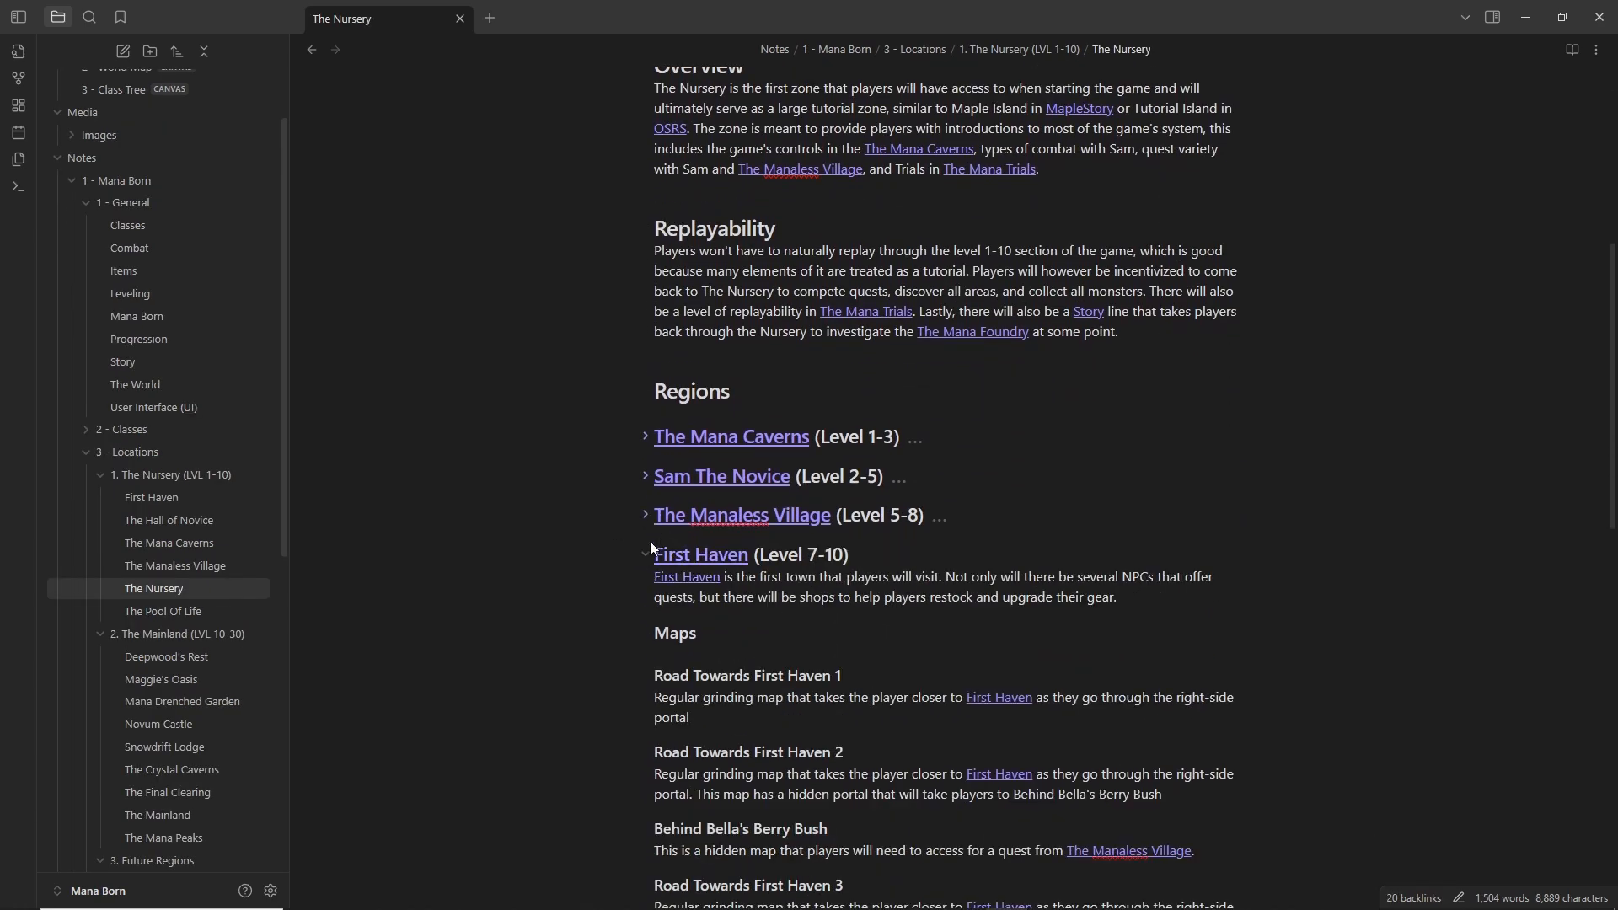
left_click(158, 816)
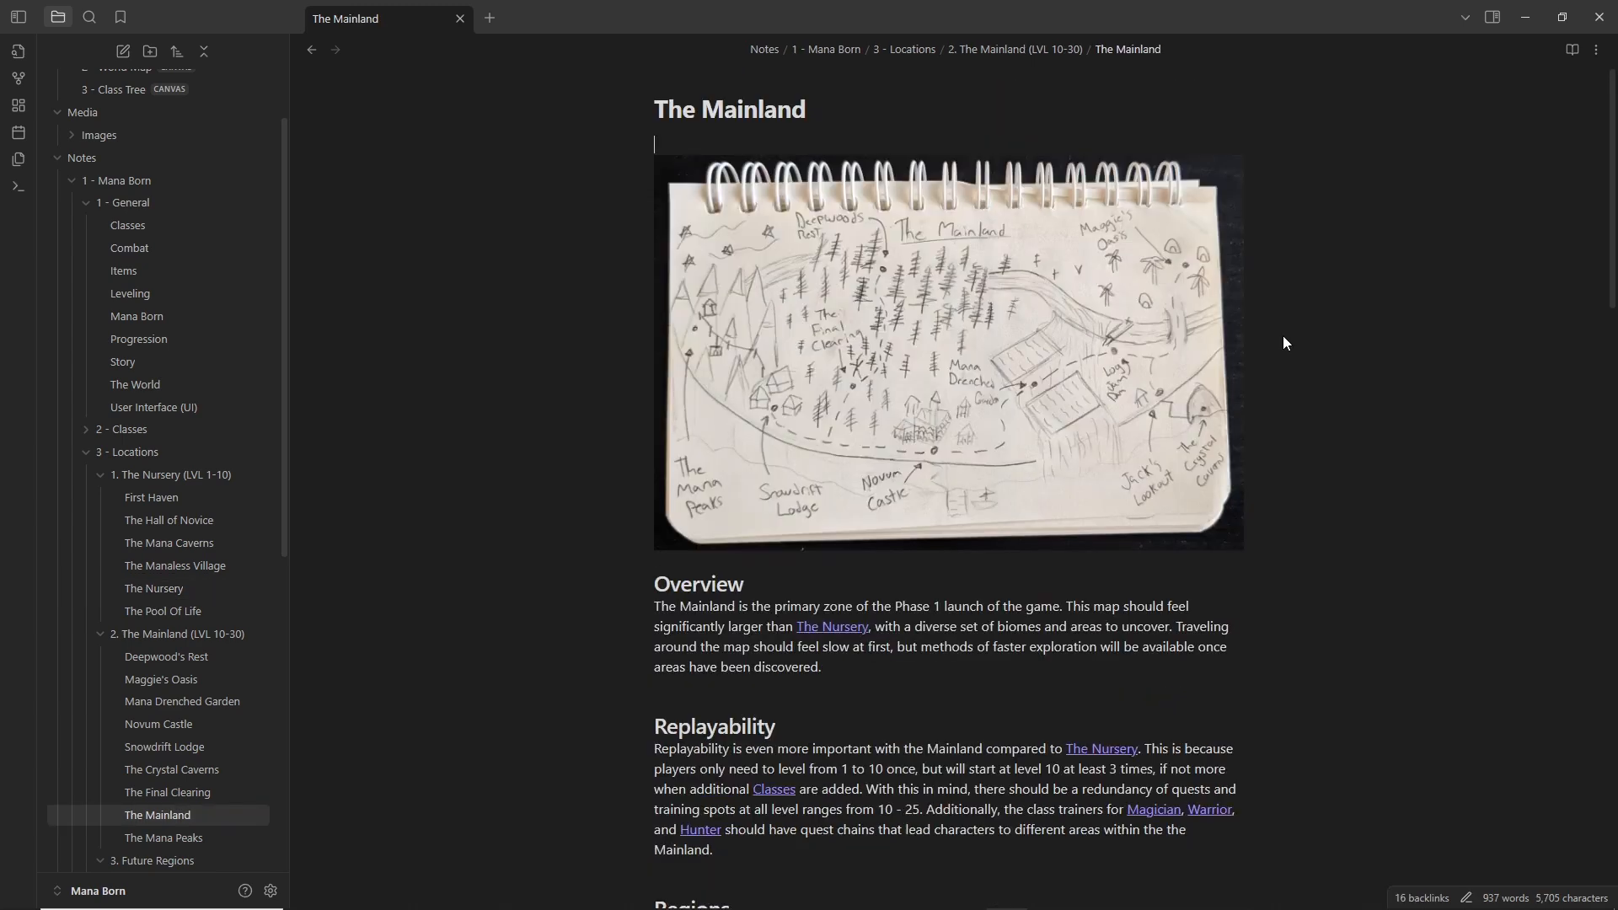
mouse_move(1279, 349)
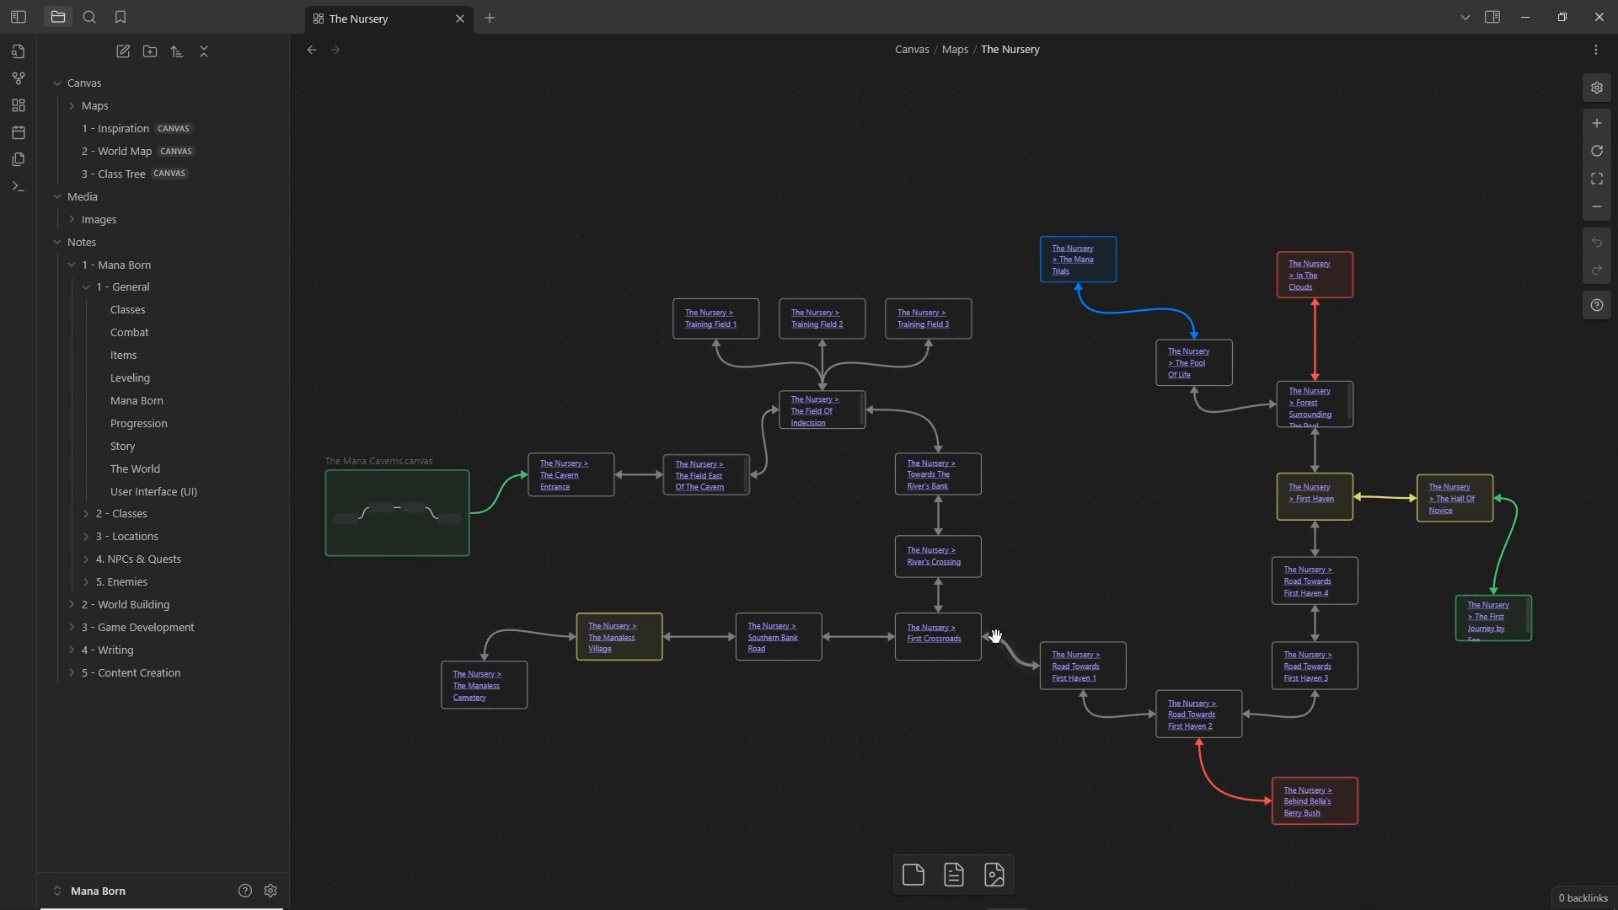
mouse_move(1337, 669)
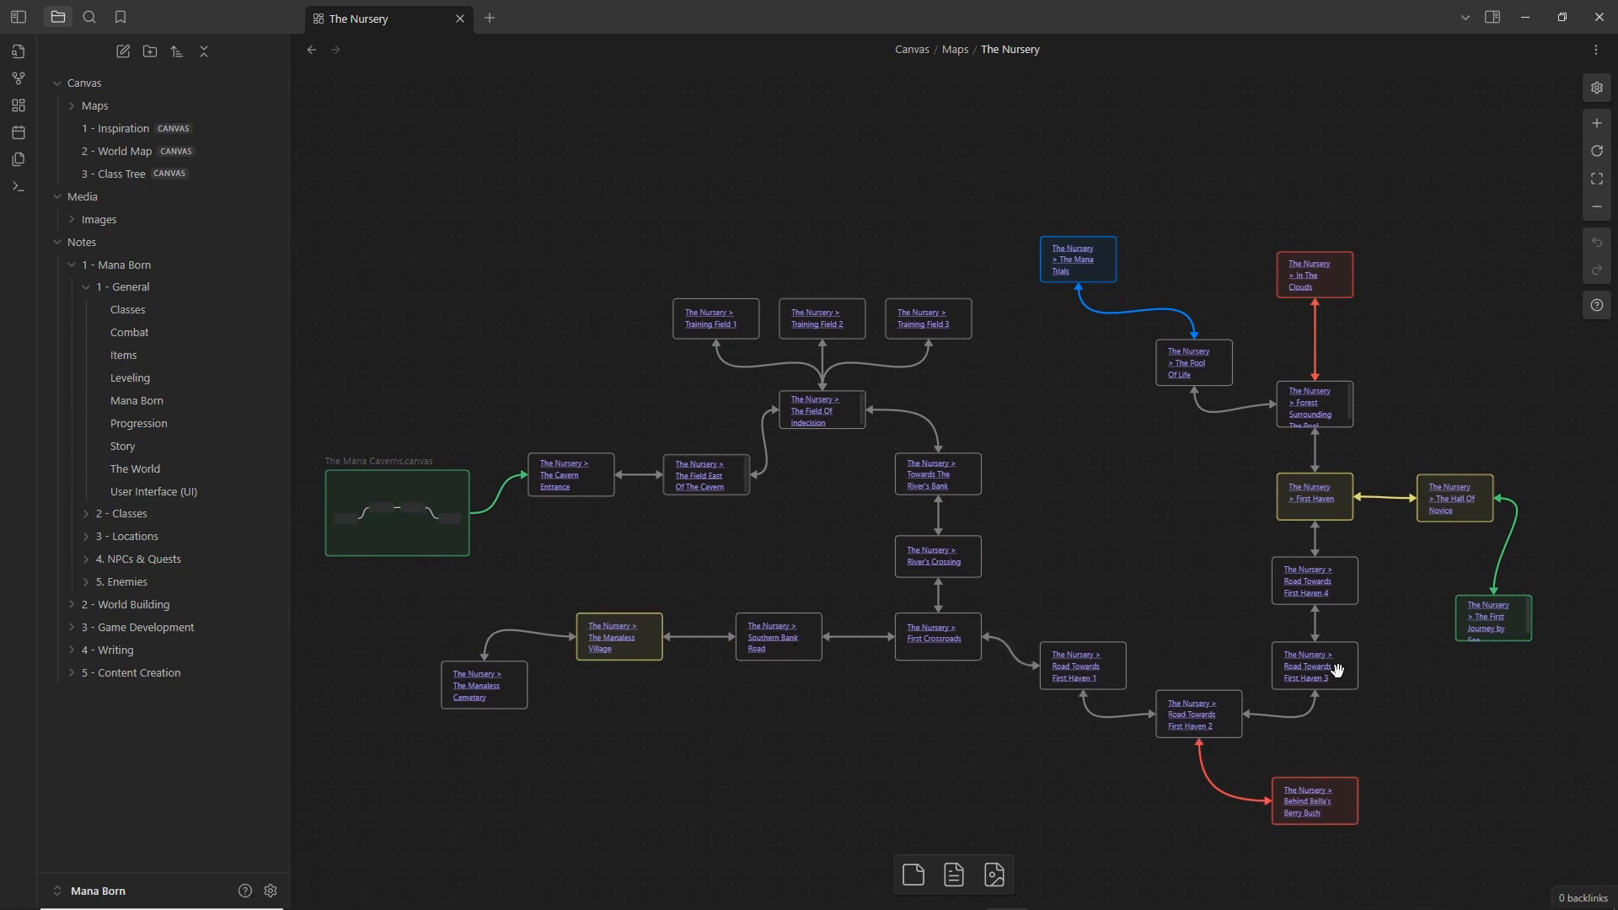
mouse_move(618, 573)
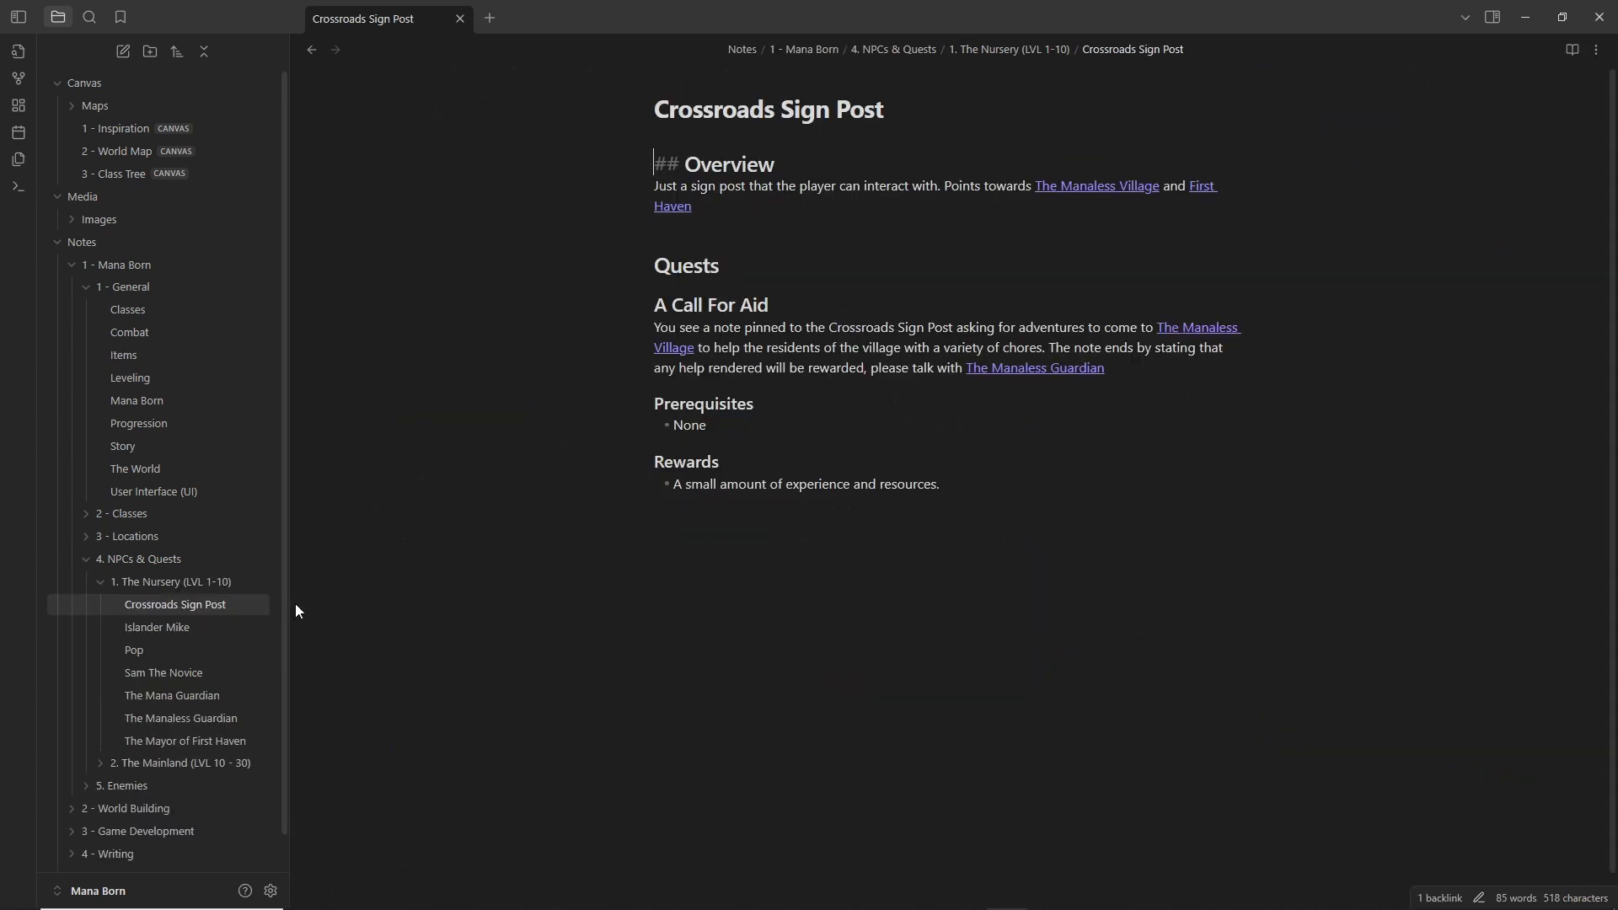
Step: Browse the Islander Mike, Sam The Novice, Grumpy Bunny, Mana Beetle and Mana Slug notes
left_click(156, 626)
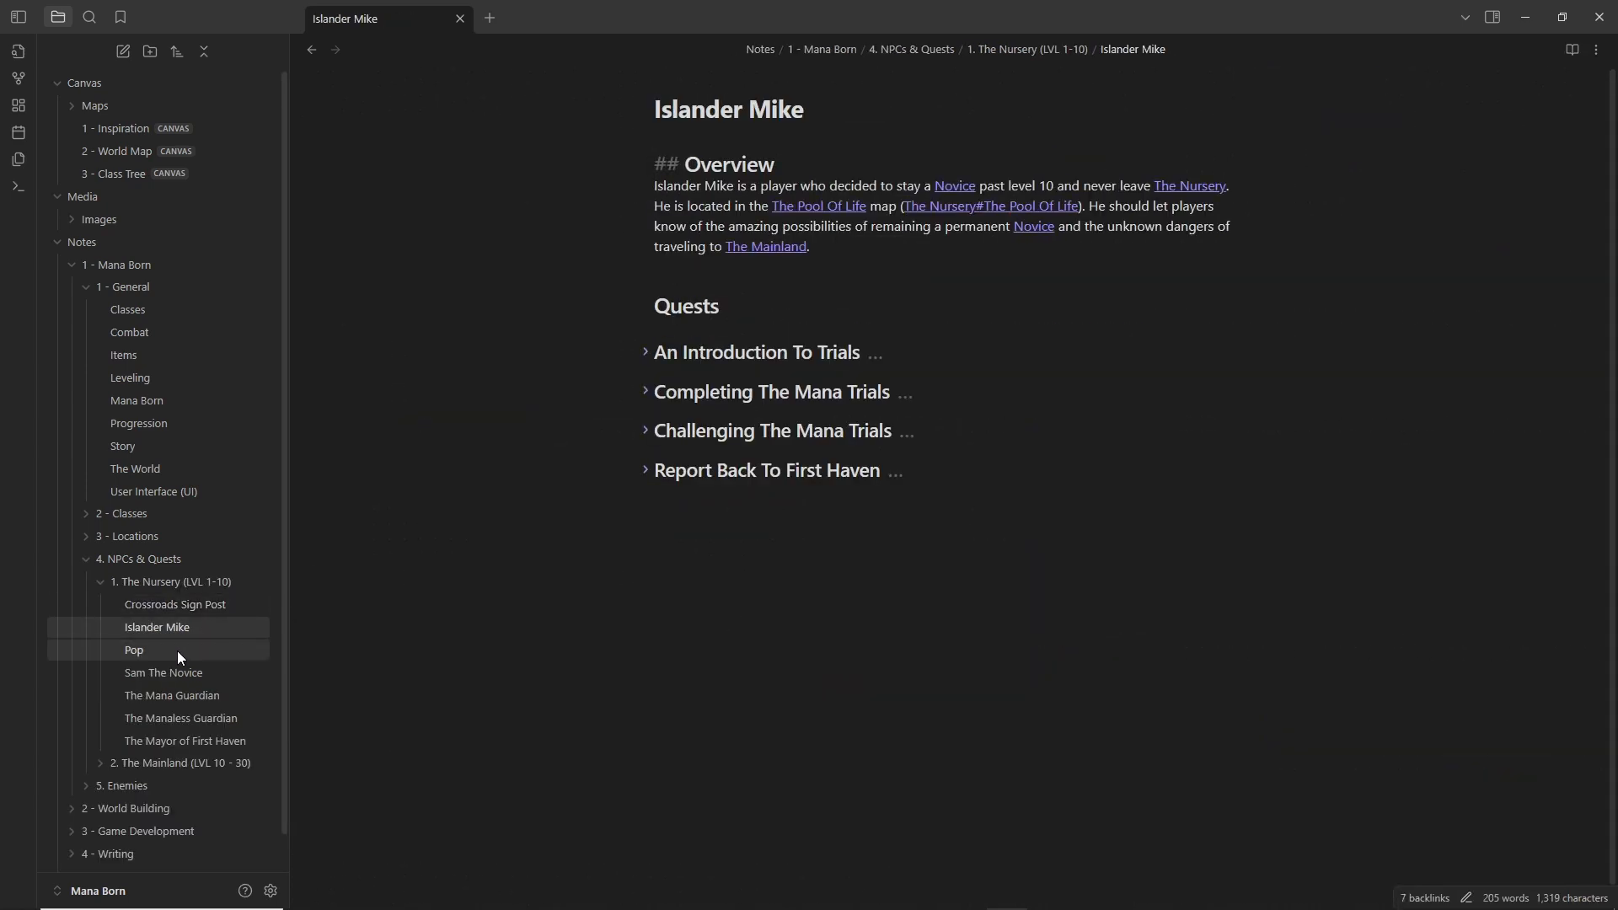
left_click(163, 671)
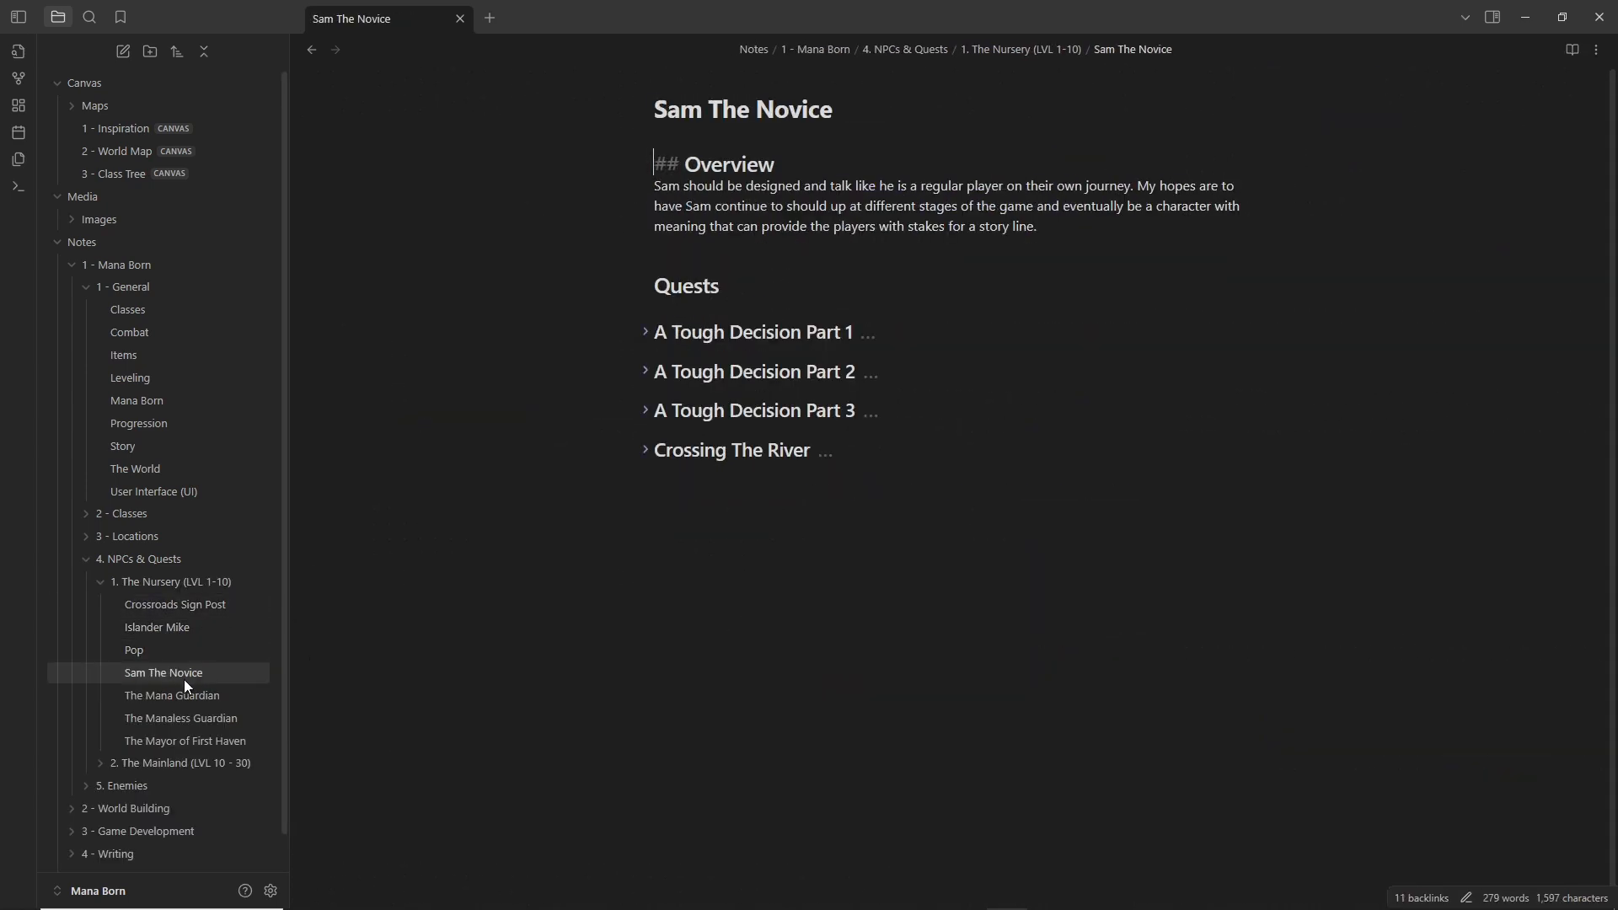
mouse_move(178, 695)
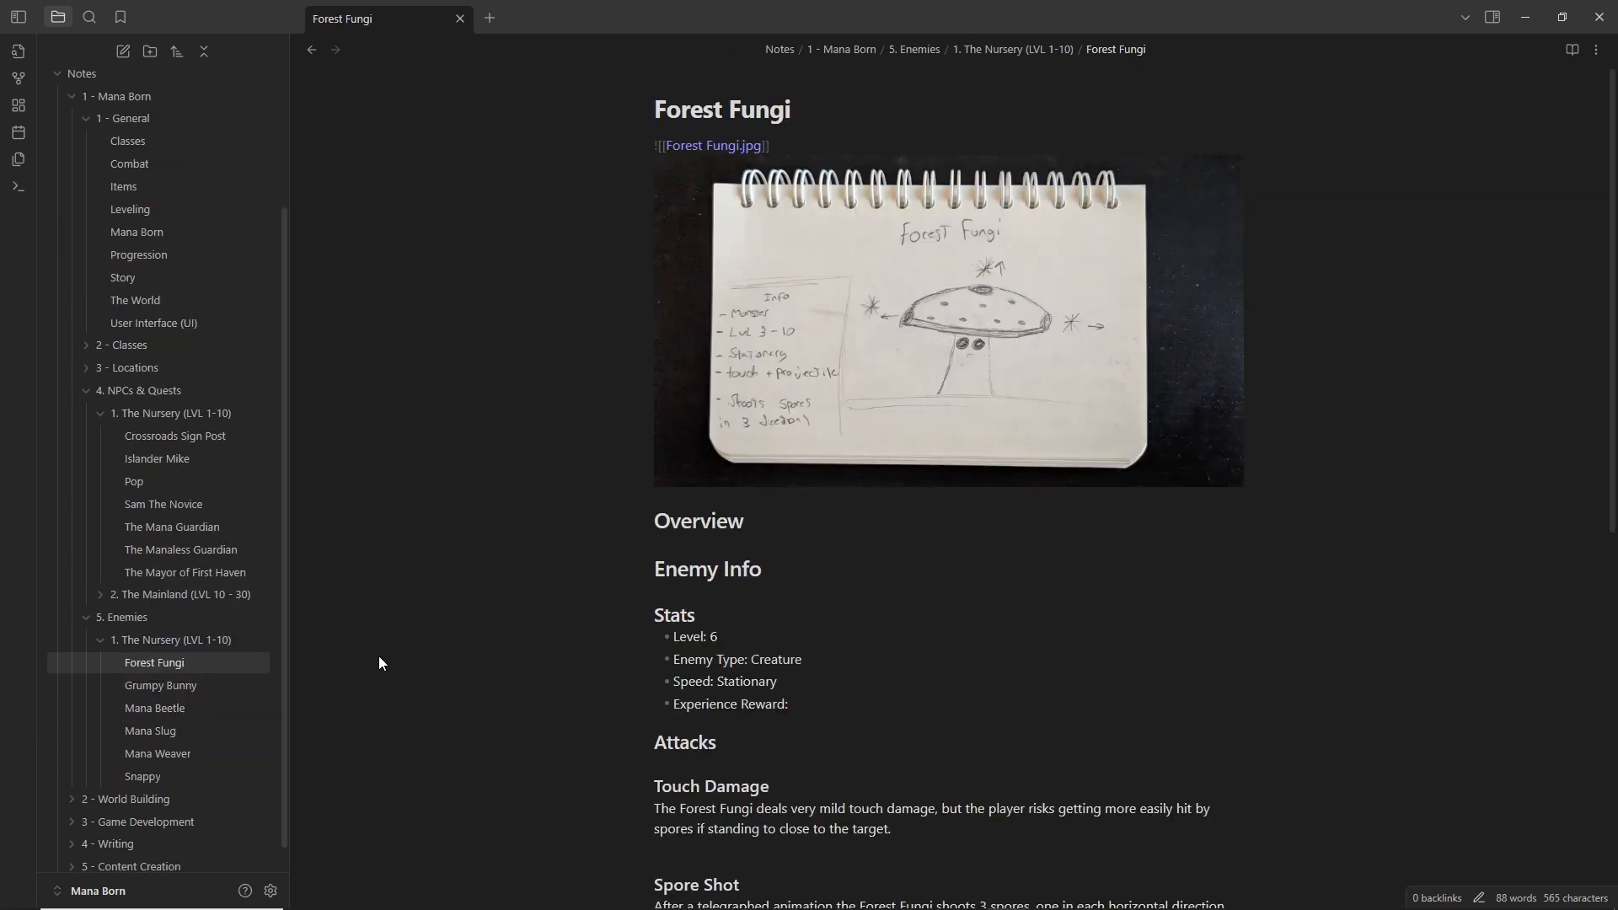
left_click(161, 685)
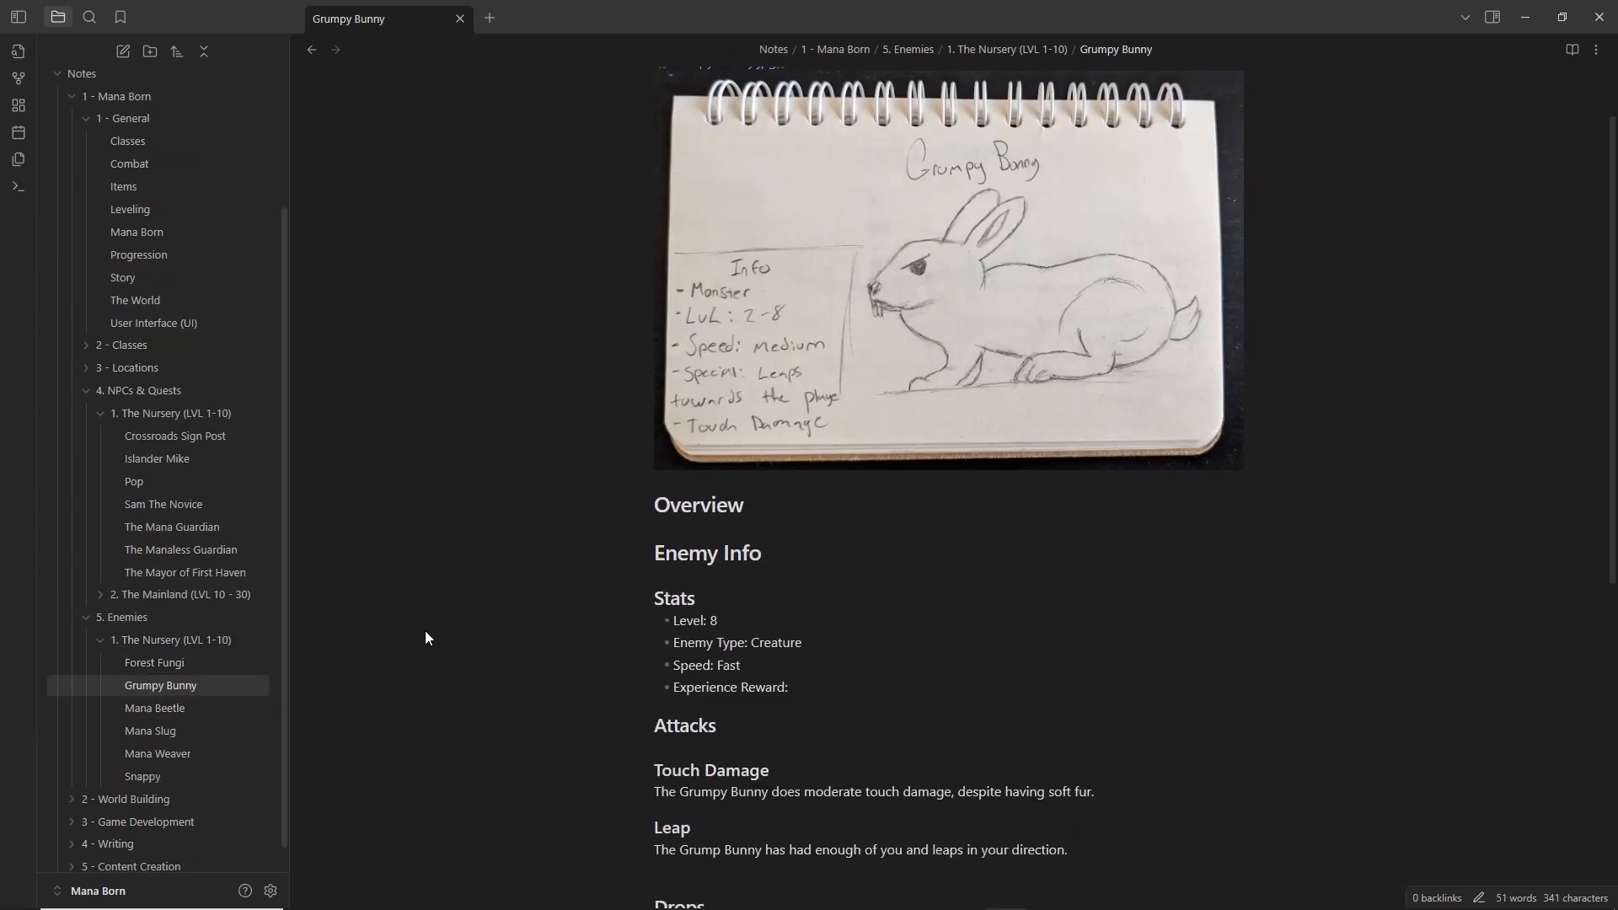
left_click(155, 708)
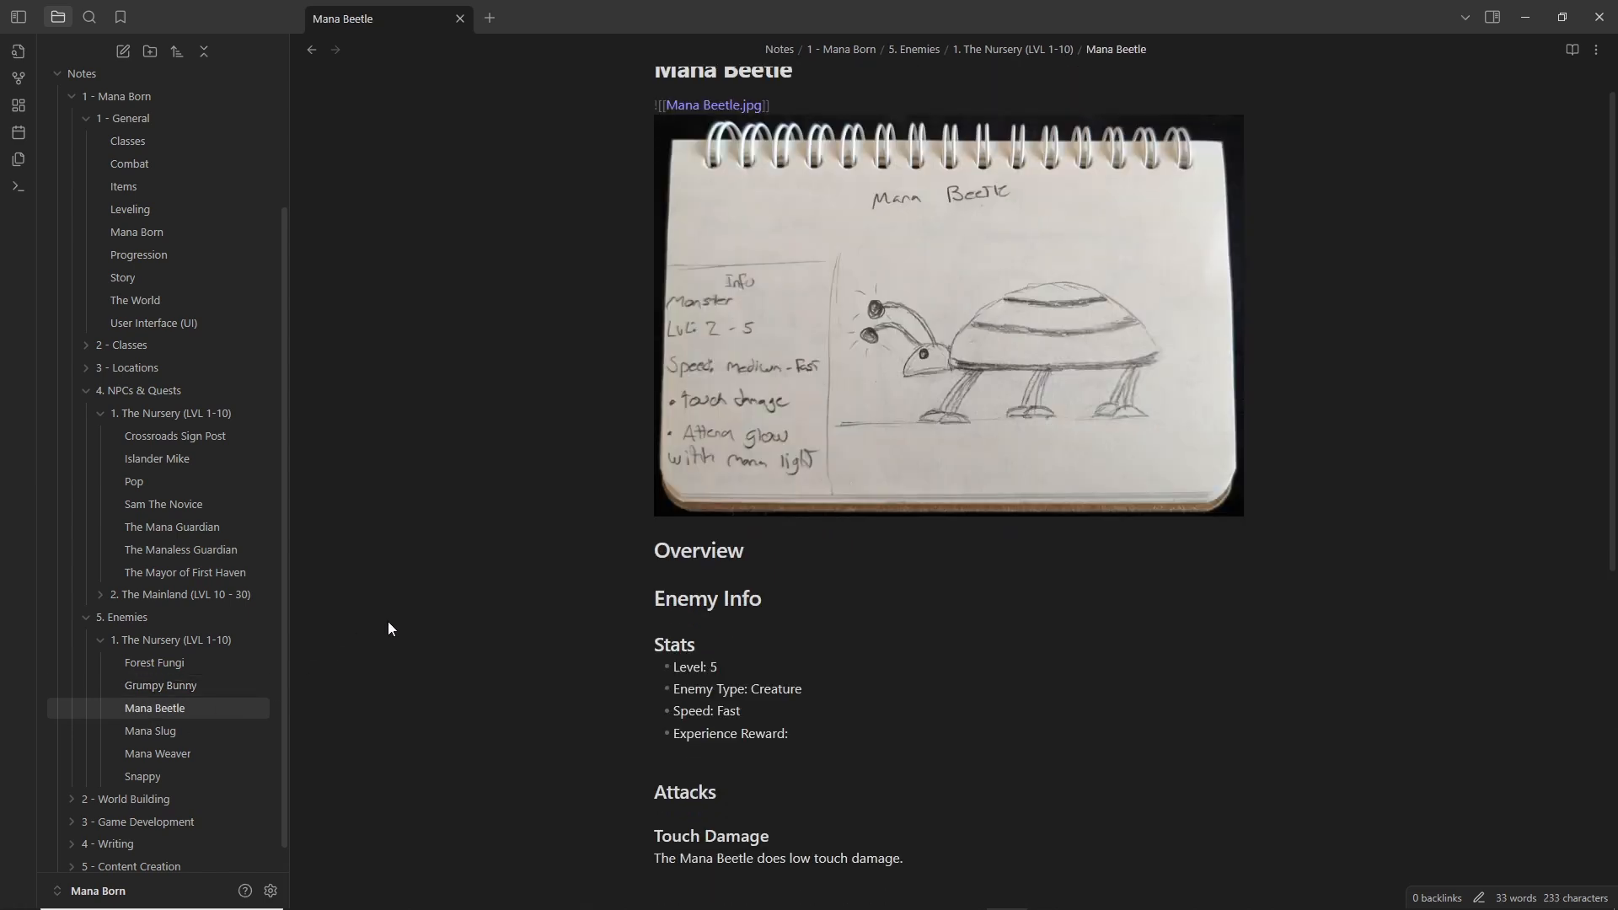
left_click(150, 731)
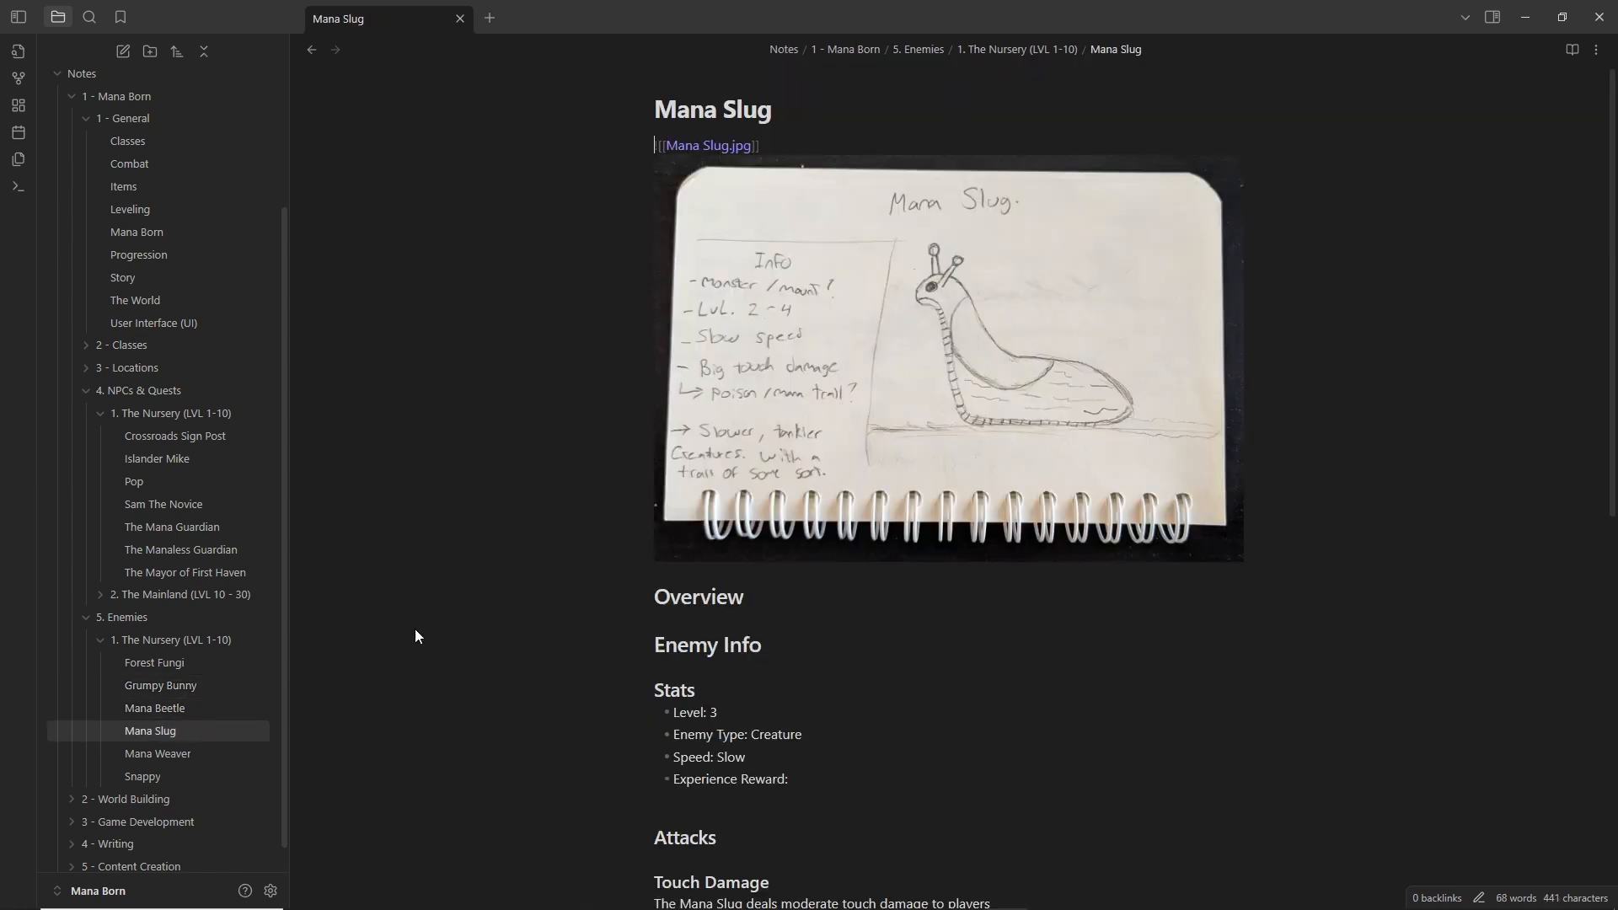
left_click(157, 753)
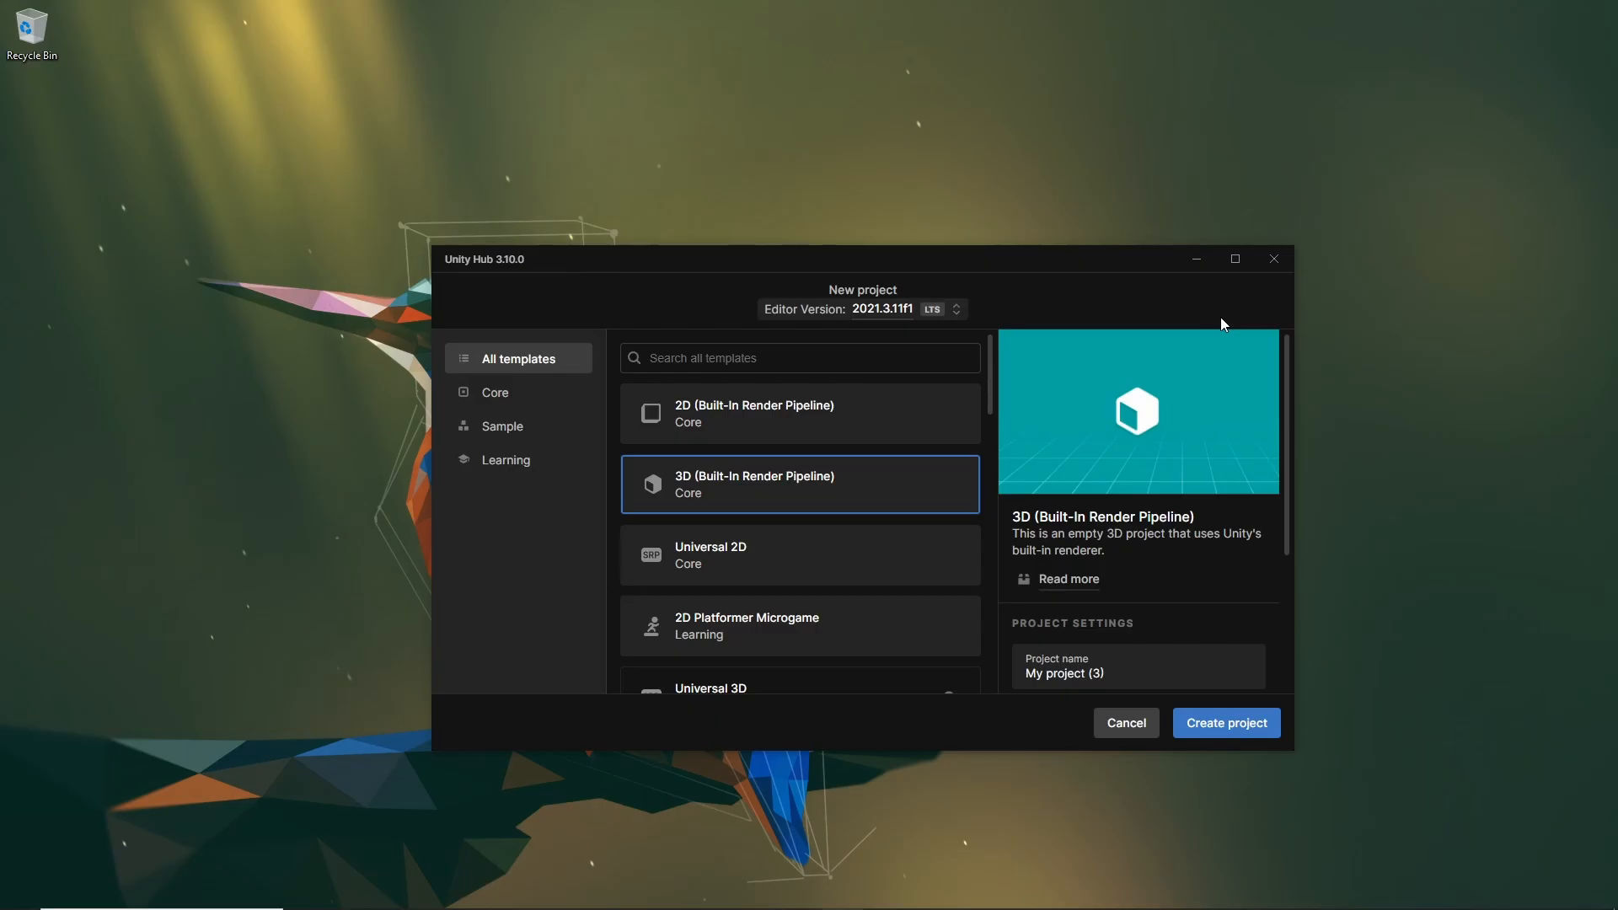
mouse_move(854, 435)
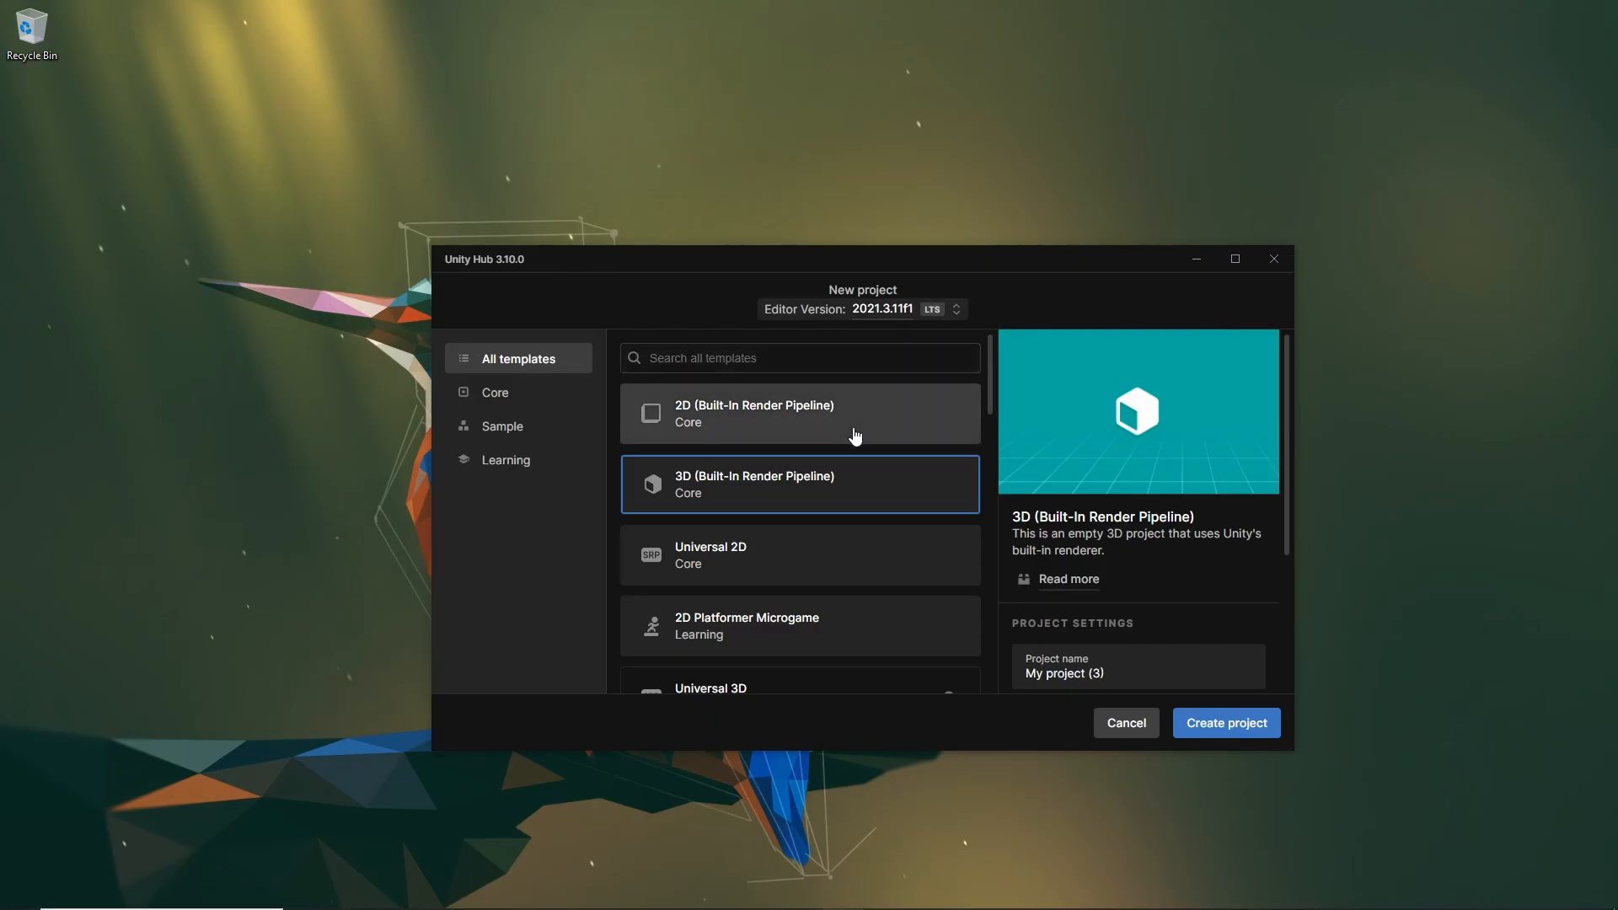
Step: Pick the 2D (Built-In Render Pipeline) template and replace the project name with 'Mana Born'
left_click(799, 413)
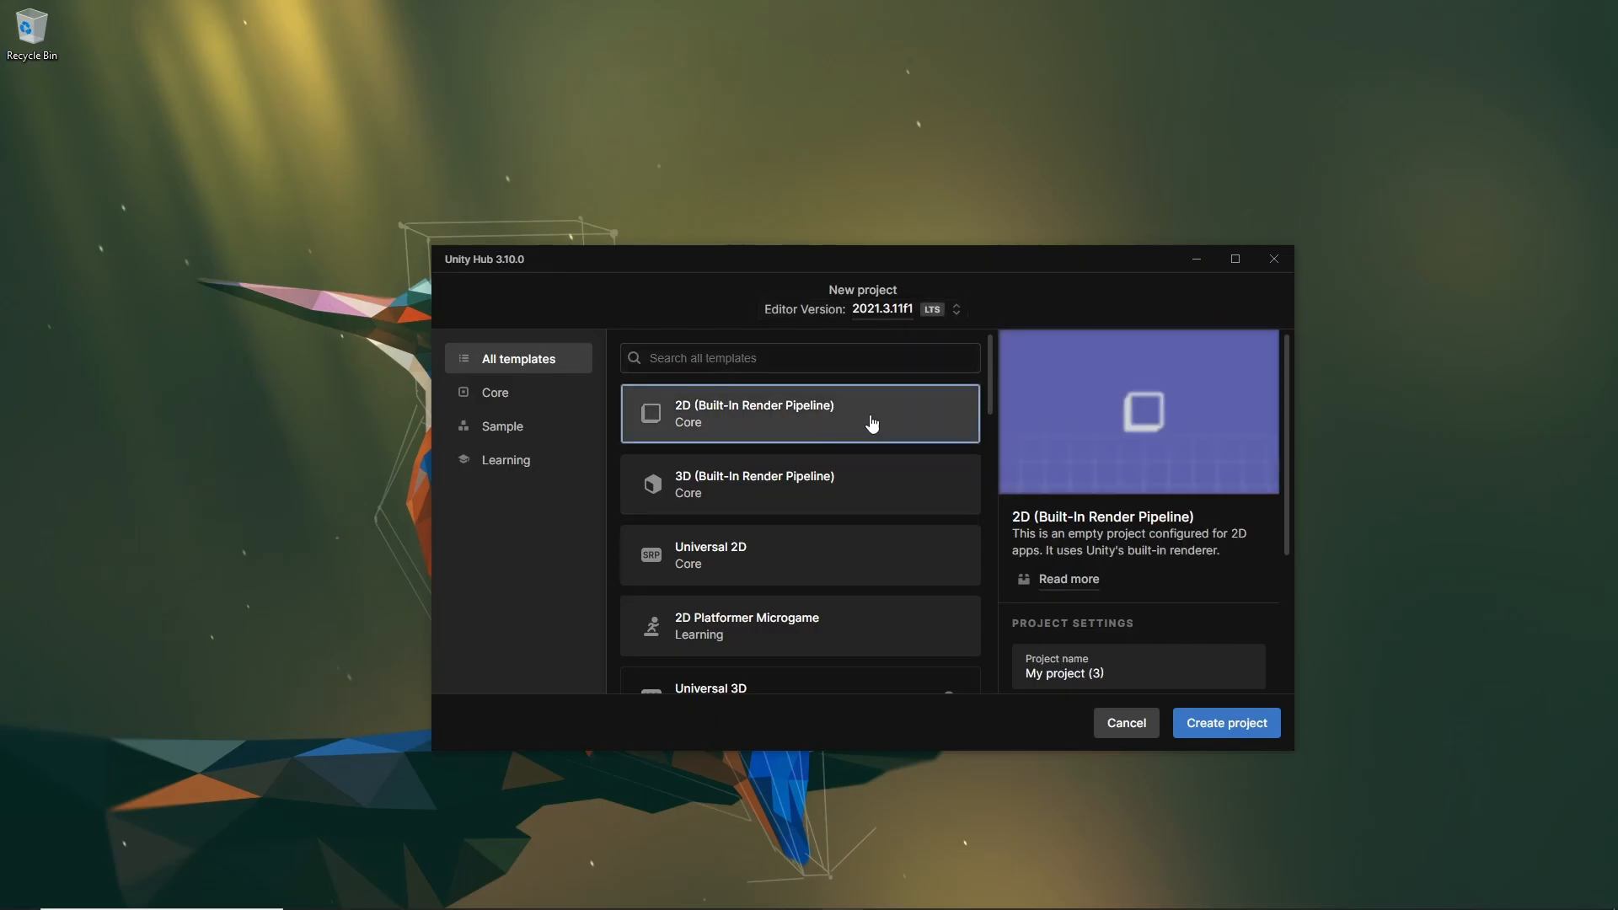
left_click(1135, 665)
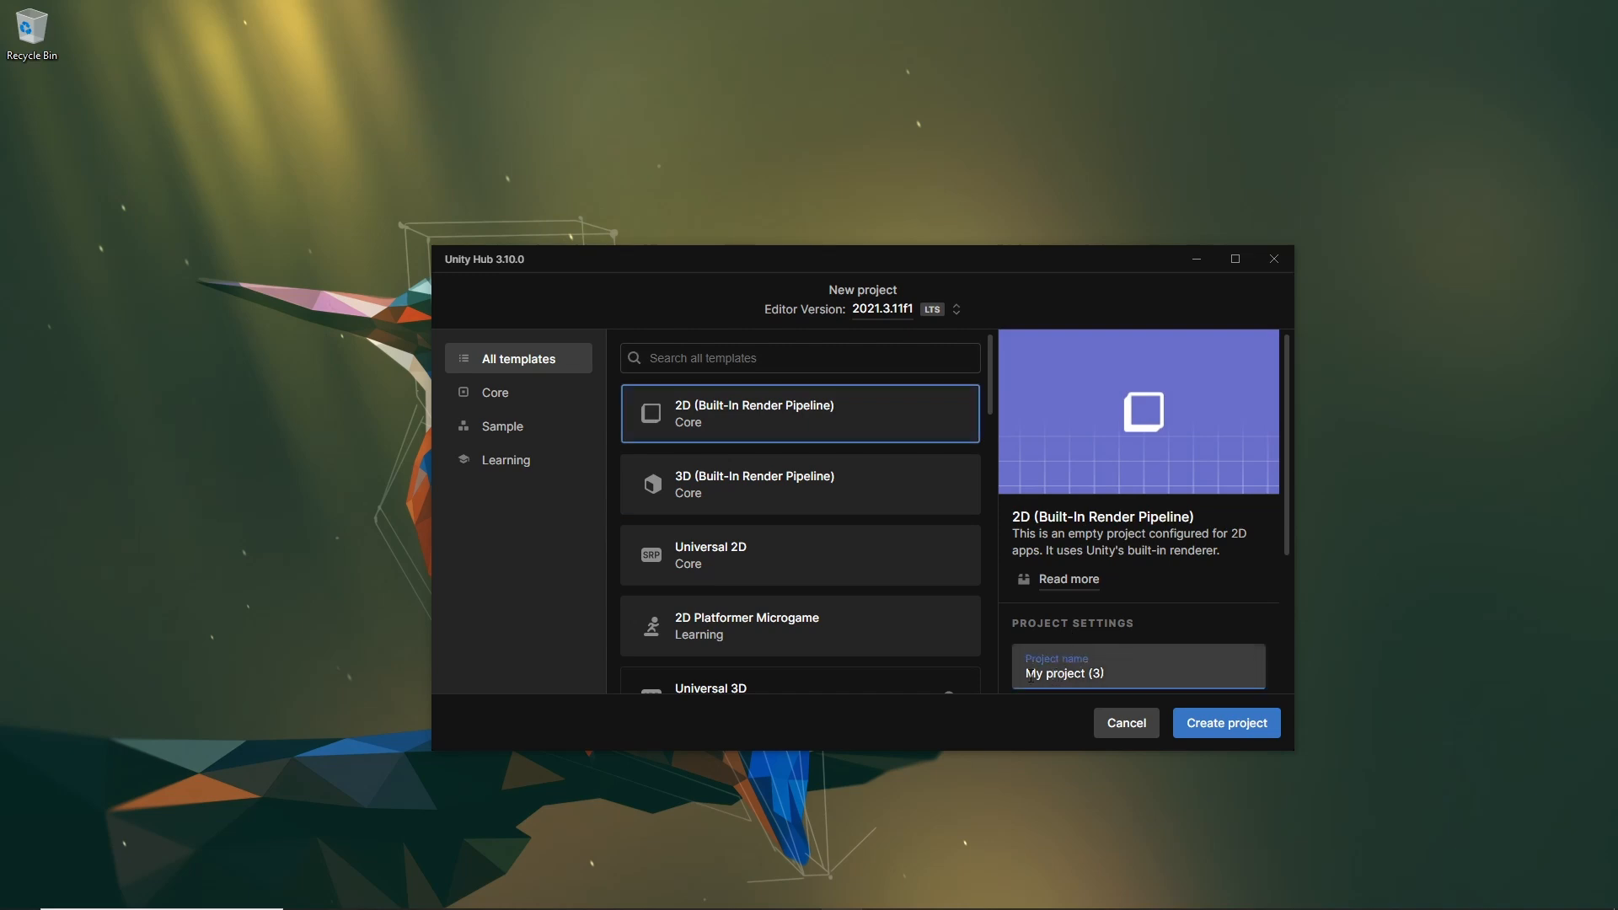
triple_click(1064, 673)
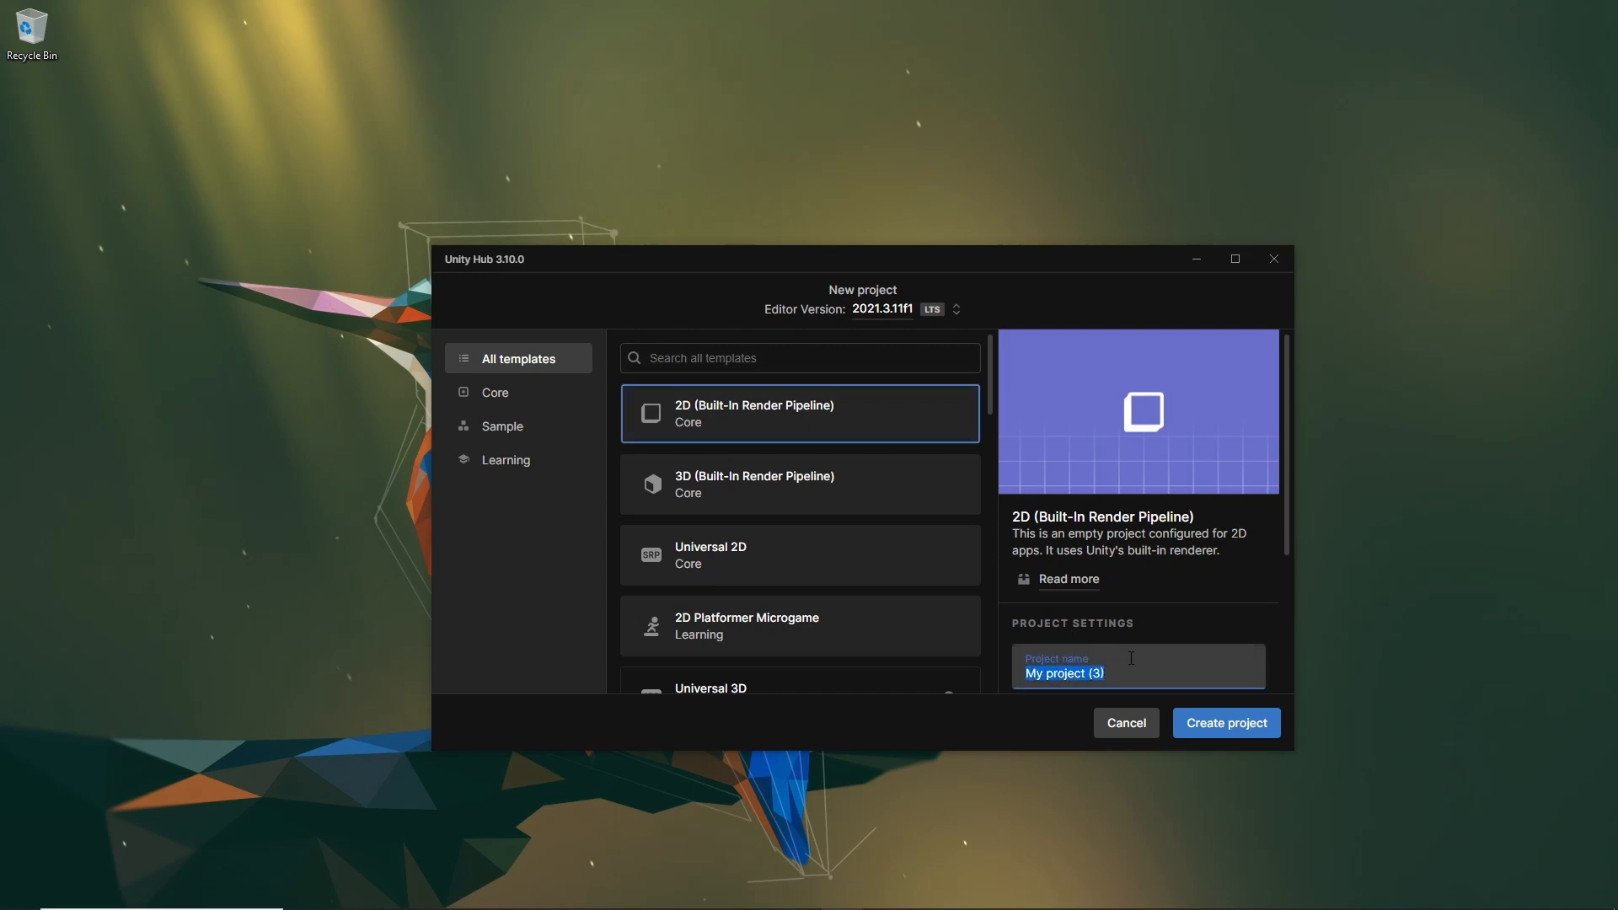
type("Mana B")
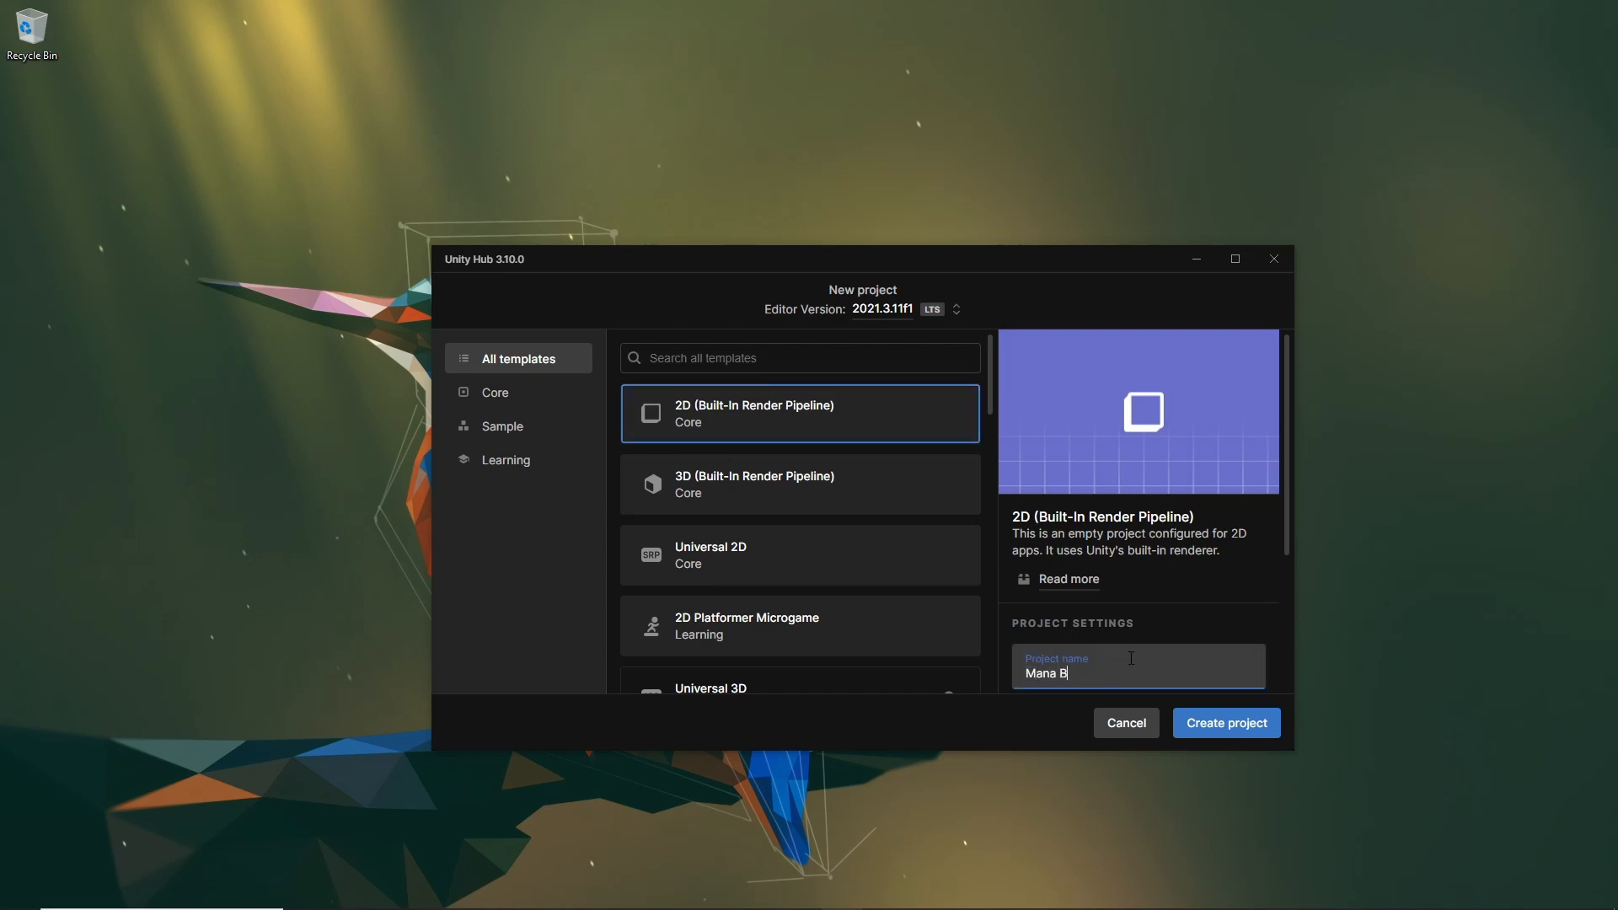
type("orn")
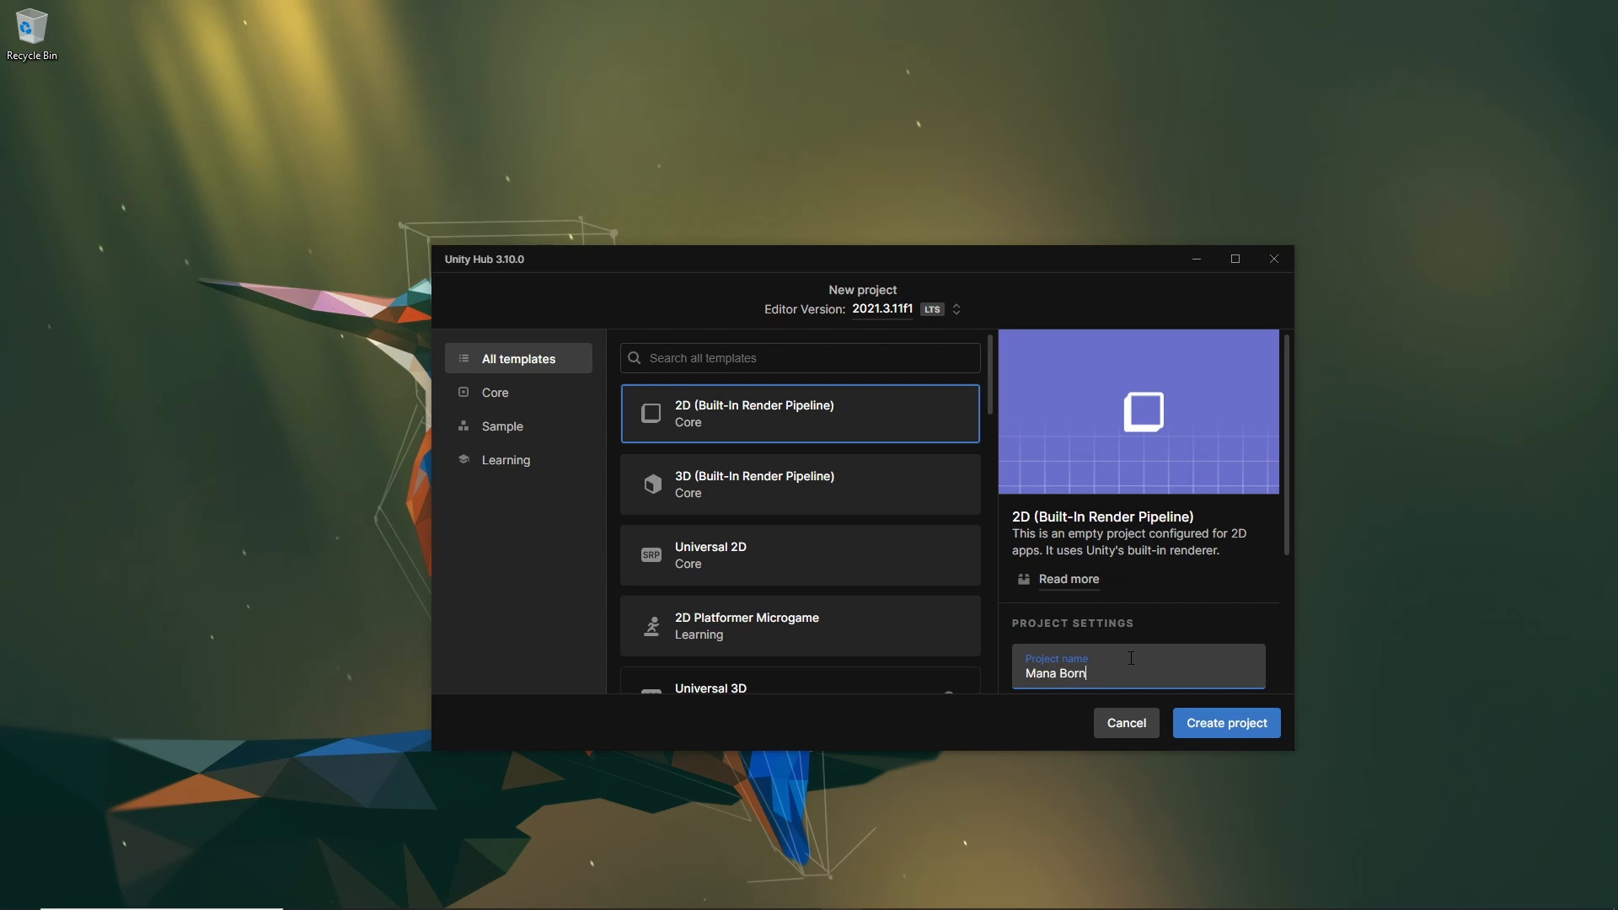
mouse_move(1226, 722)
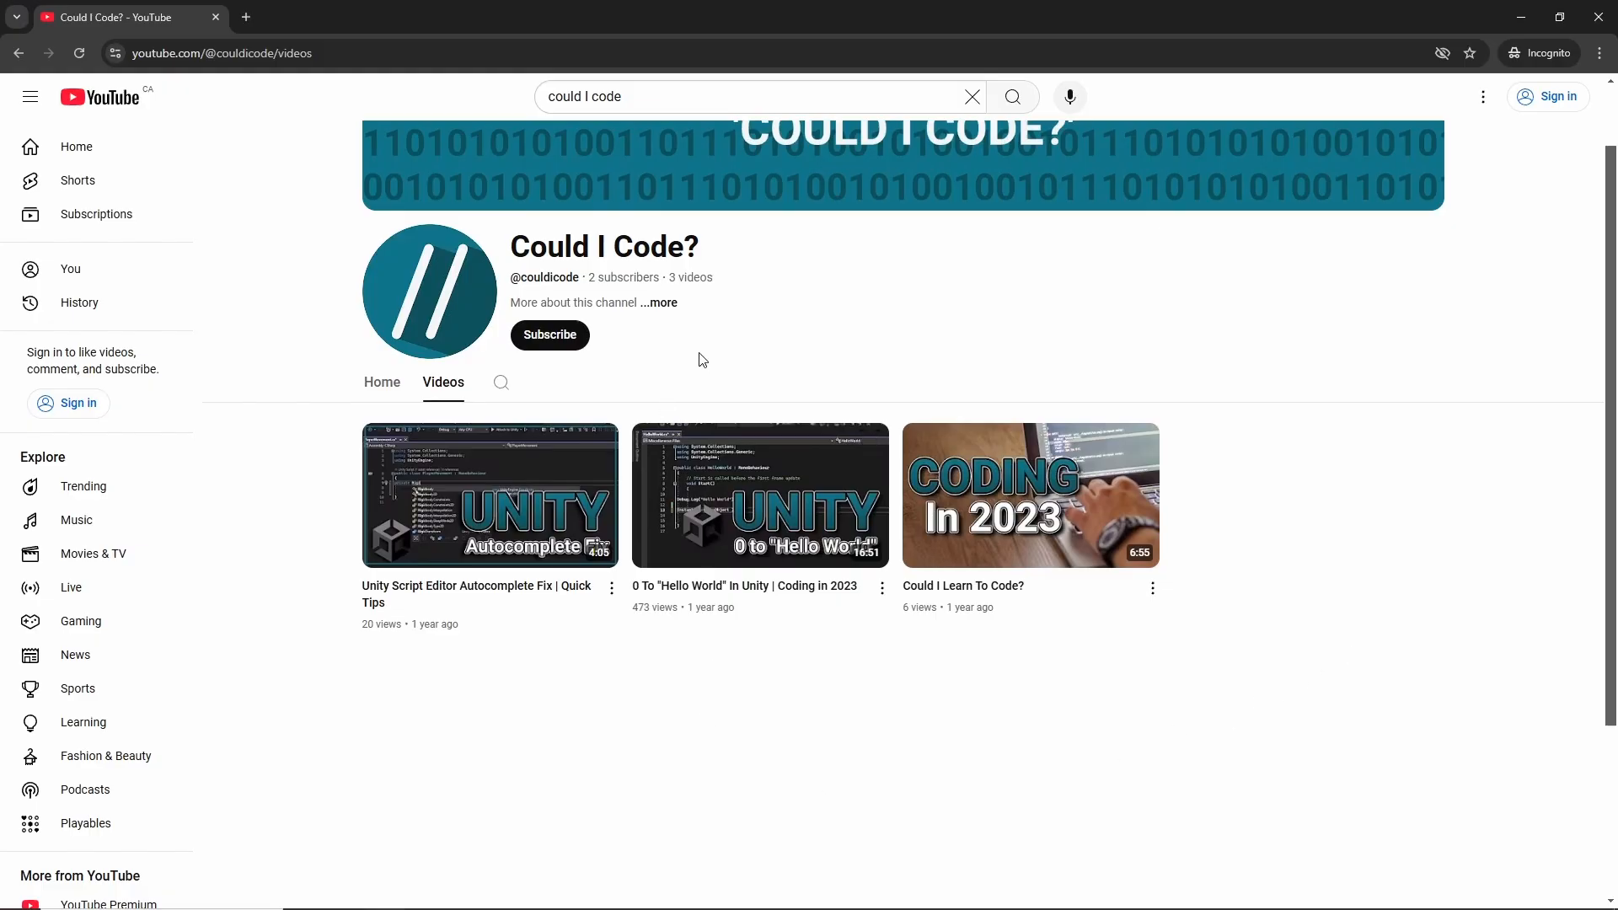
mouse_move(556, 341)
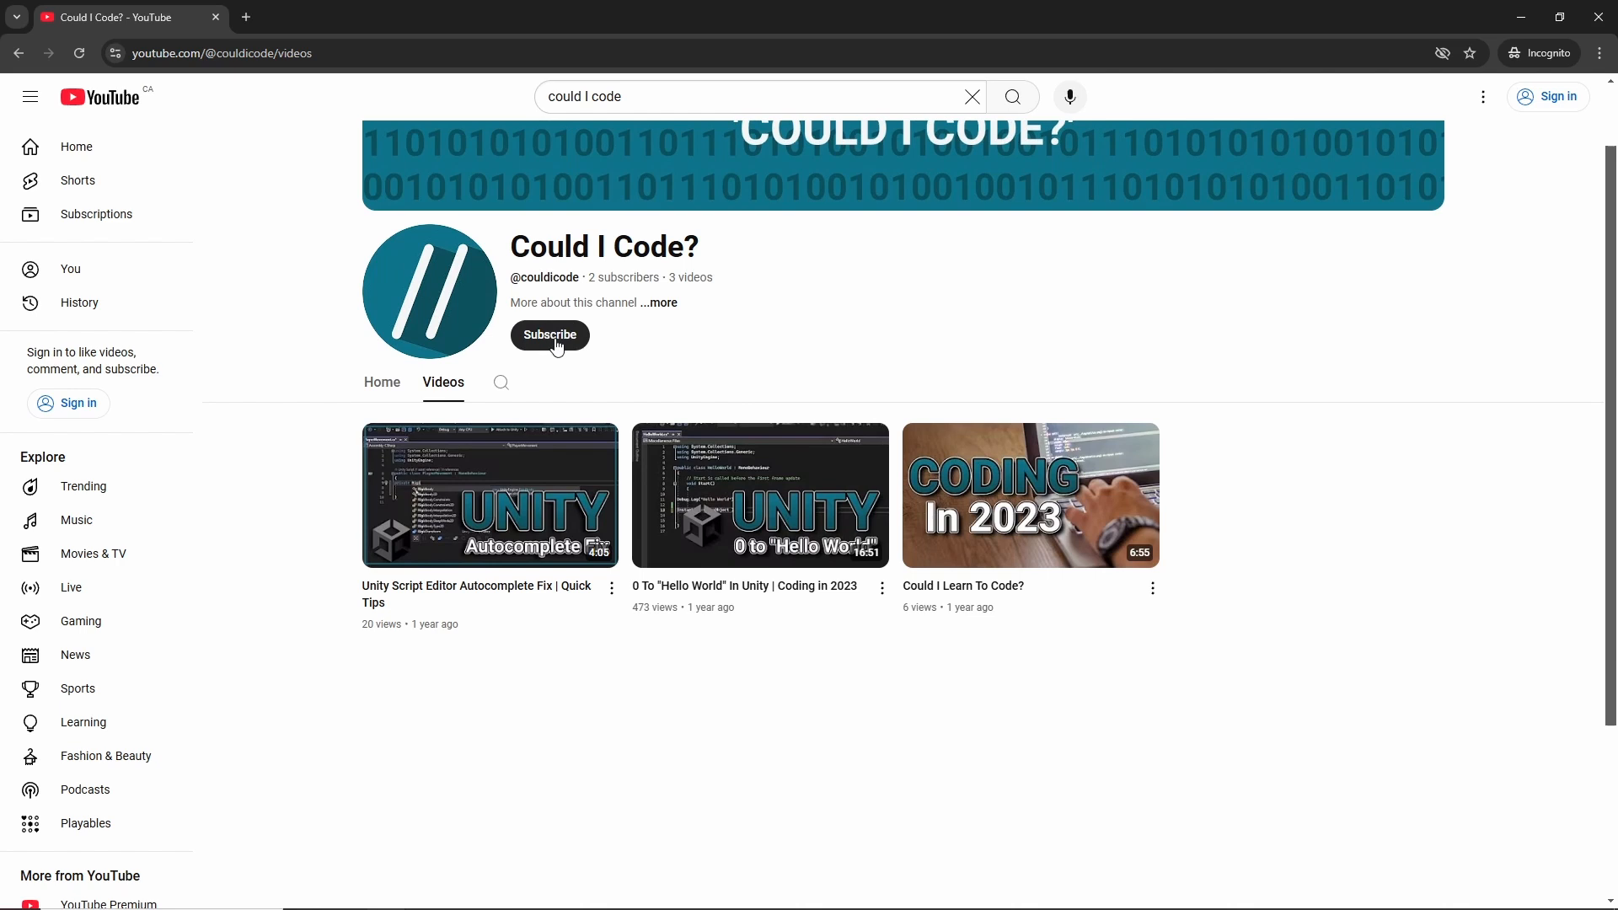
Step: Hit Subscribe on the Could I Code? channel page, bringing up YouTube's sign-in prompt
left_click(548, 335)
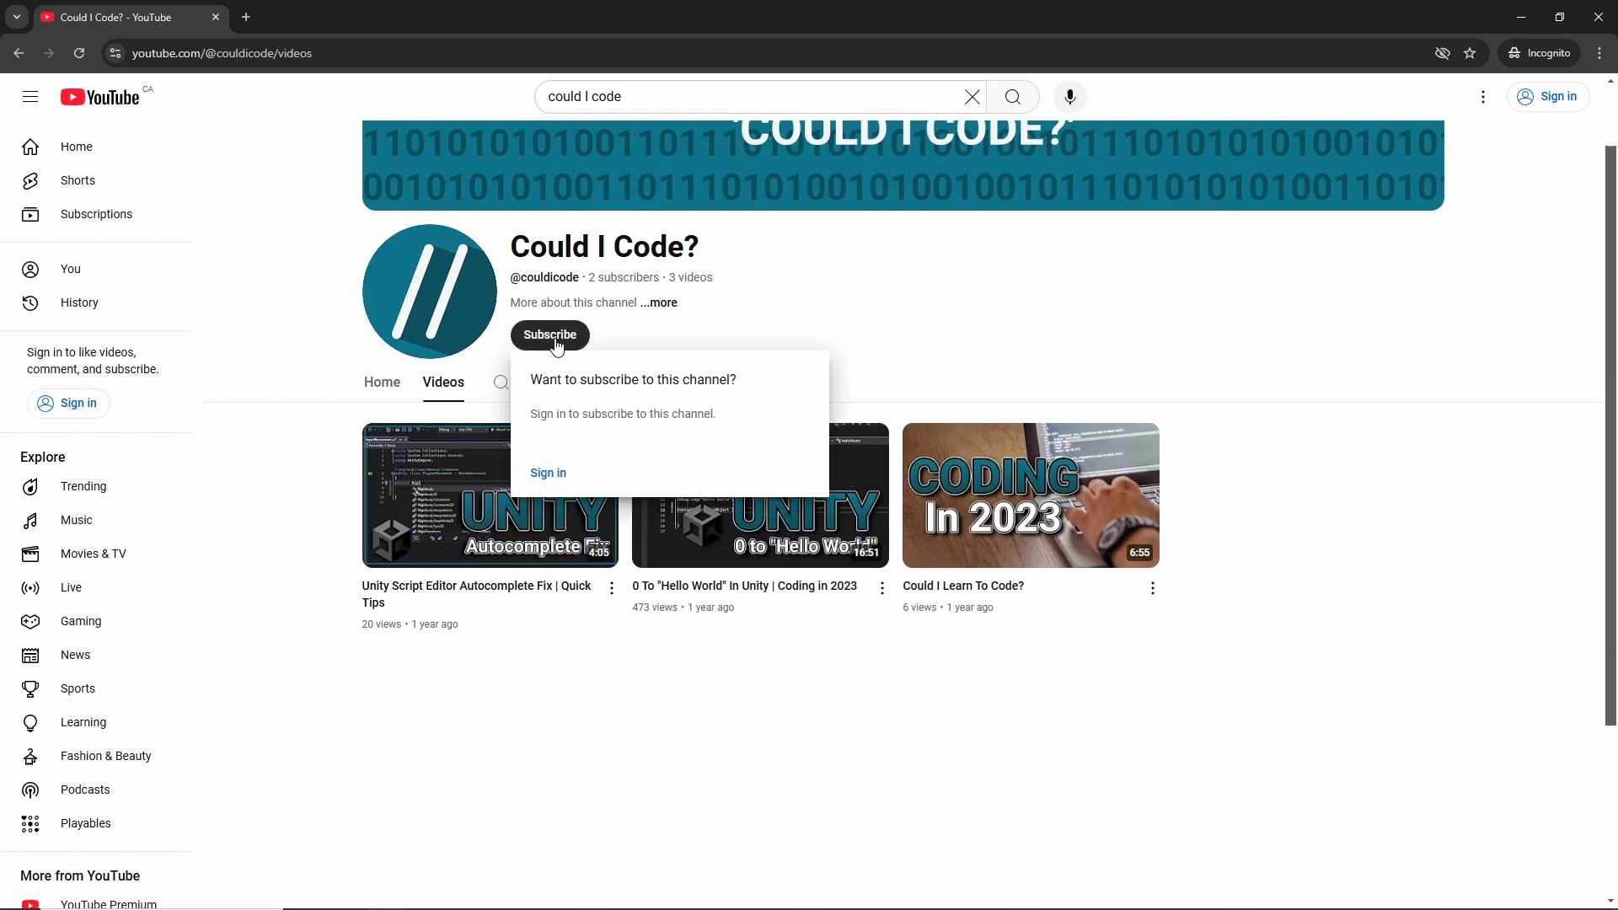
mouse_move(1005, 318)
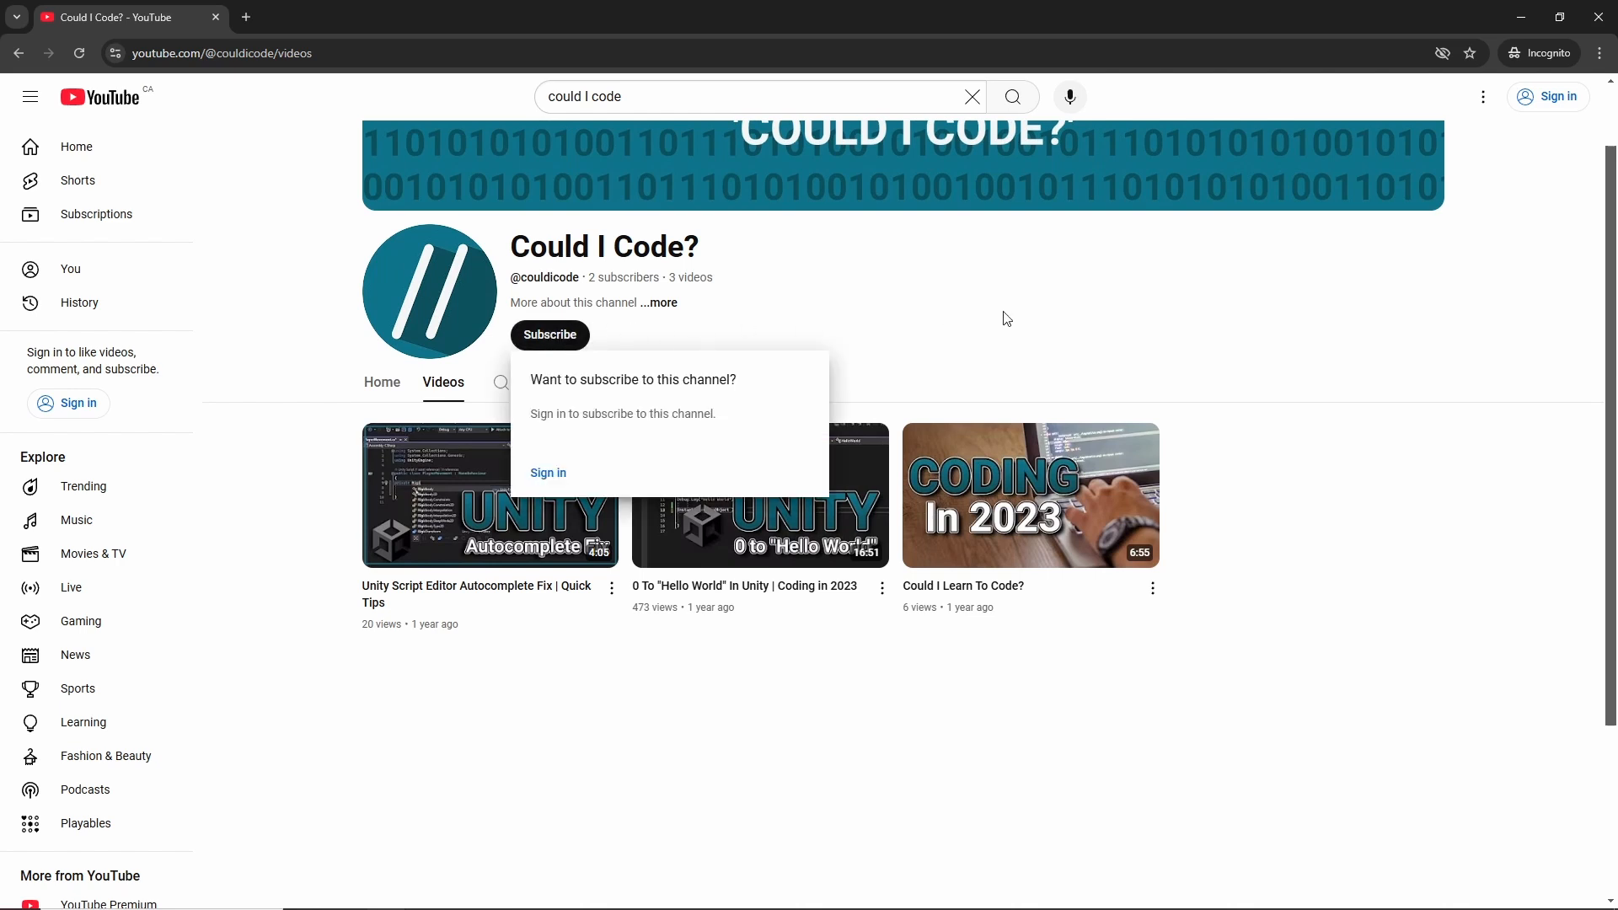